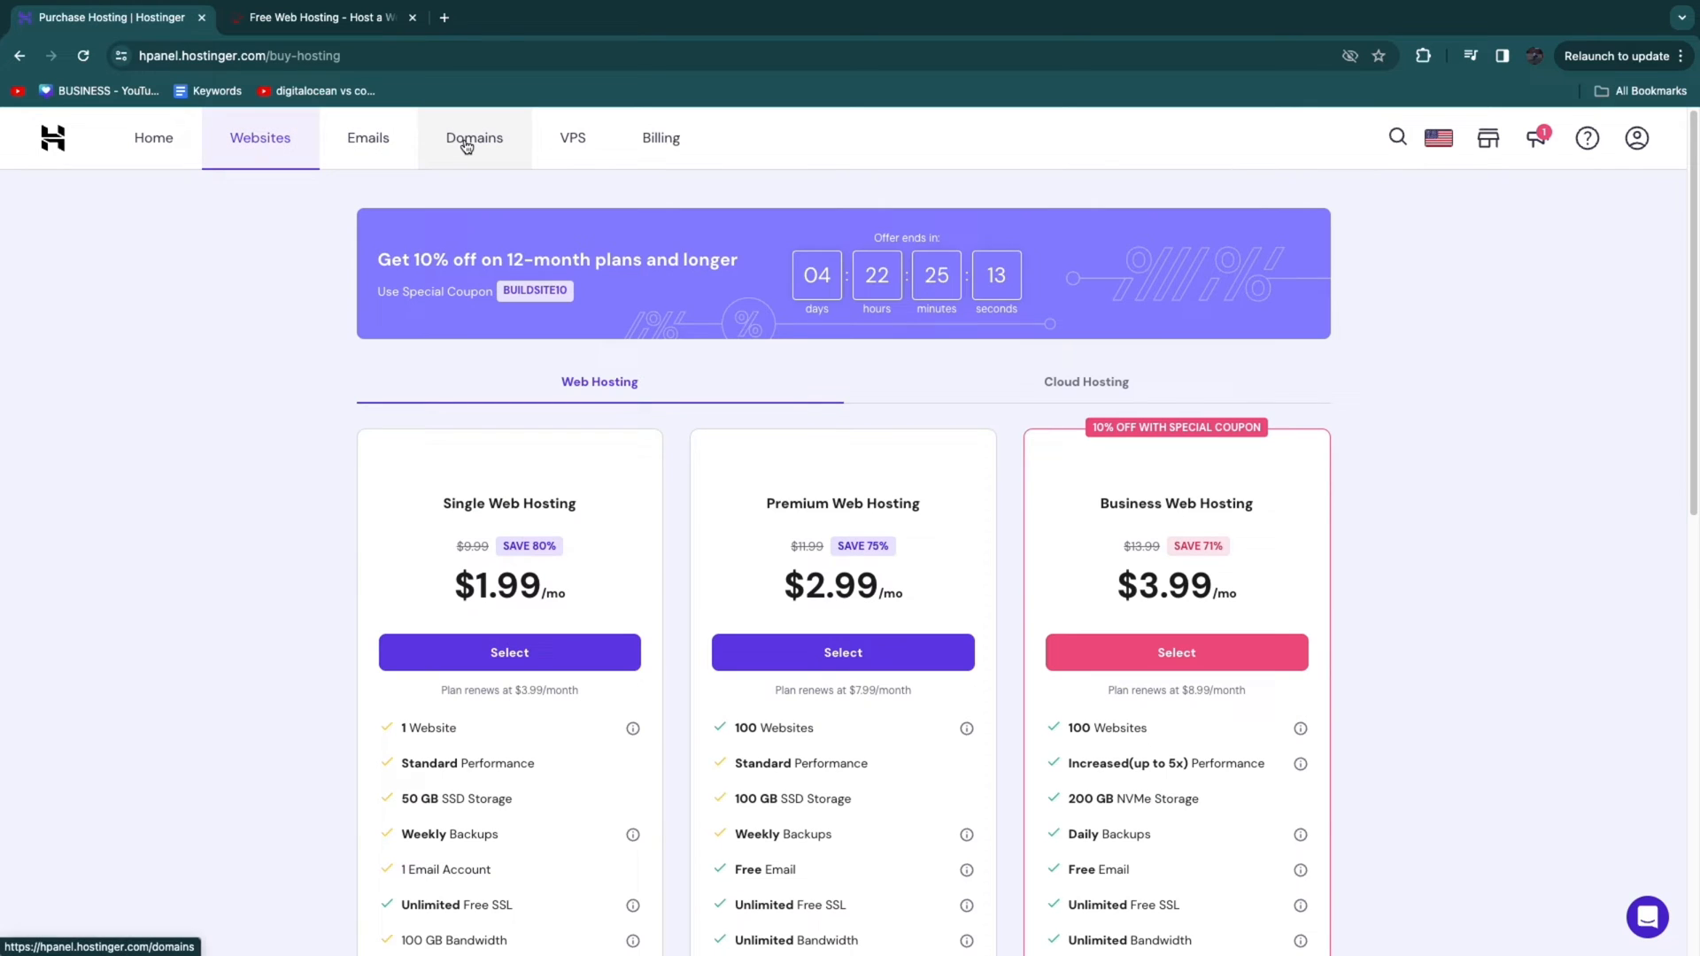
Step: Show the owned domains in hPanel and select danistutorials.com
click(473, 138)
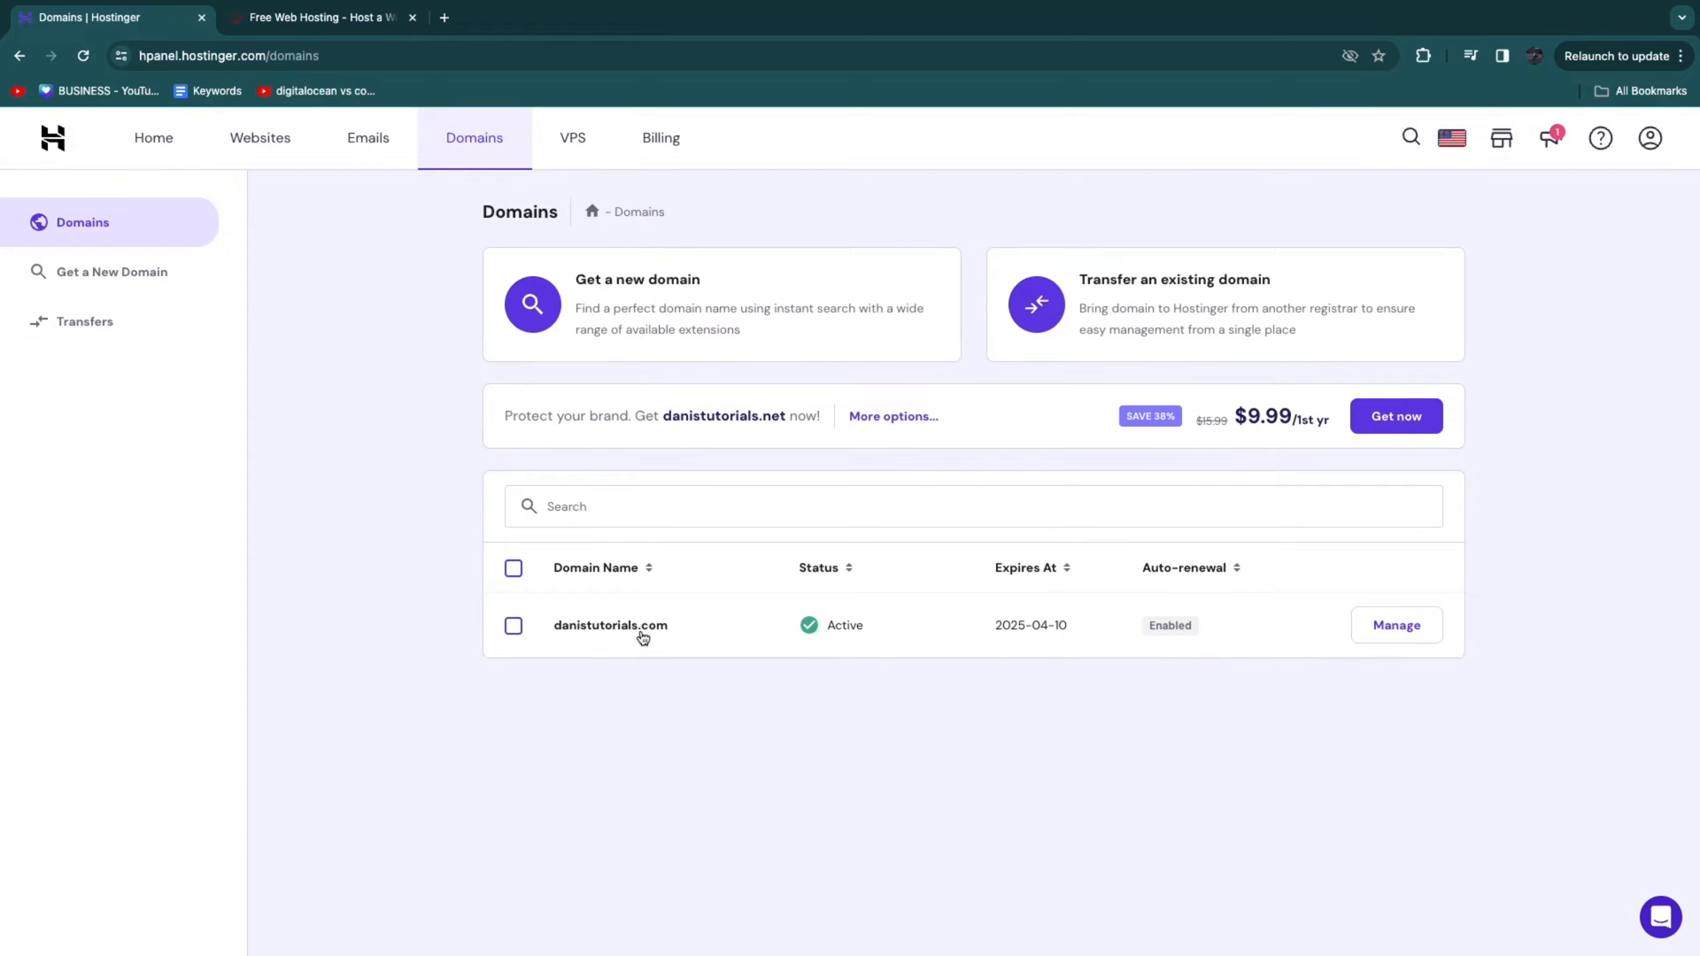
double_click(609, 625)
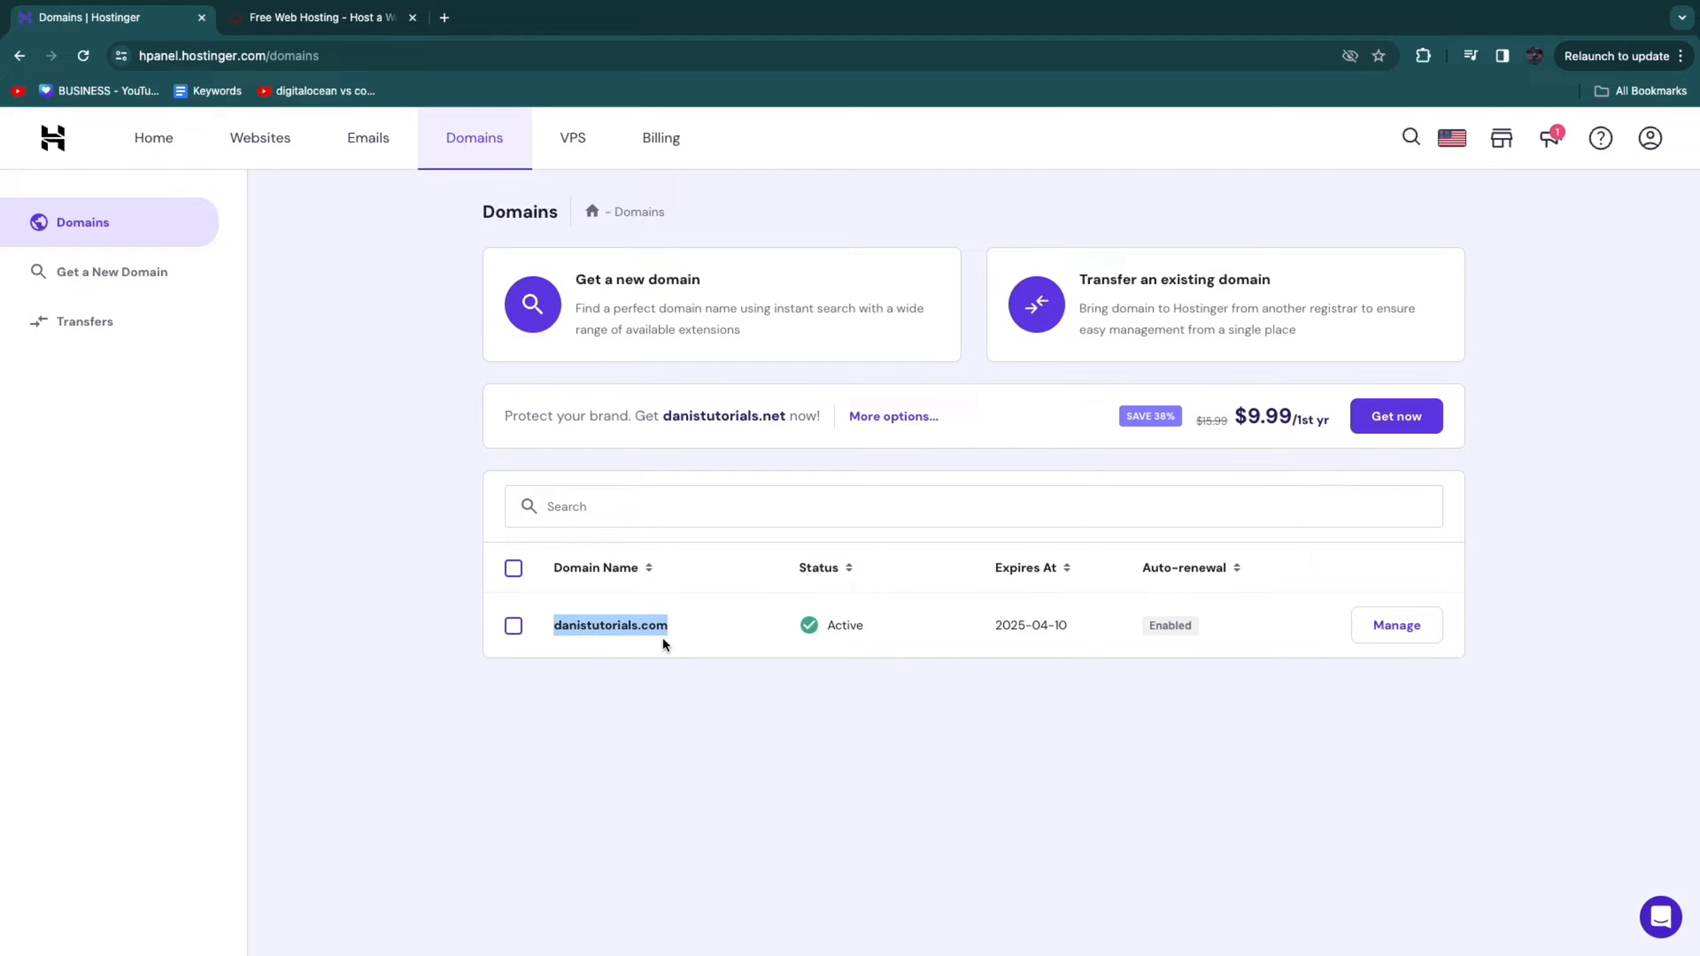
Step: Switch to the 000webhost site and scroll down its landing page
click(319, 18)
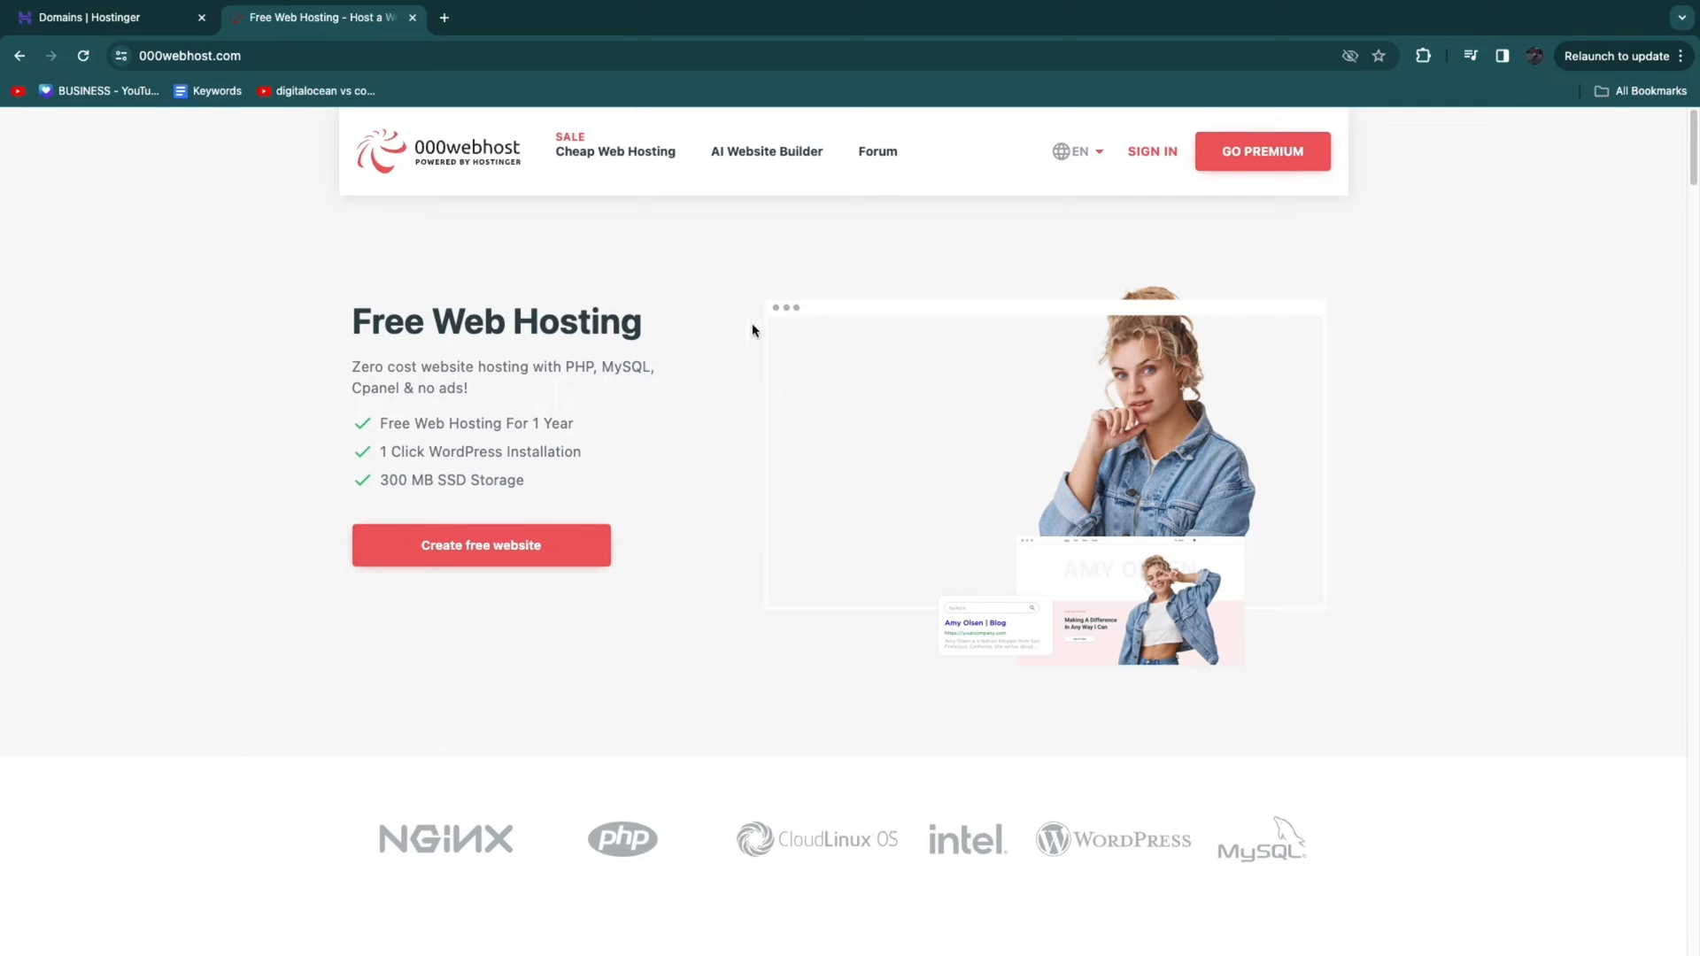
mouse_move(623, 400)
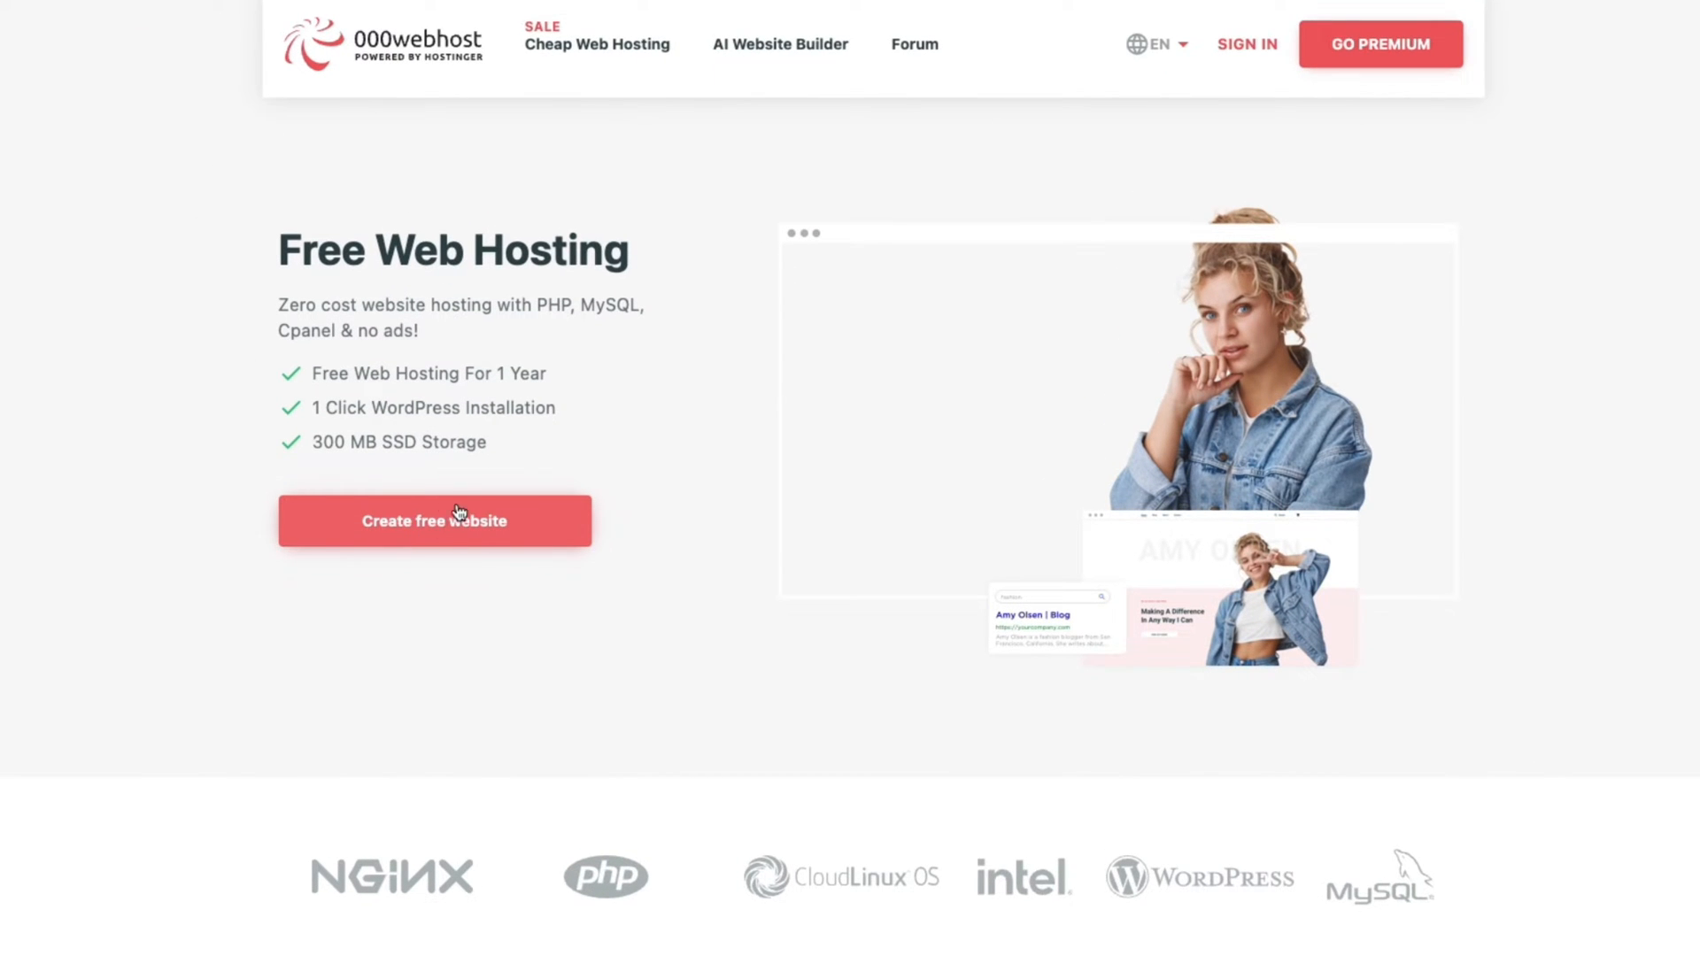
scroll(down, 3)
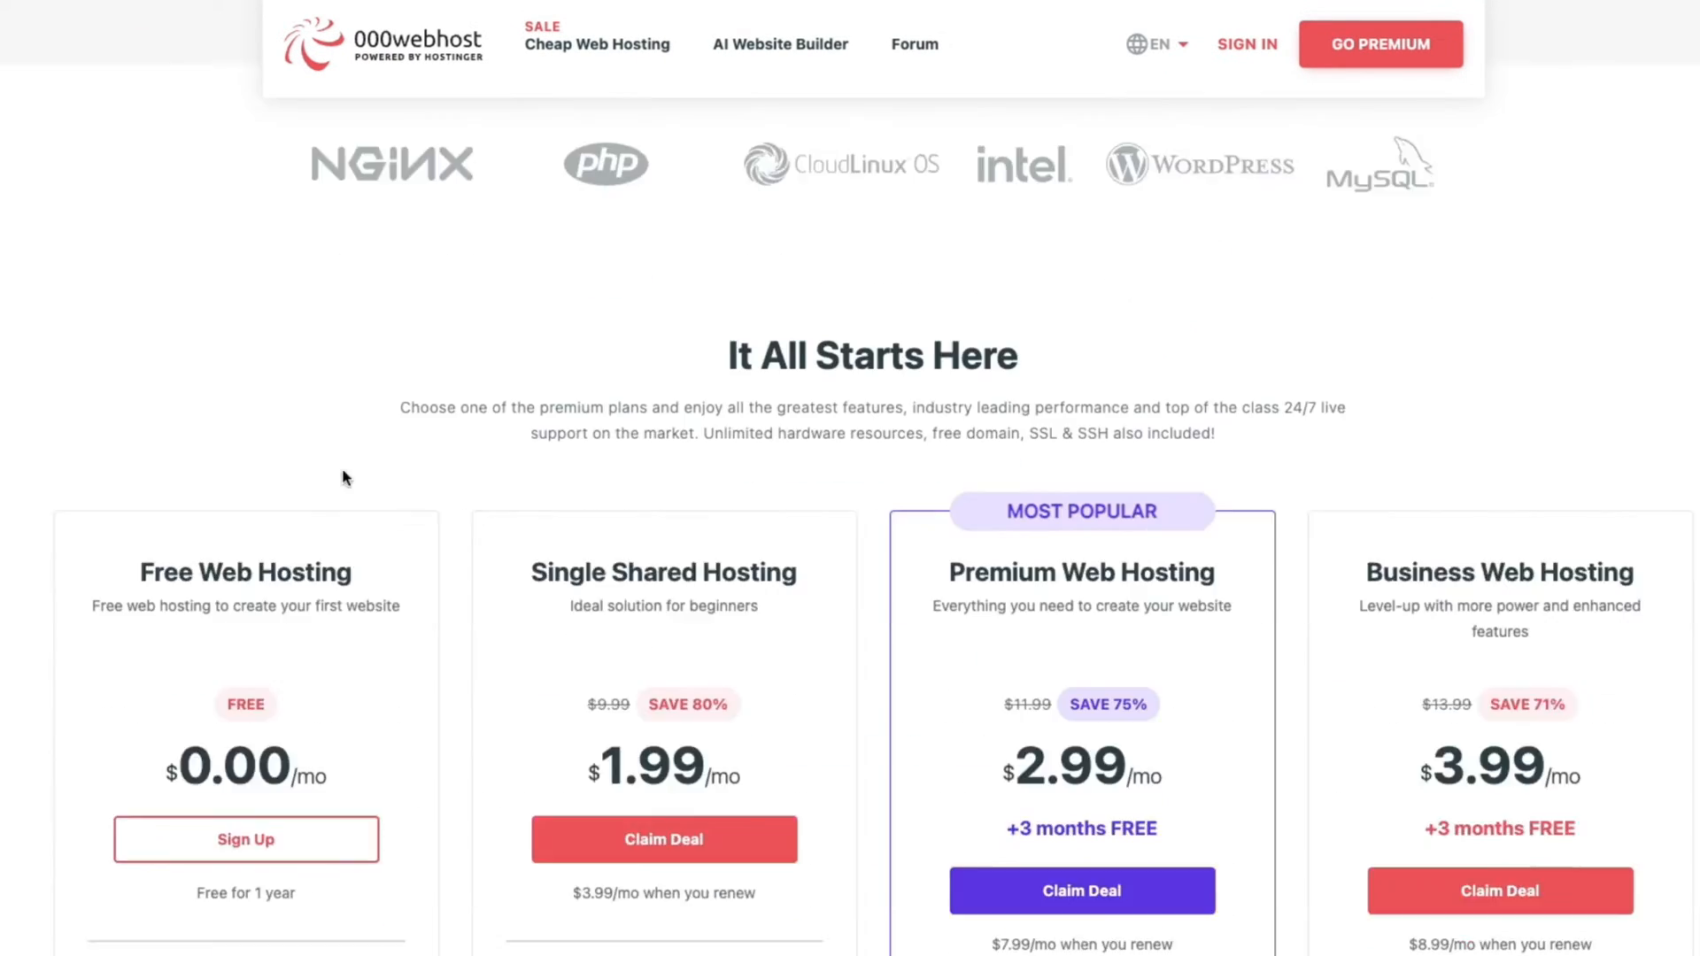
scroll(down, 3)
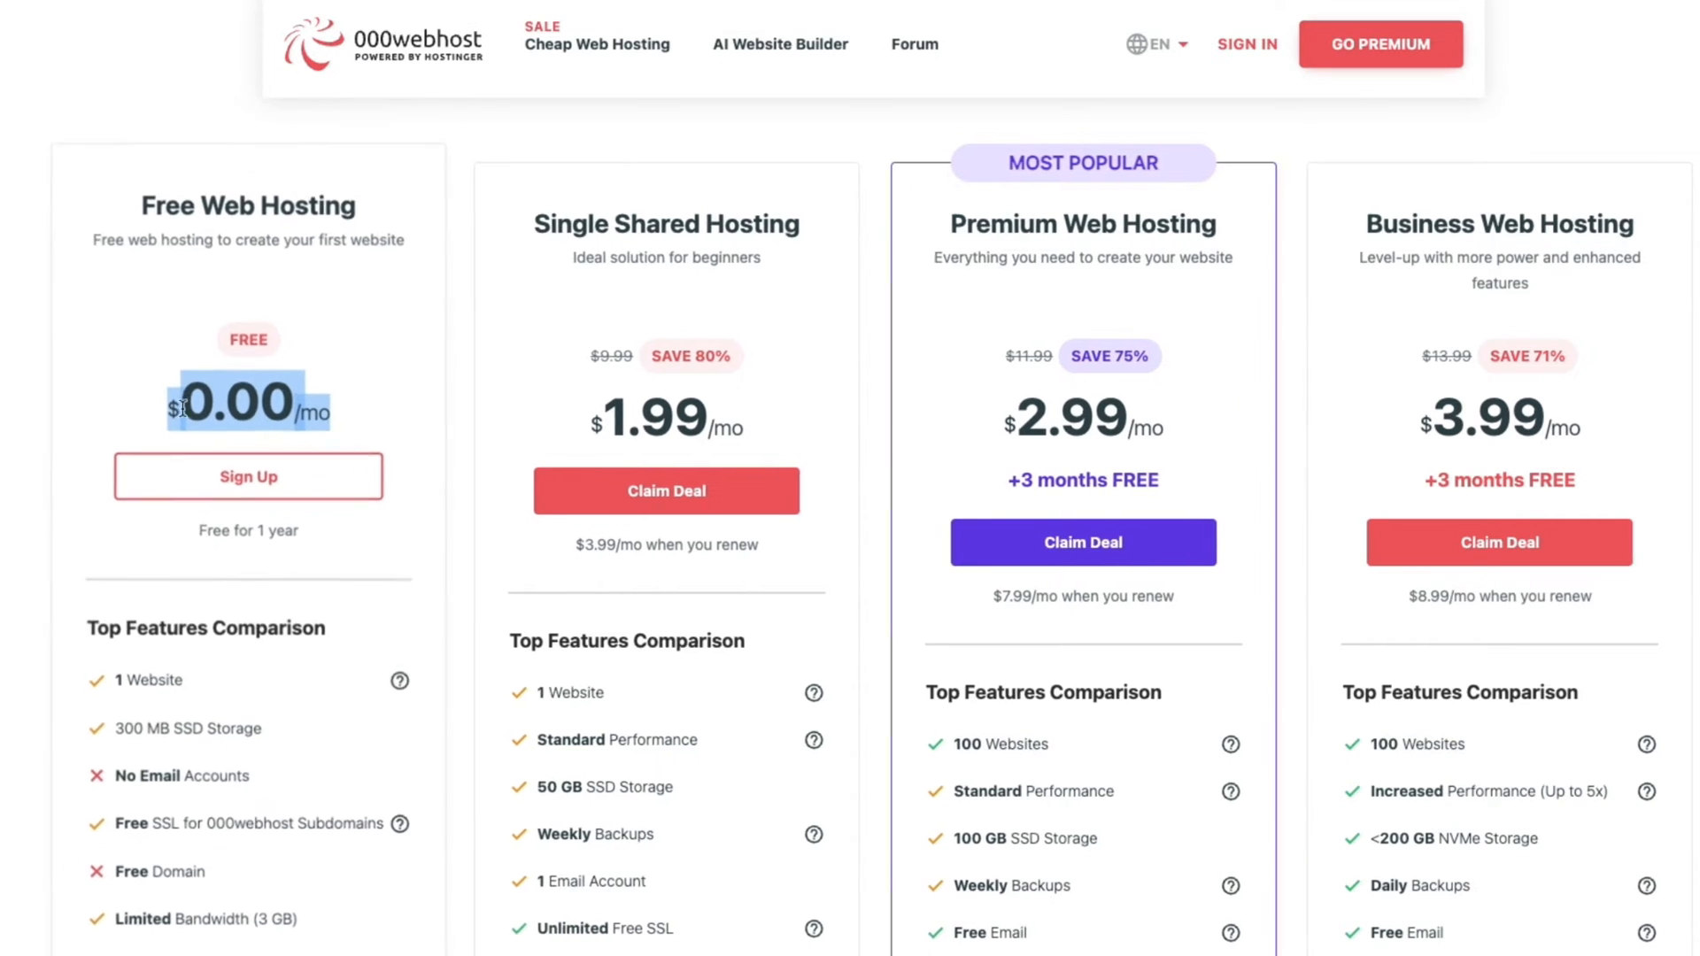
scroll(down, 3)
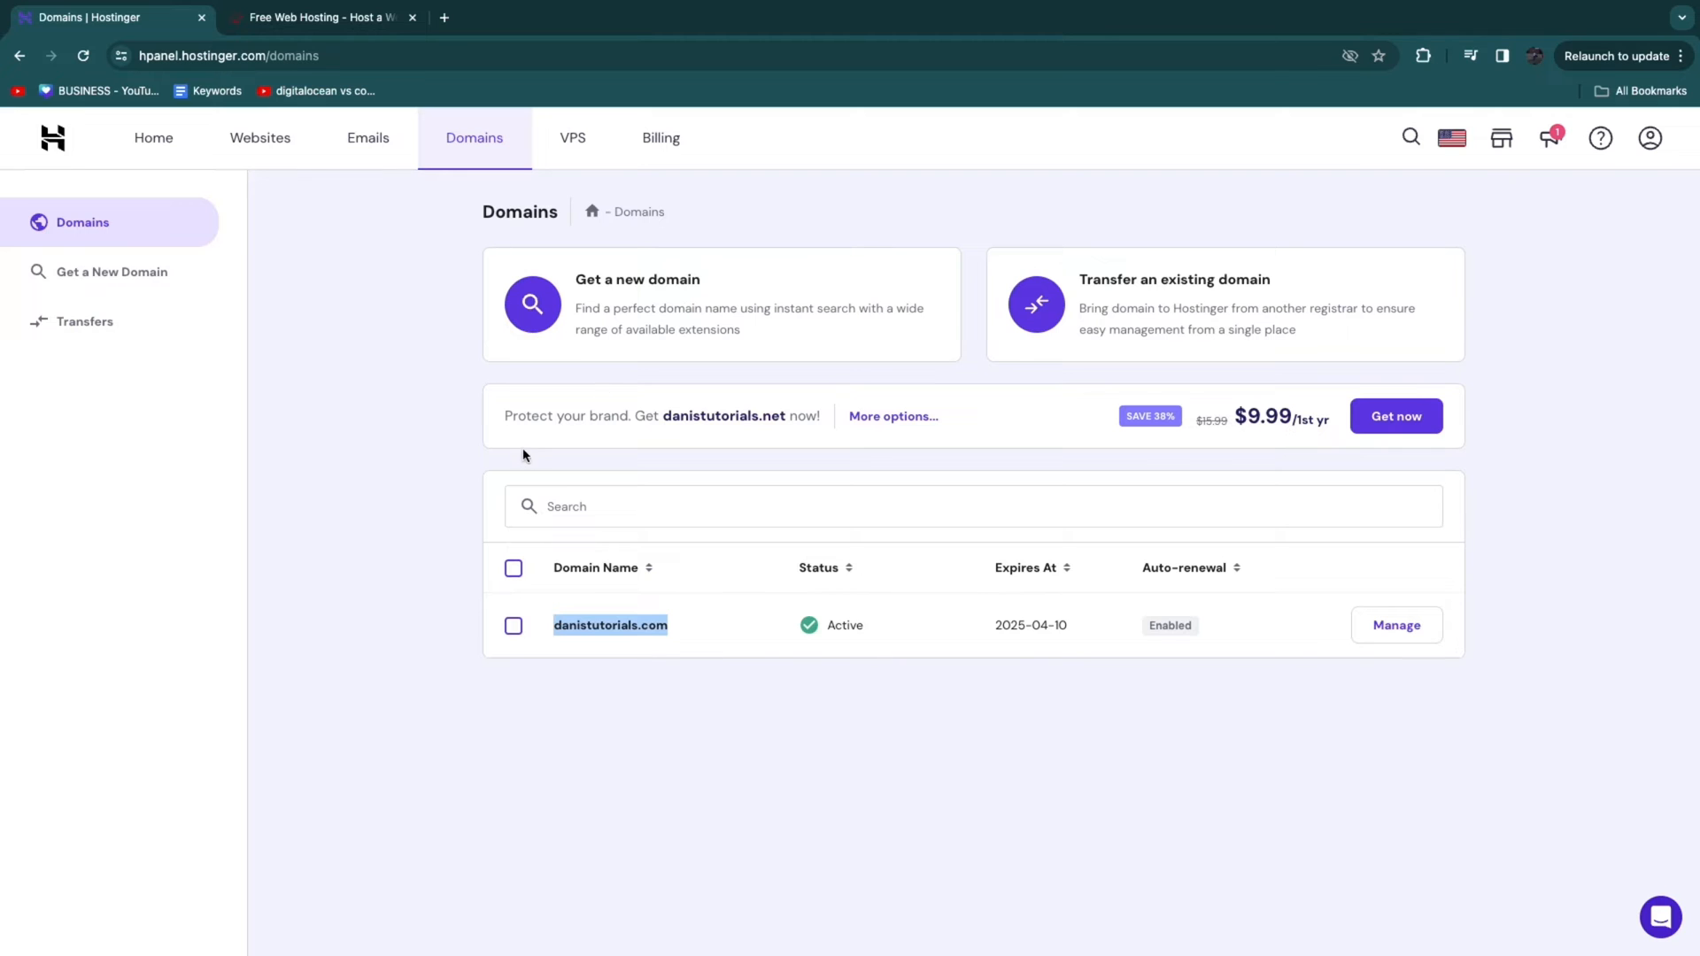
Step: Bring the Free/Single/Premium/Business pricing table into view, noting the premium plan's free email
click(315, 18)
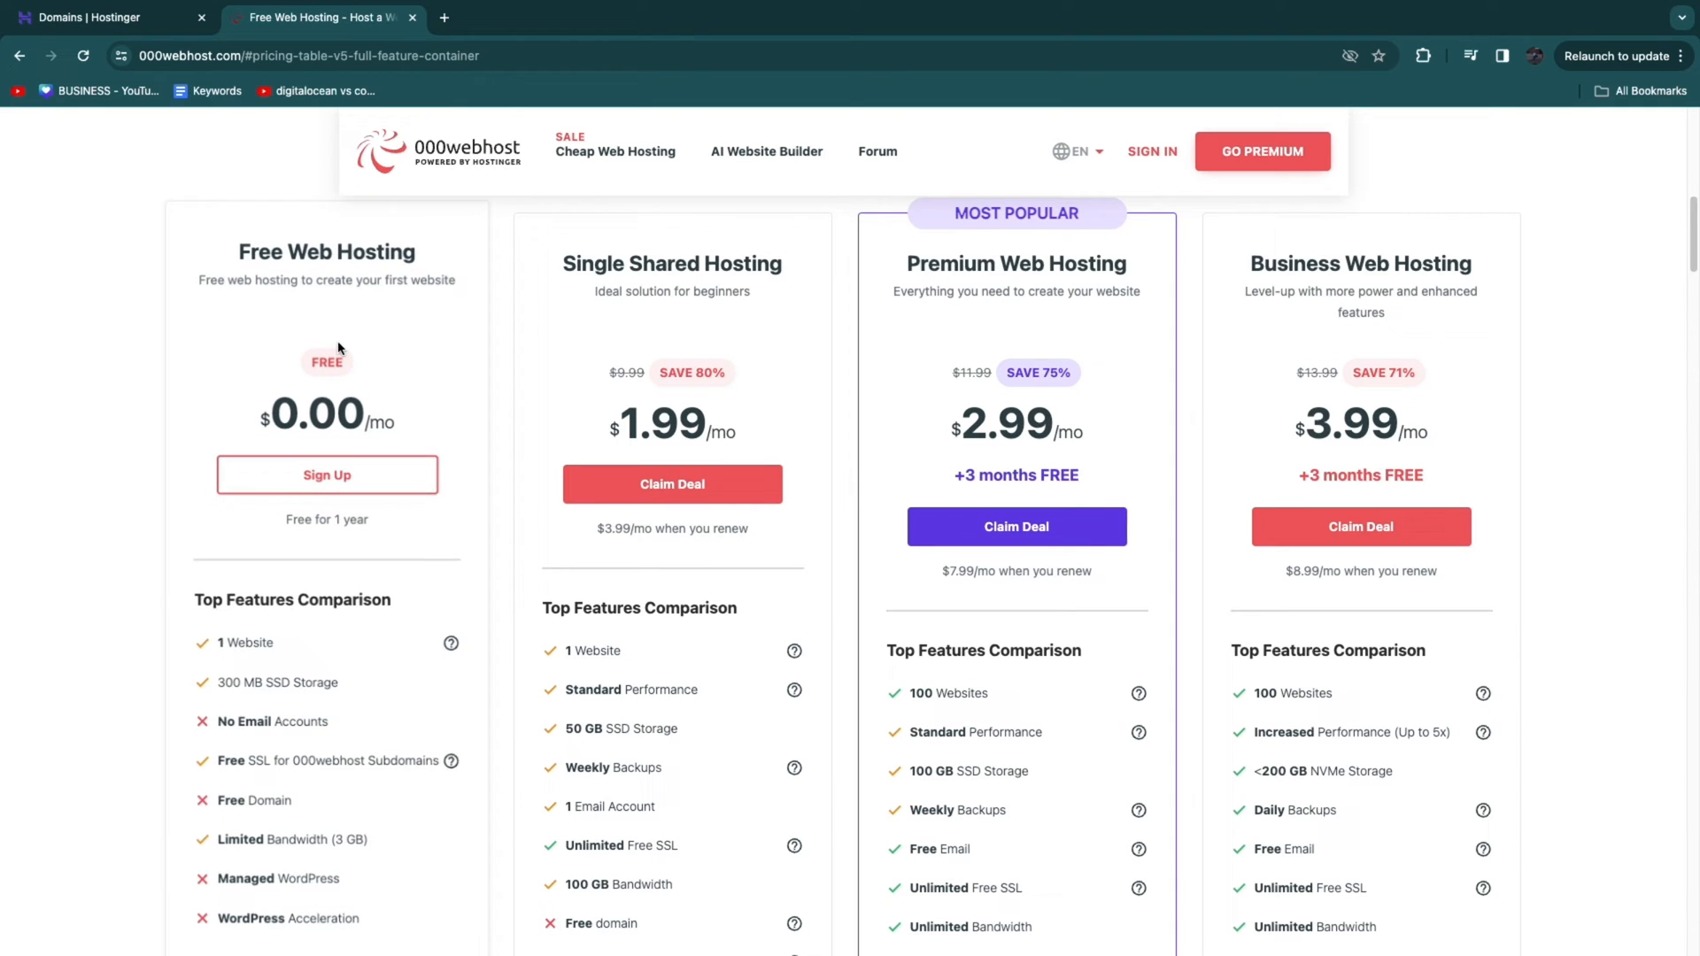
scroll(down, 3)
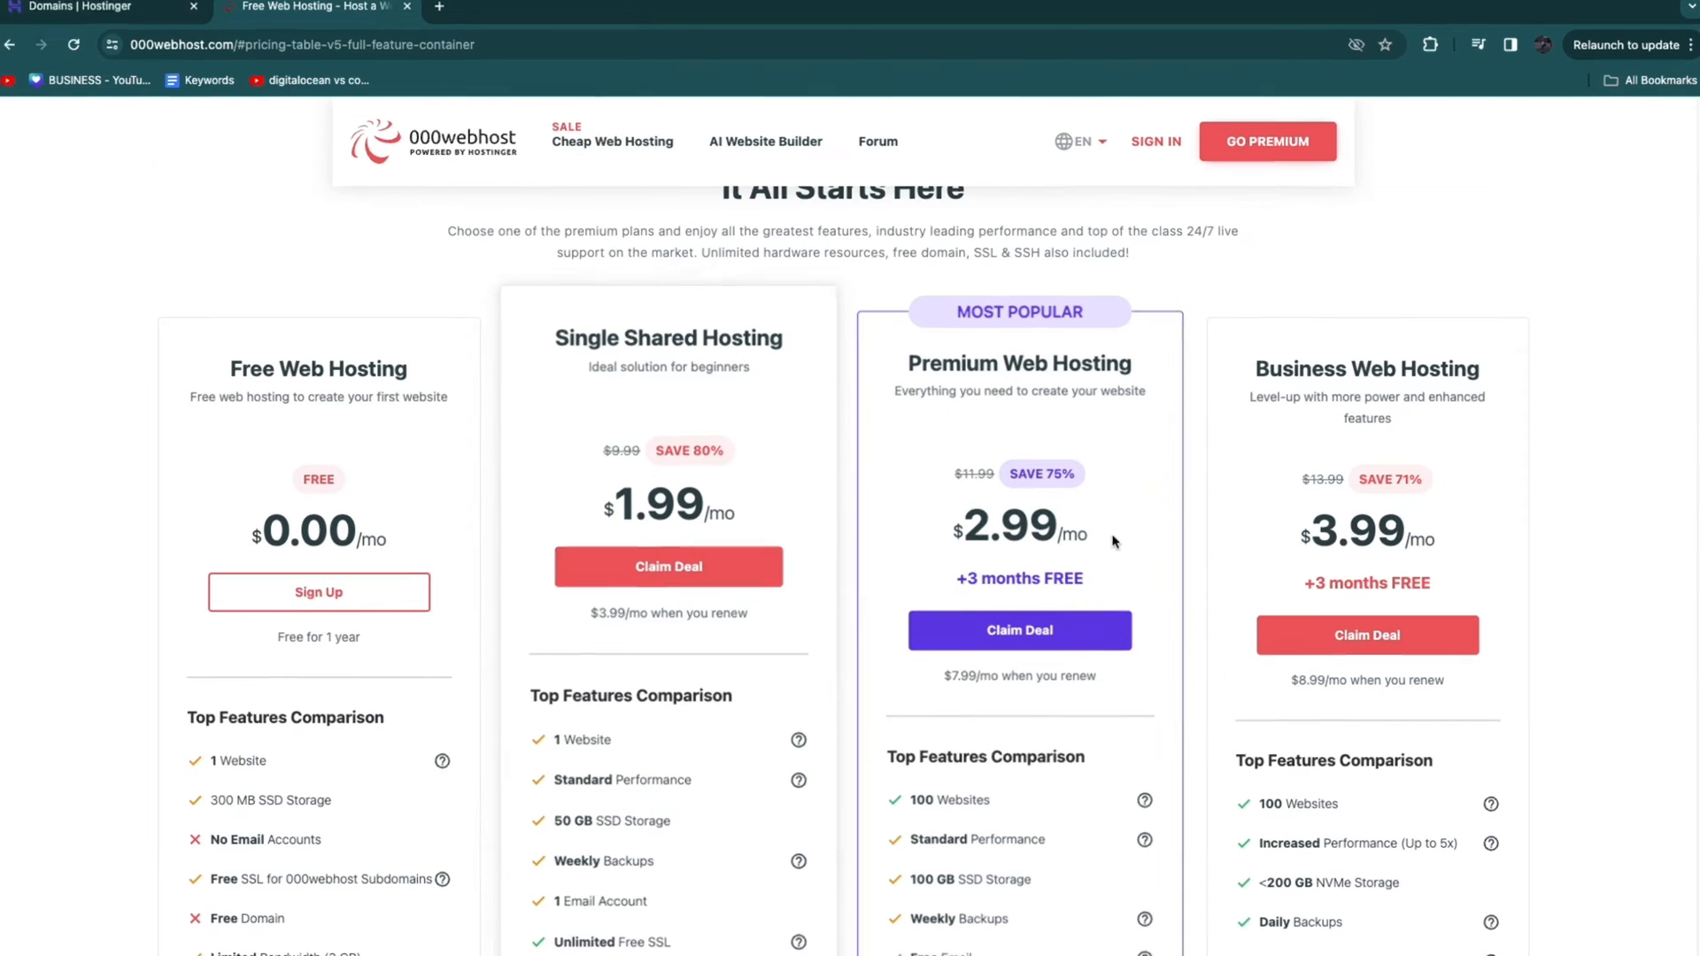
scroll(down, 3)
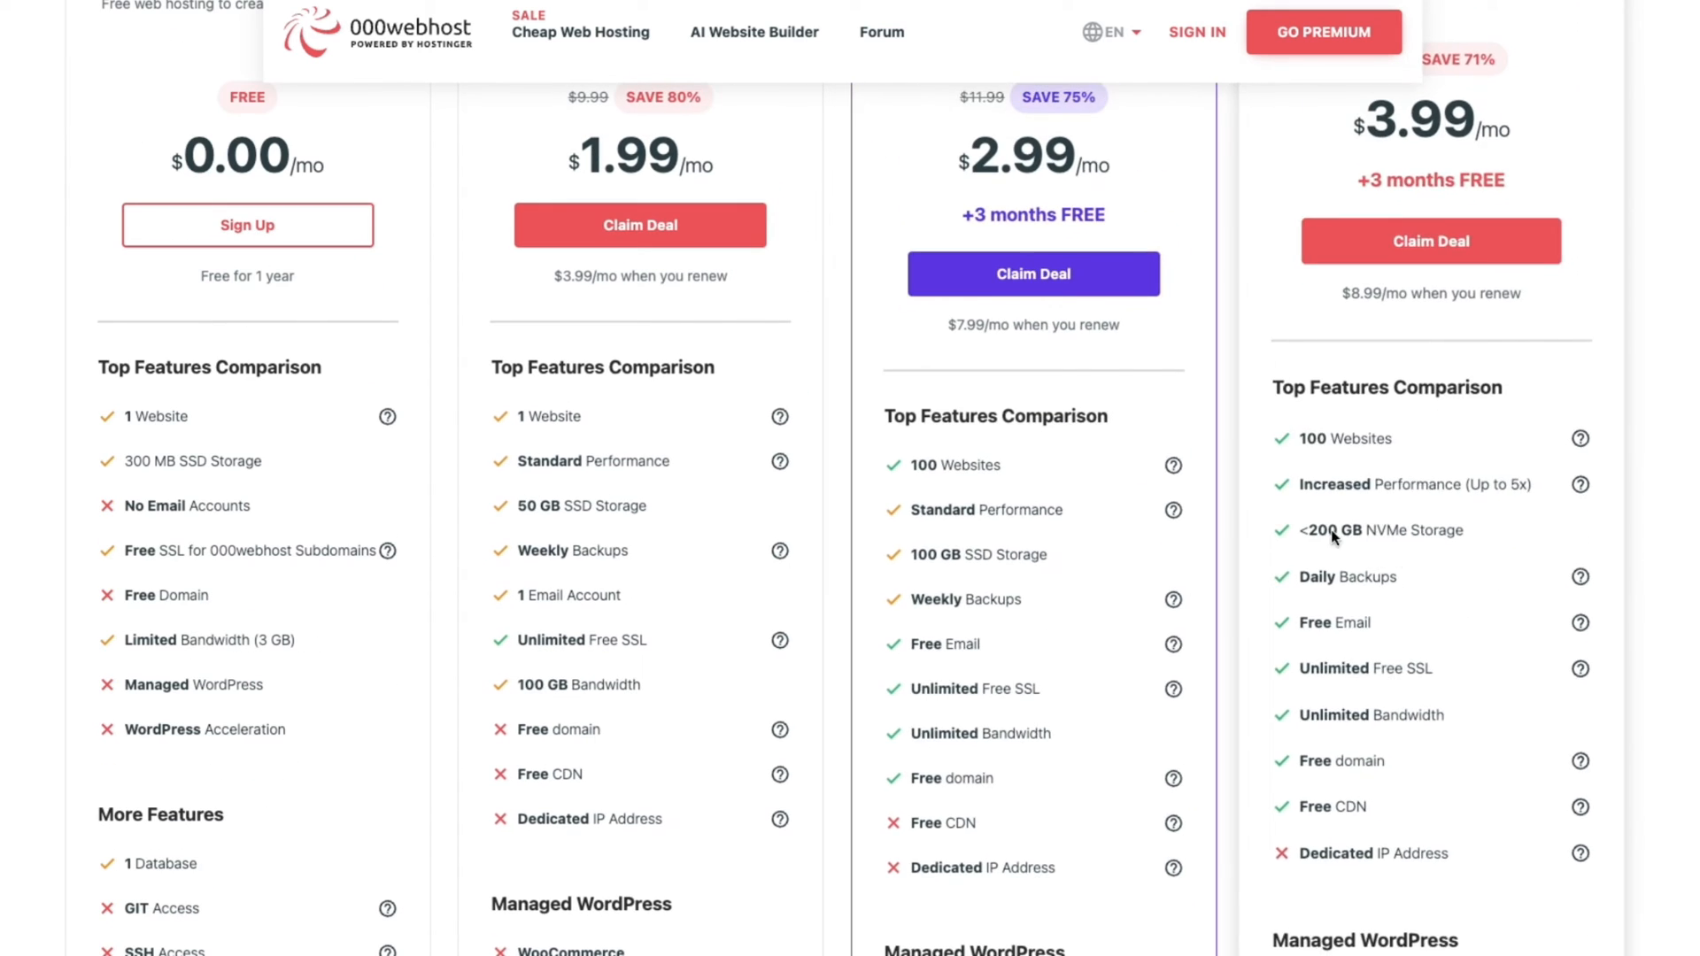
scroll(down, 3)
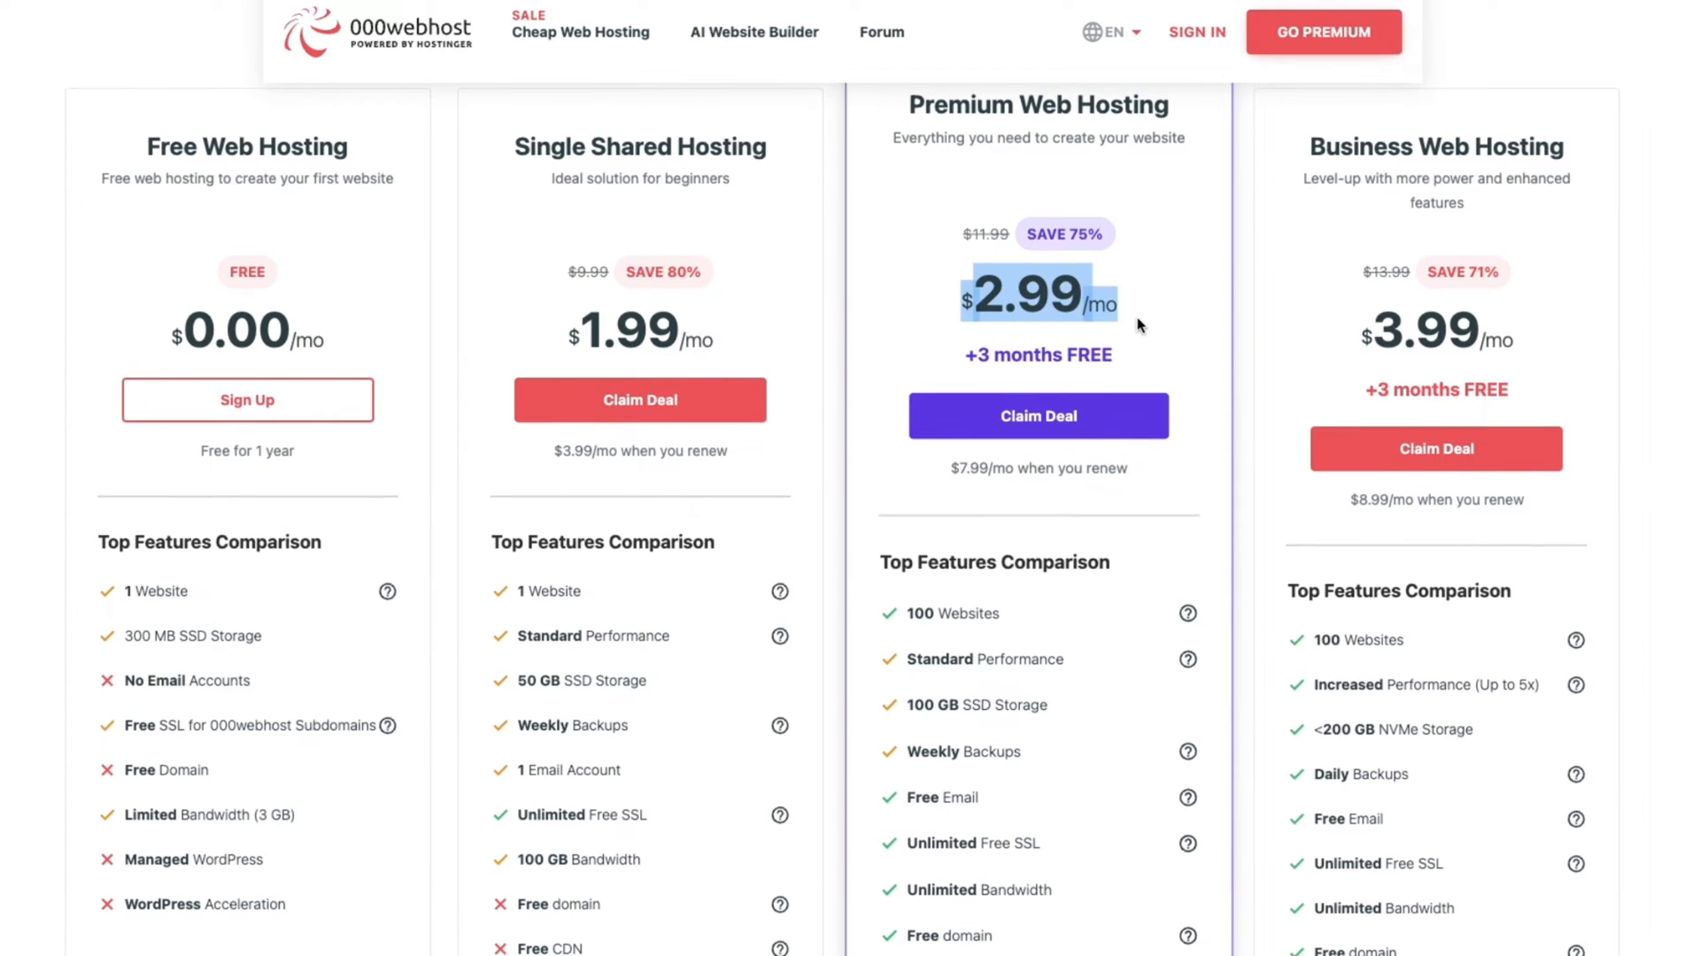
scroll(down, 3)
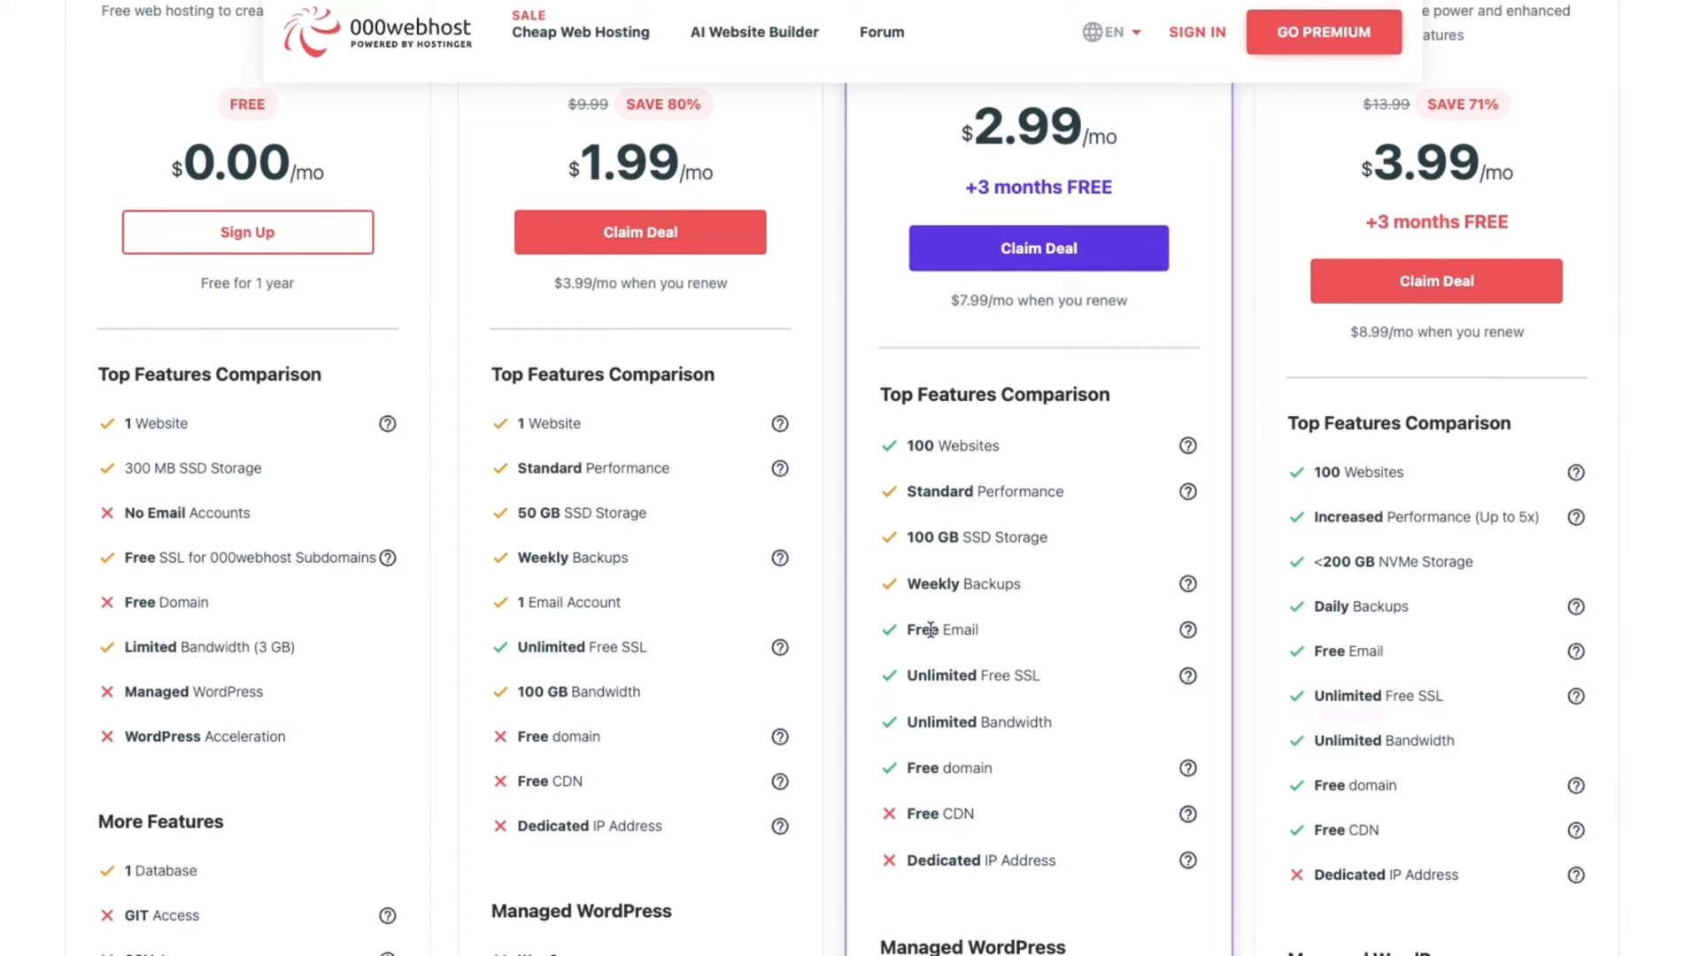
double_click(961, 676)
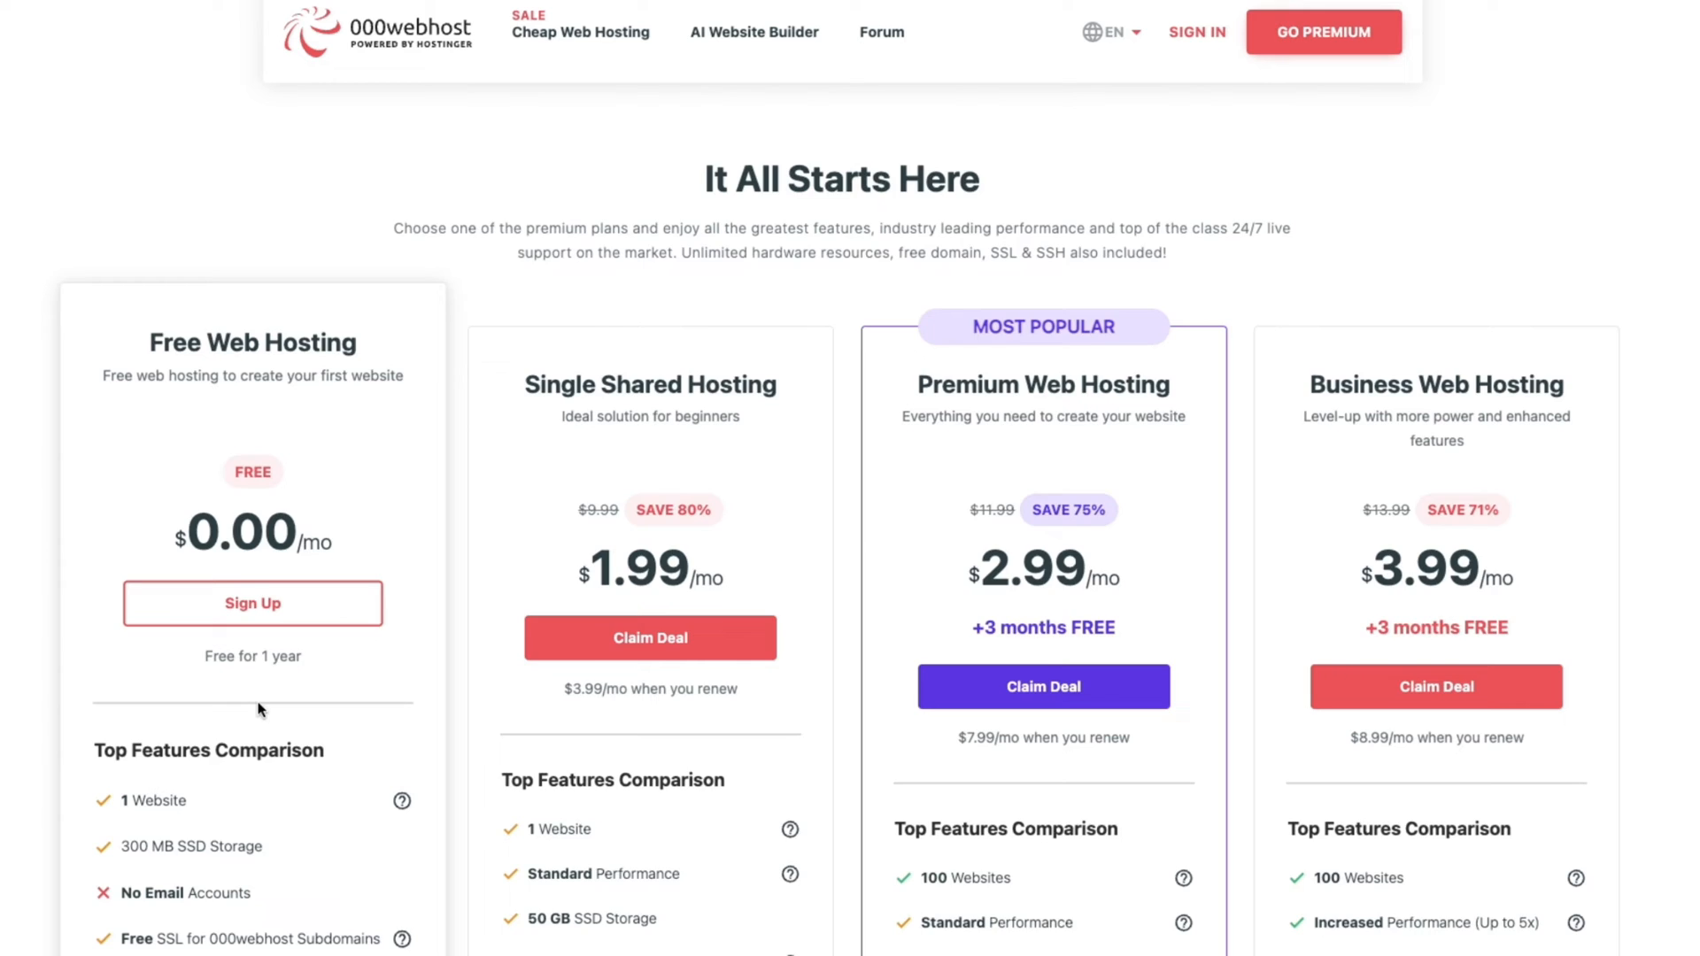
scroll(down, 3)
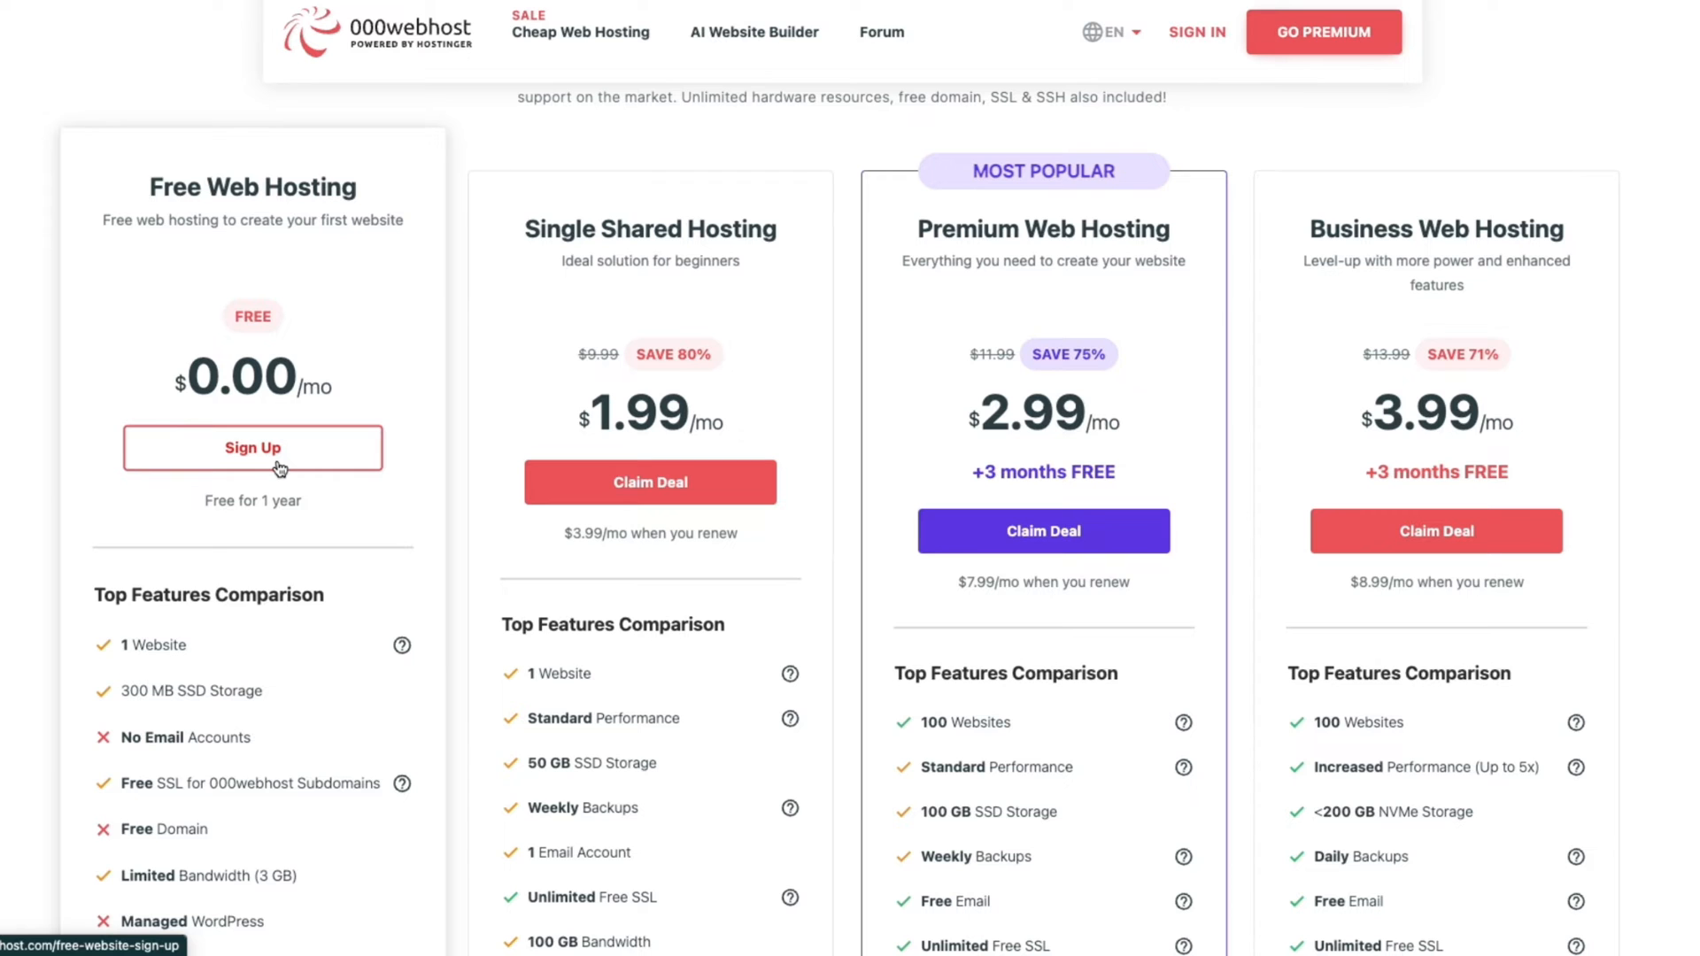
Step: Start signing up for the Free Web Hosting plan
click(252, 448)
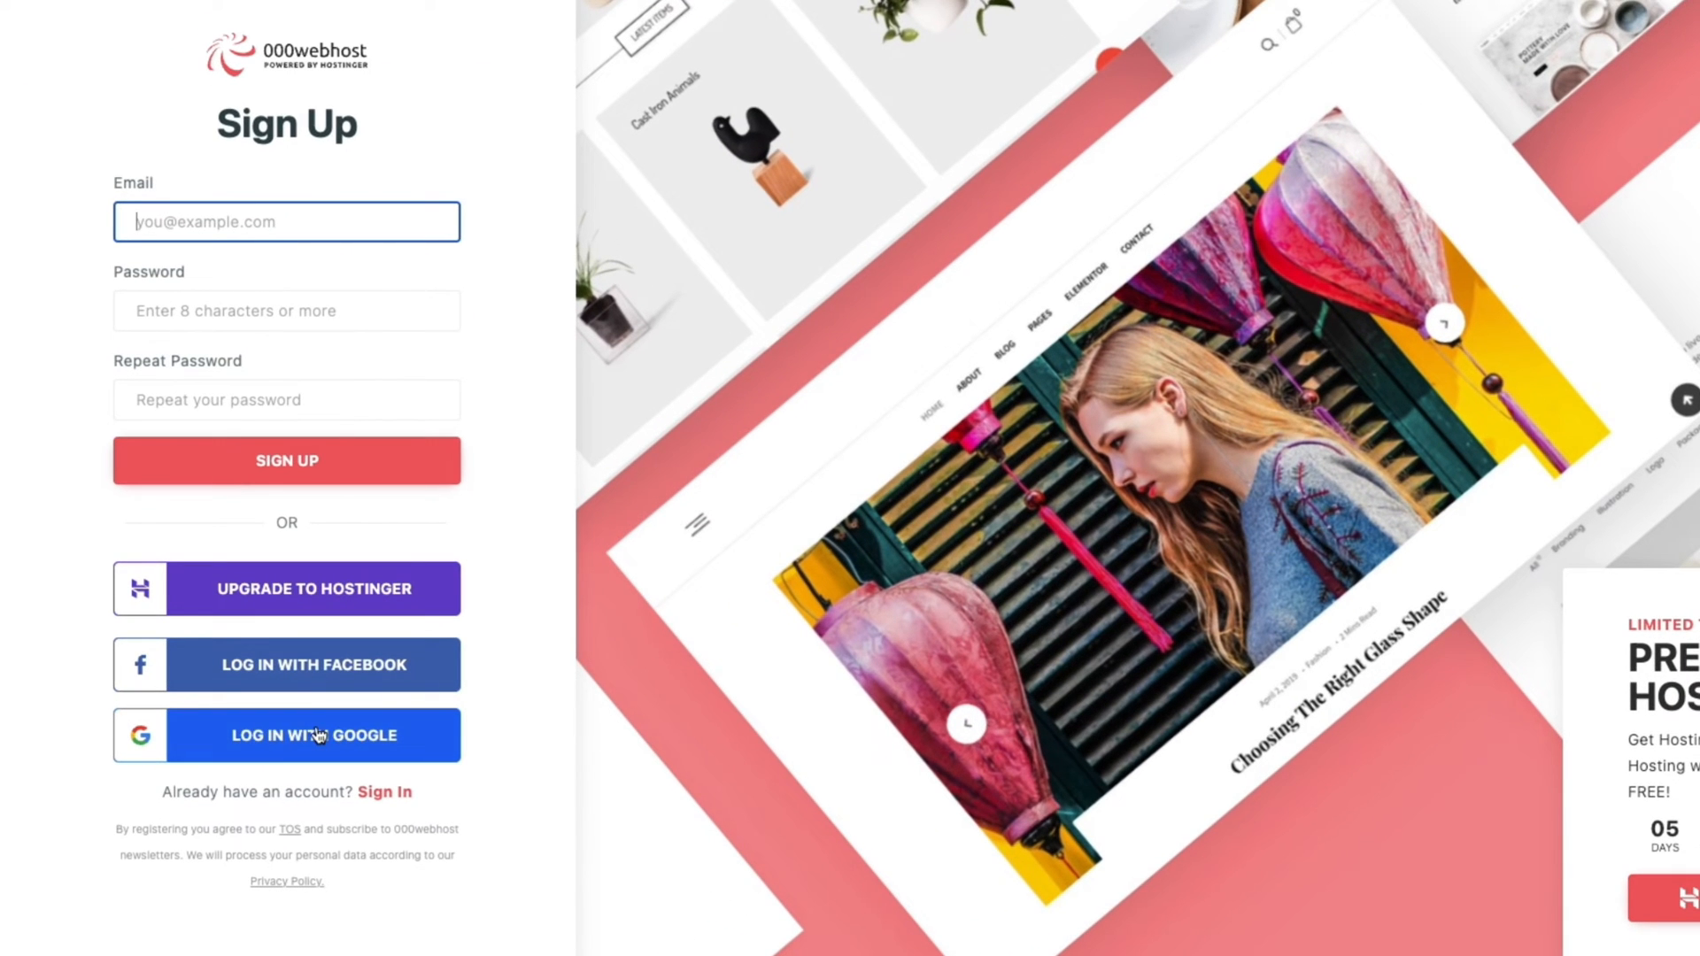
mouse_move(311, 589)
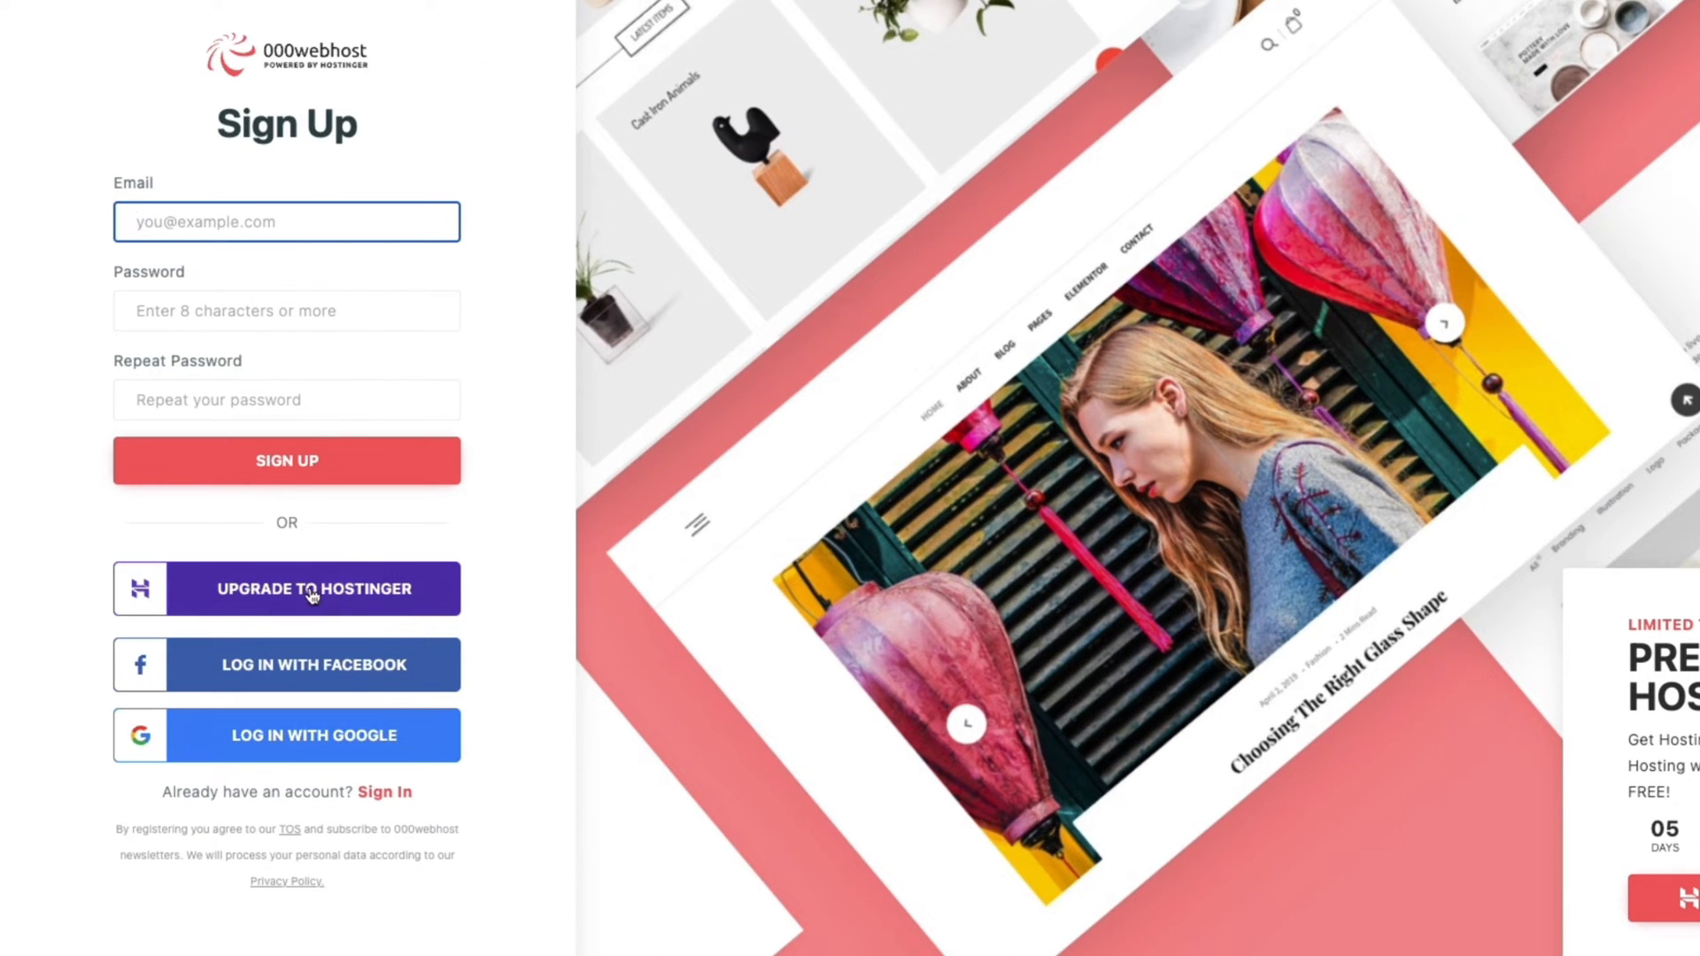
mouse_move(364, 596)
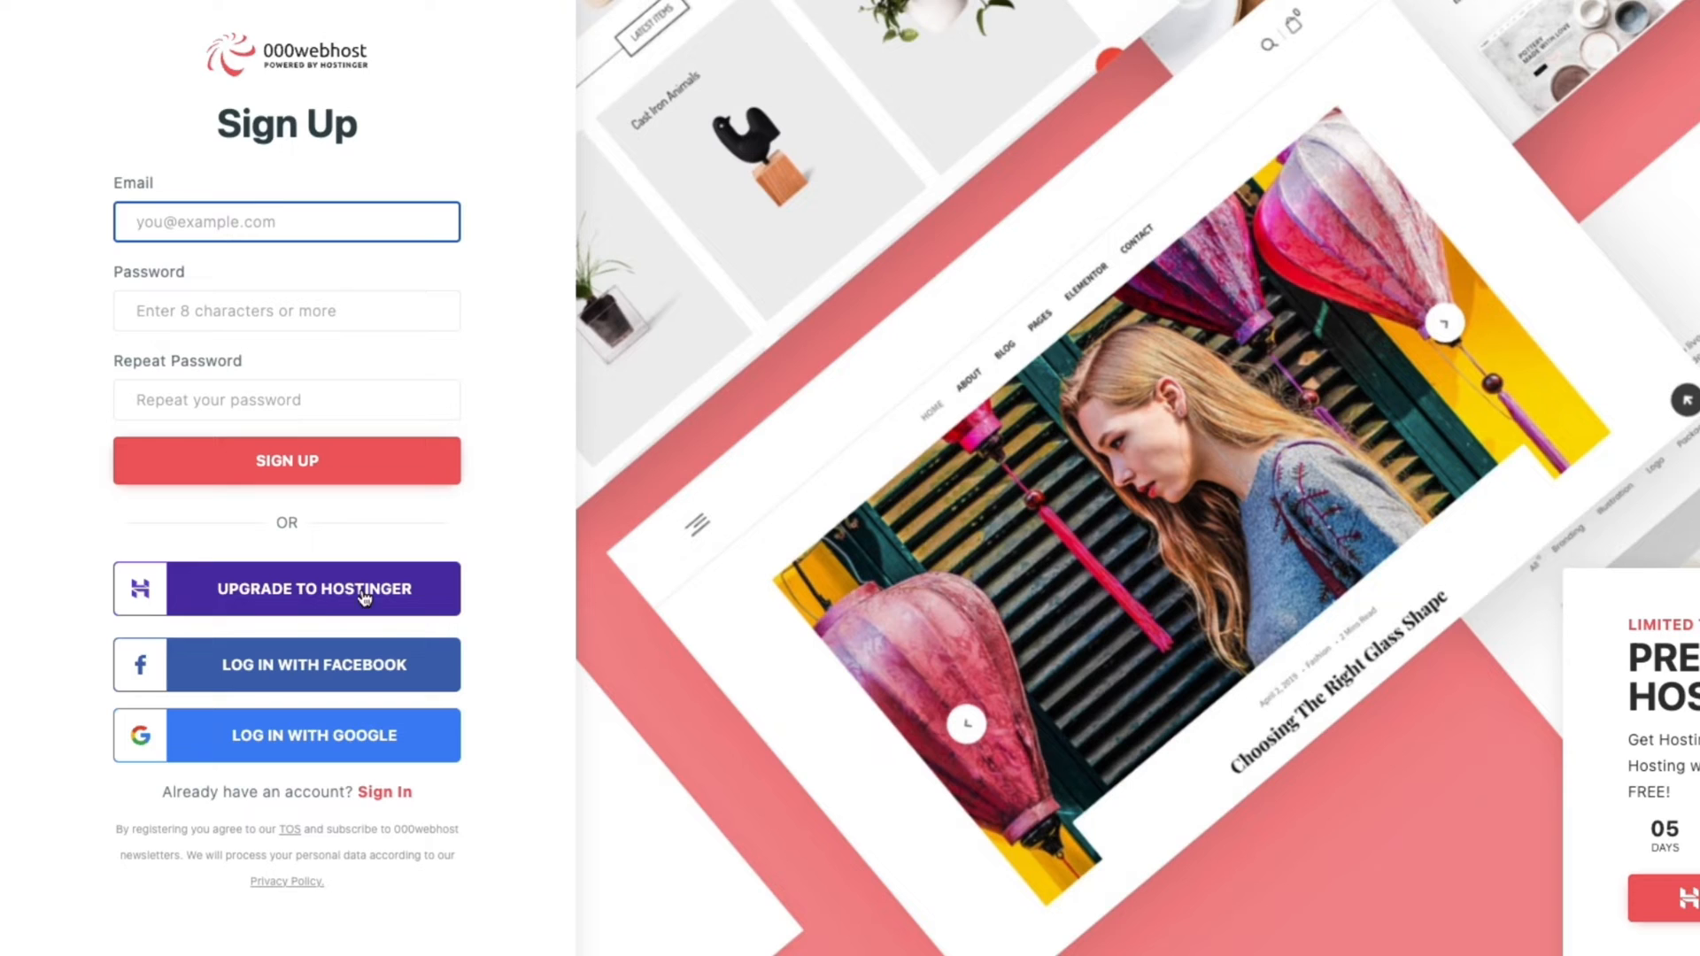
mouse_move(314, 748)
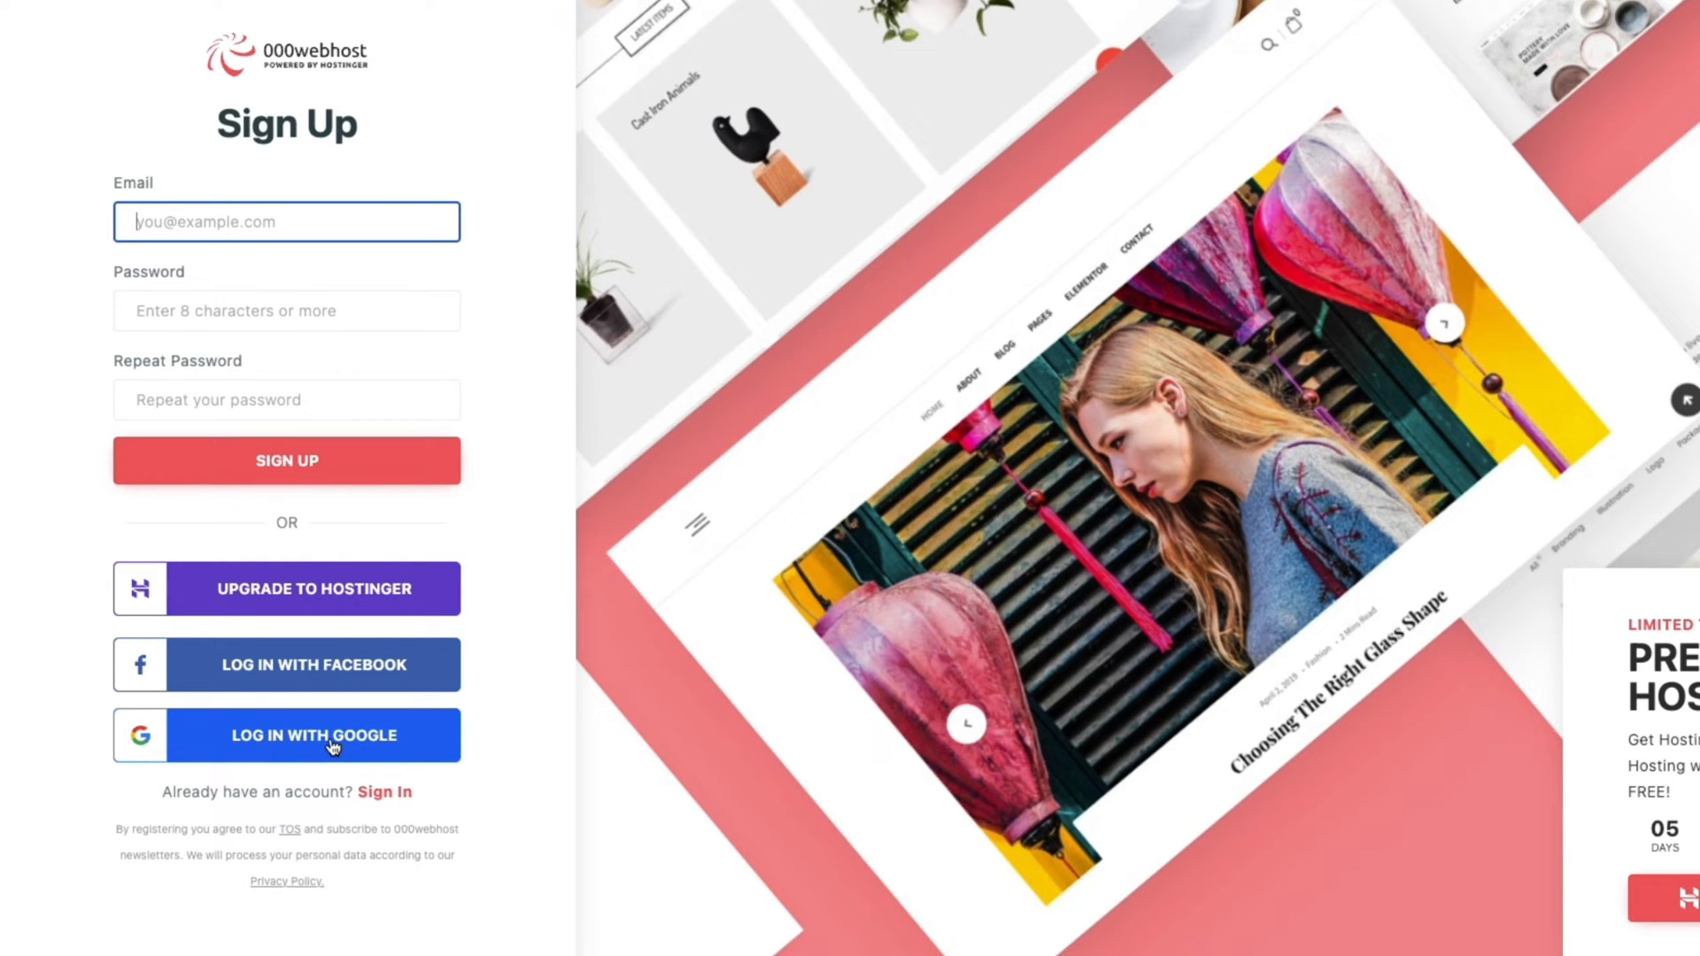
Step: Sign in with Google and create a free website named danistutorials with a password
click(330, 735)
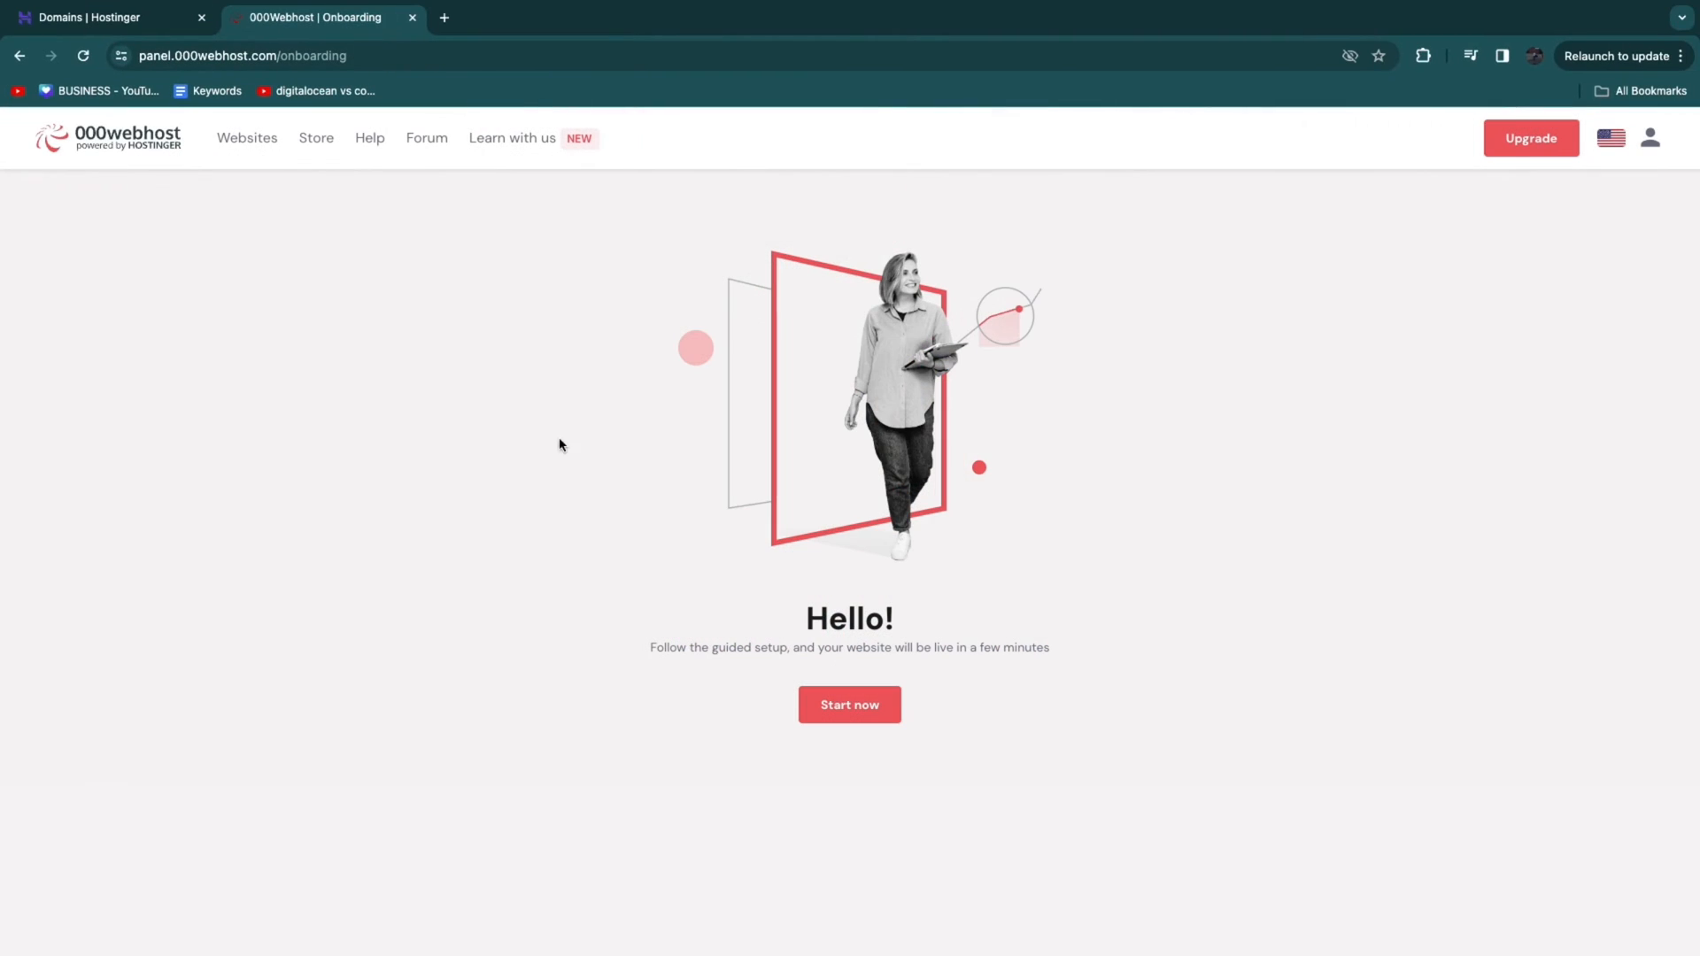
mouse_move(551, 479)
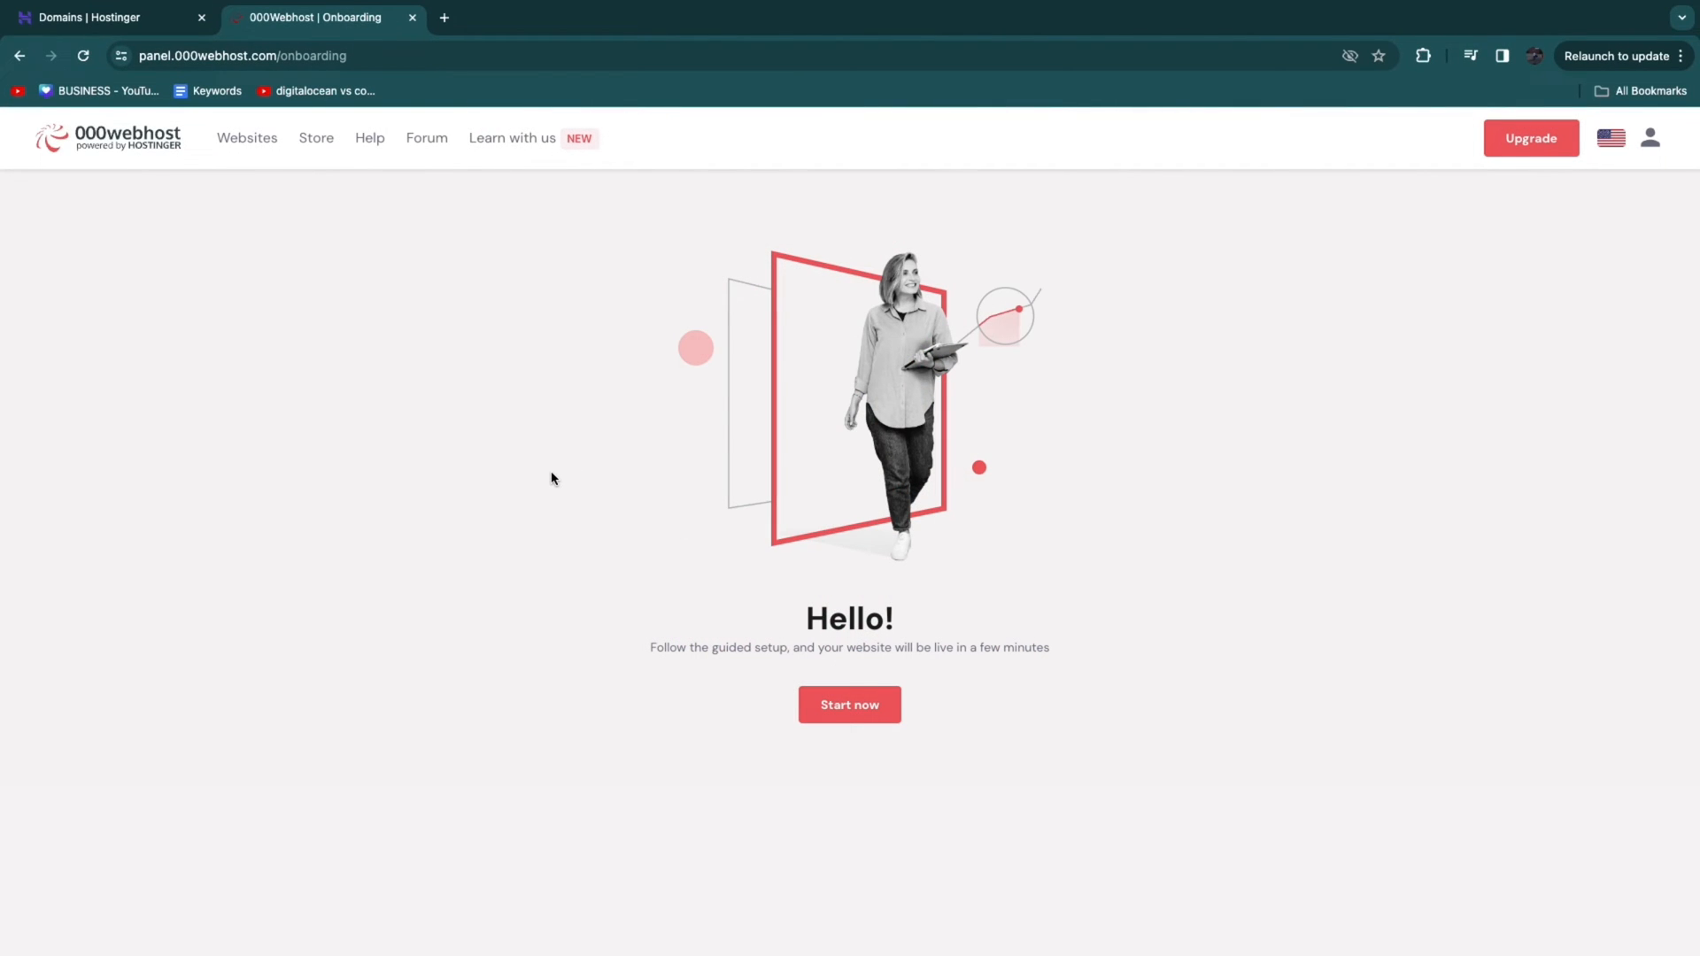
click(850, 705)
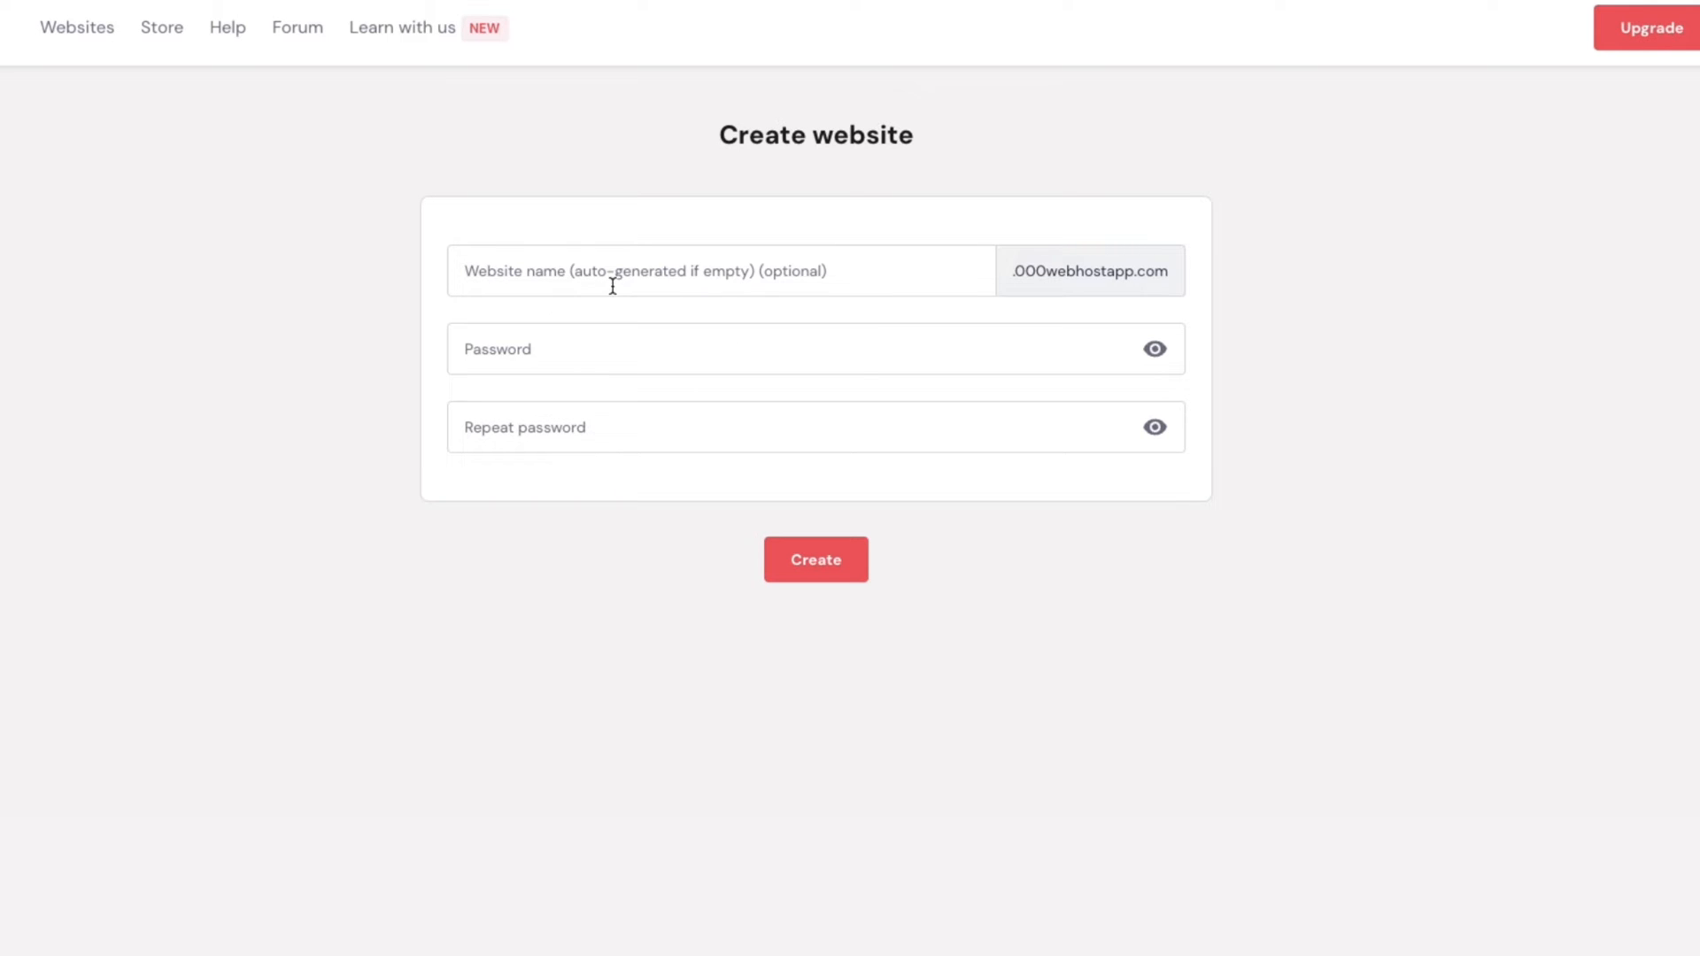
click(720, 270)
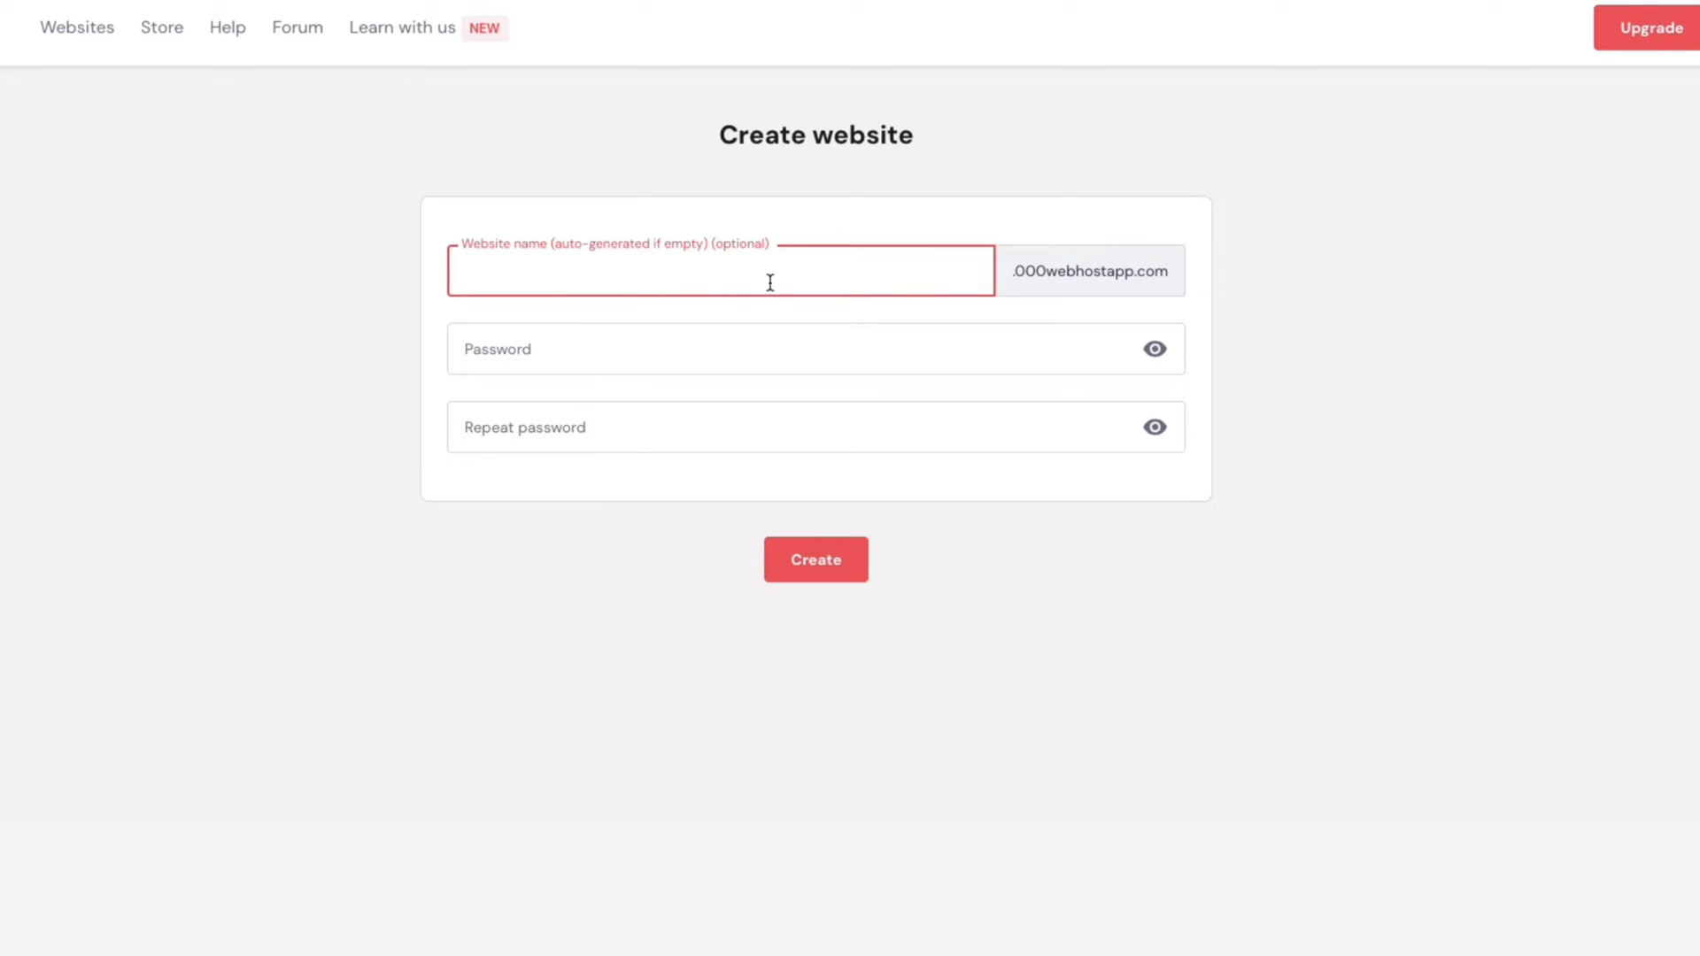
text(danistutorials)
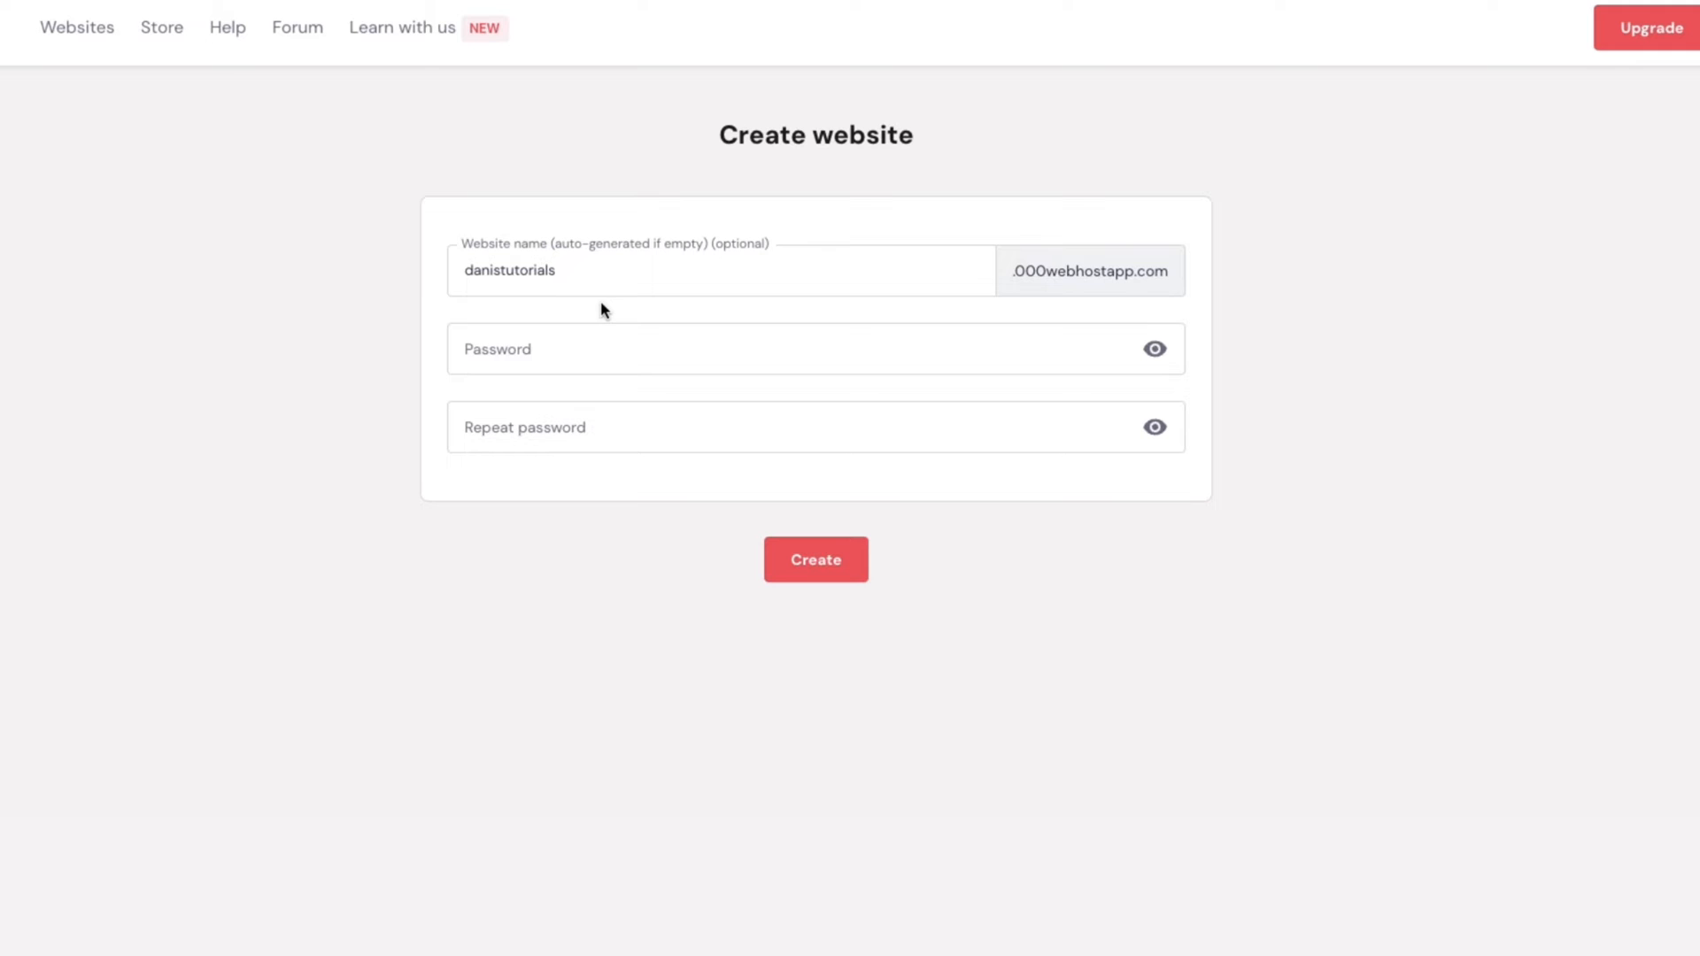
click(816, 560)
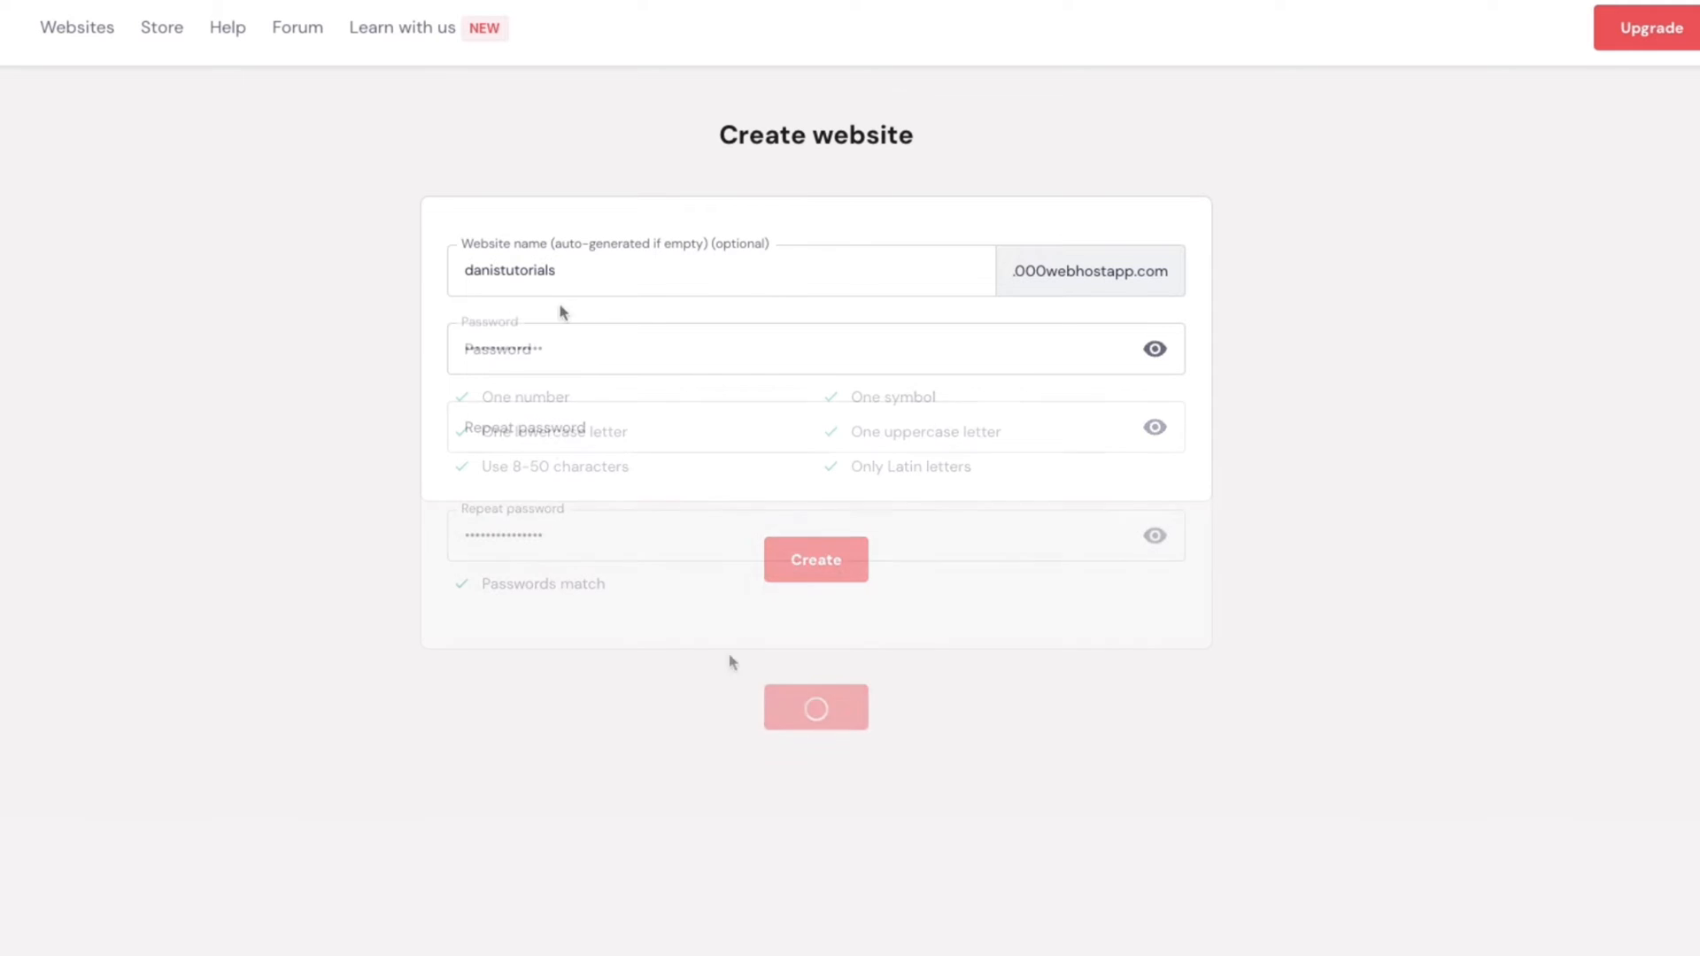
click(815, 560)
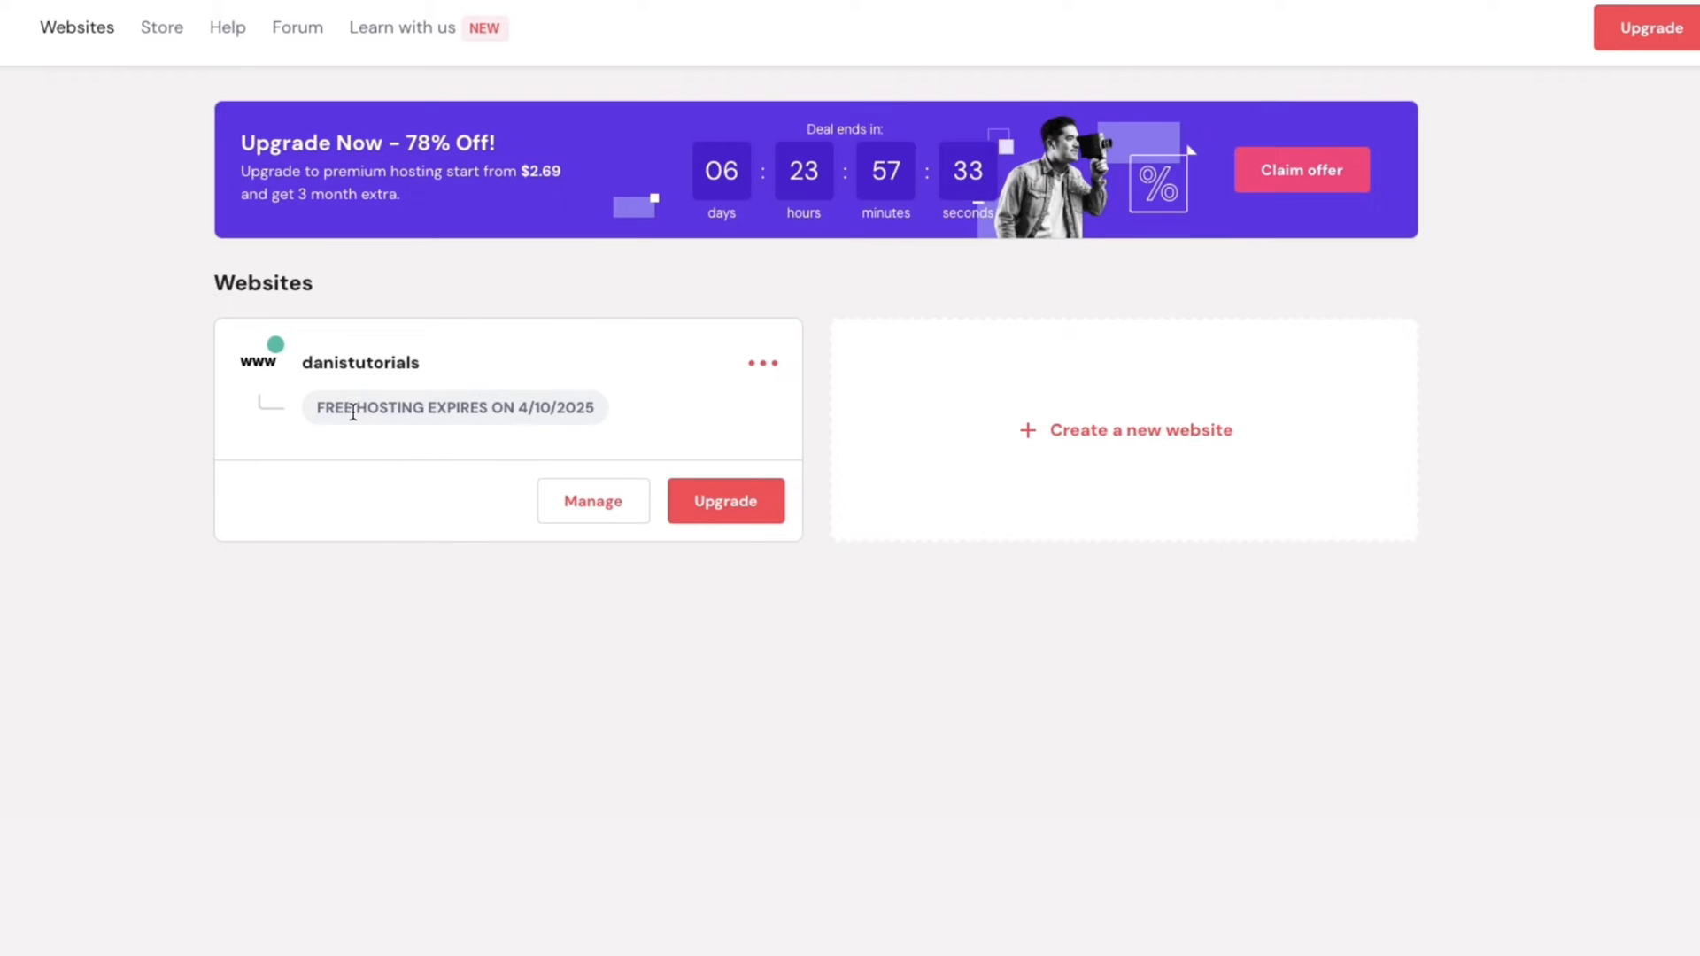
Step: Highlight the danistutorials site's free hosting expiry date on the Websites page
drag(317, 407, 547, 424)
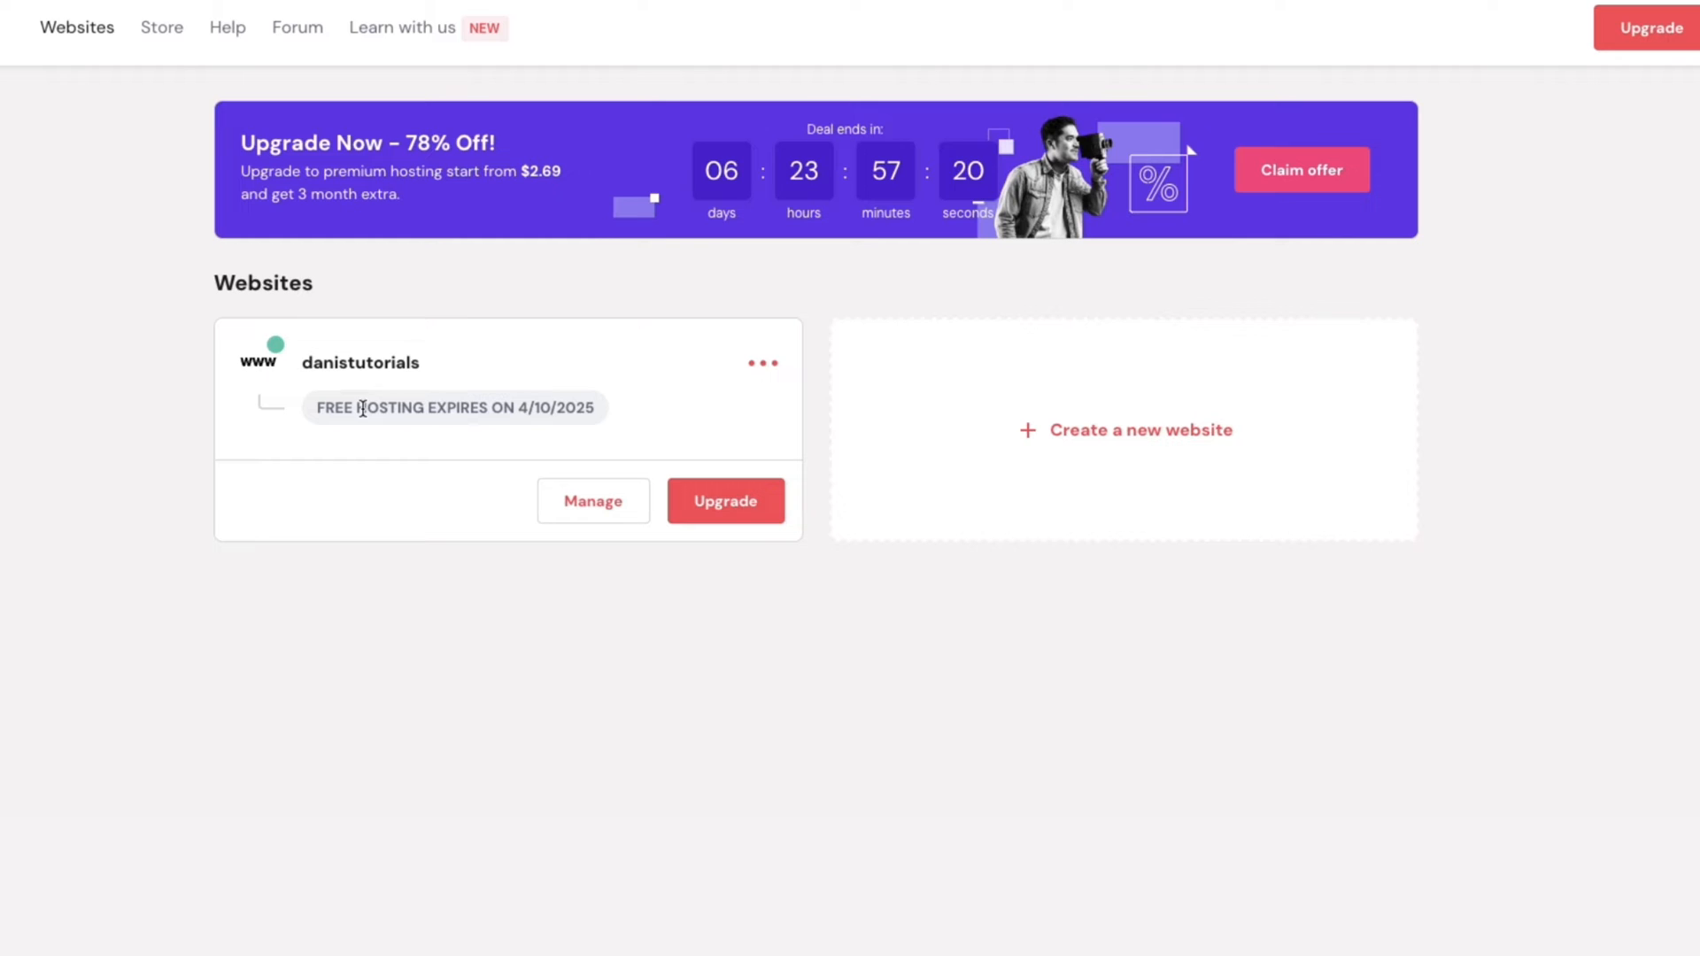
mouse_move(387, 457)
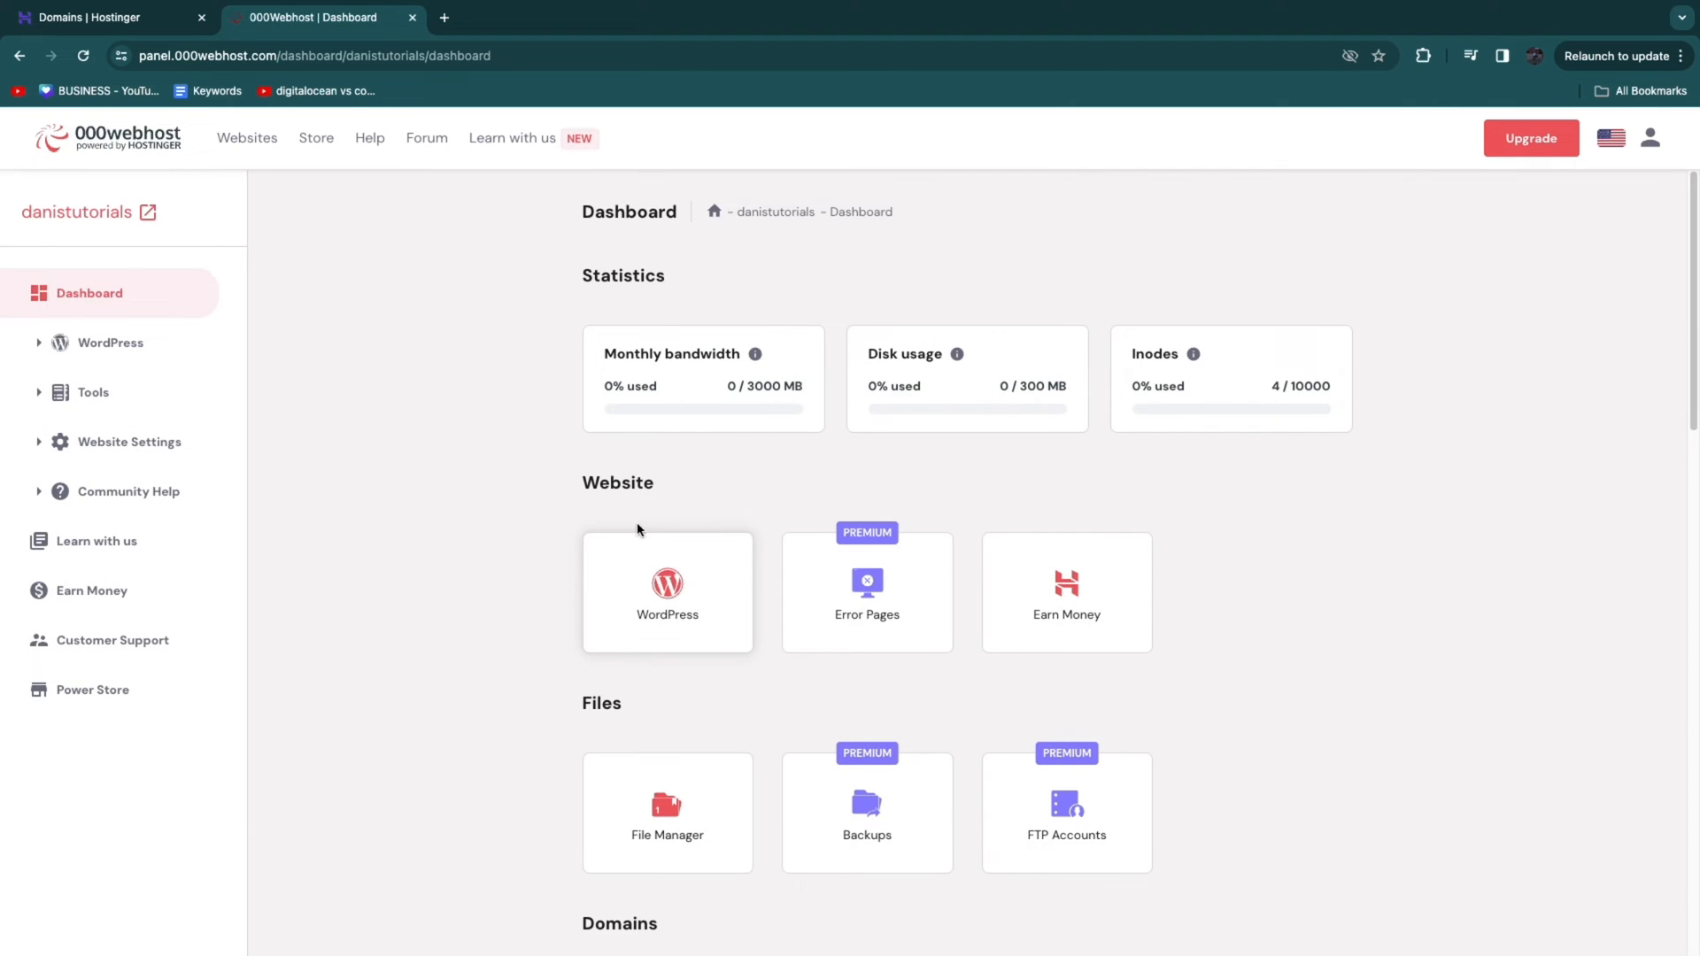
mouse_move(374, 450)
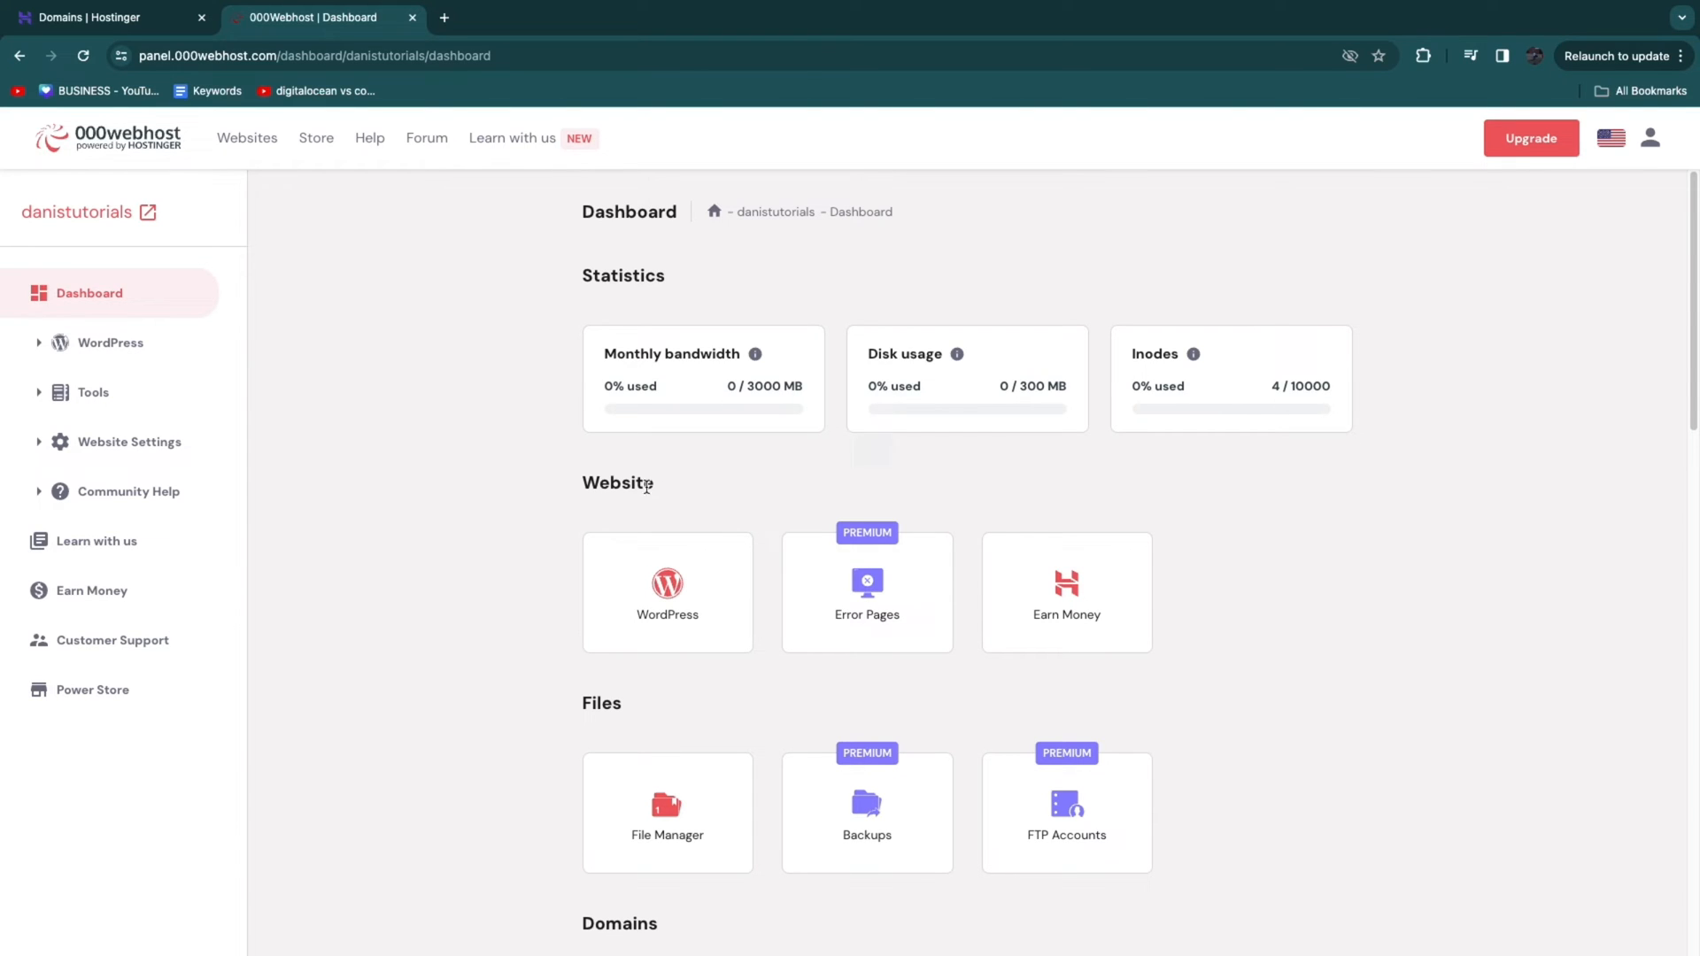
Step: Review bandwidth usage on the dashboard and go to the Parked Domains page
drag(605, 353, 672, 386)
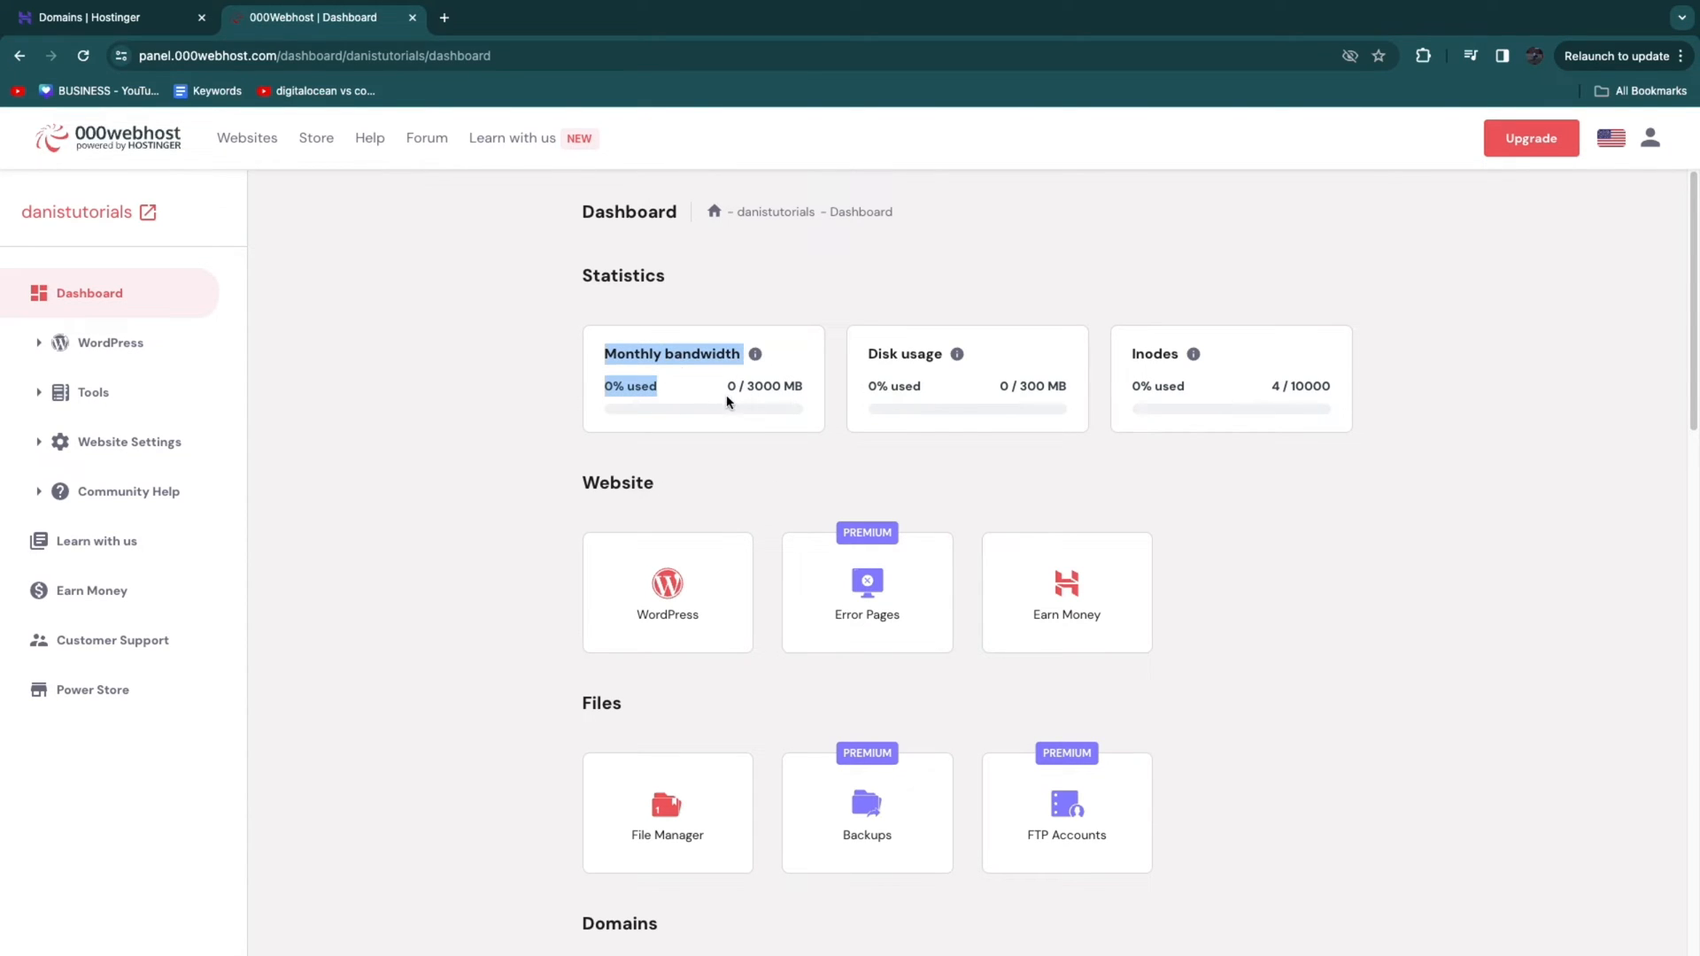
mouse_move(1127, 363)
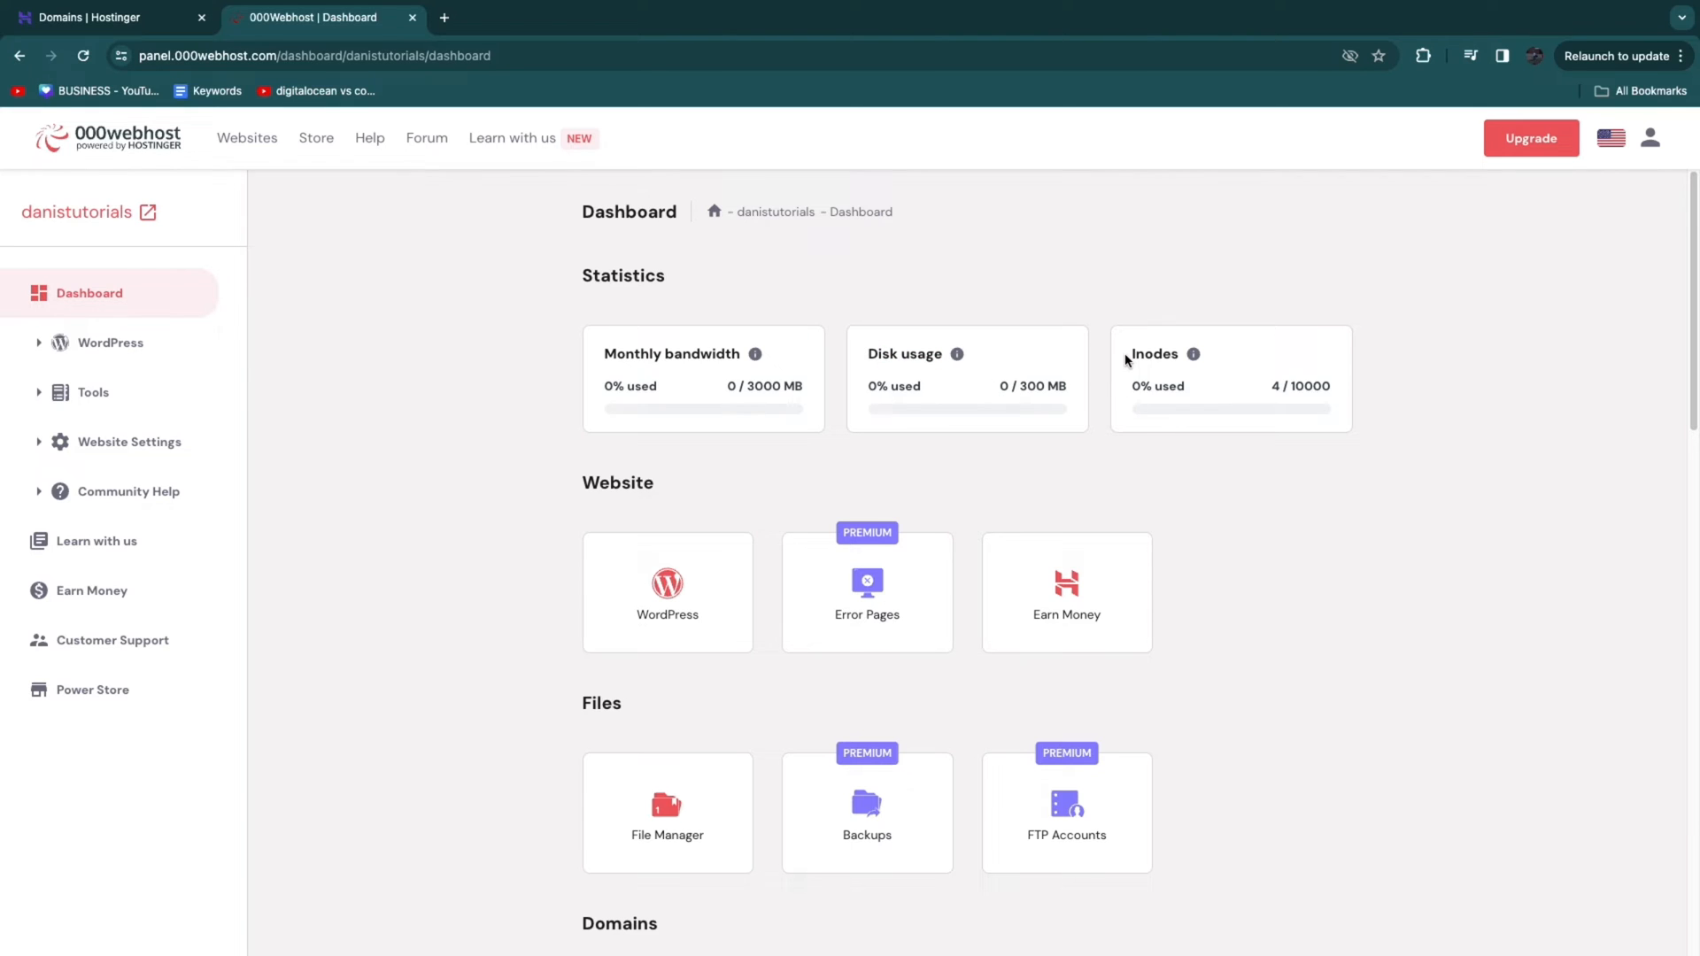
mouse_move(1034, 358)
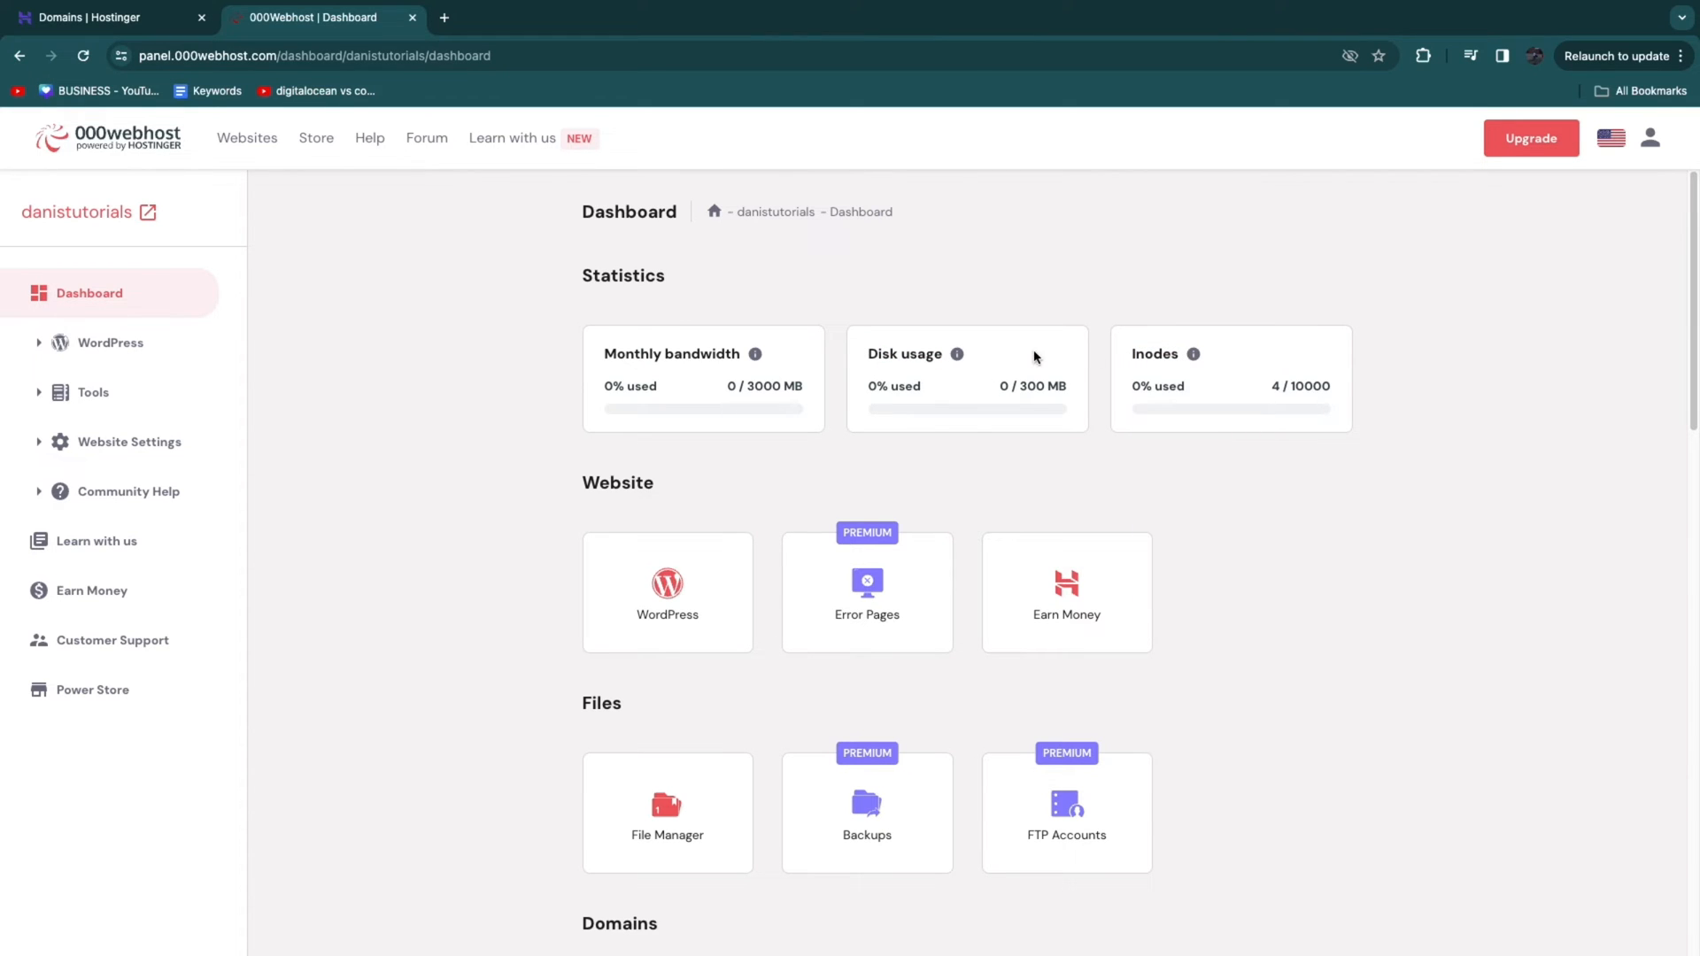
mouse_move(460, 573)
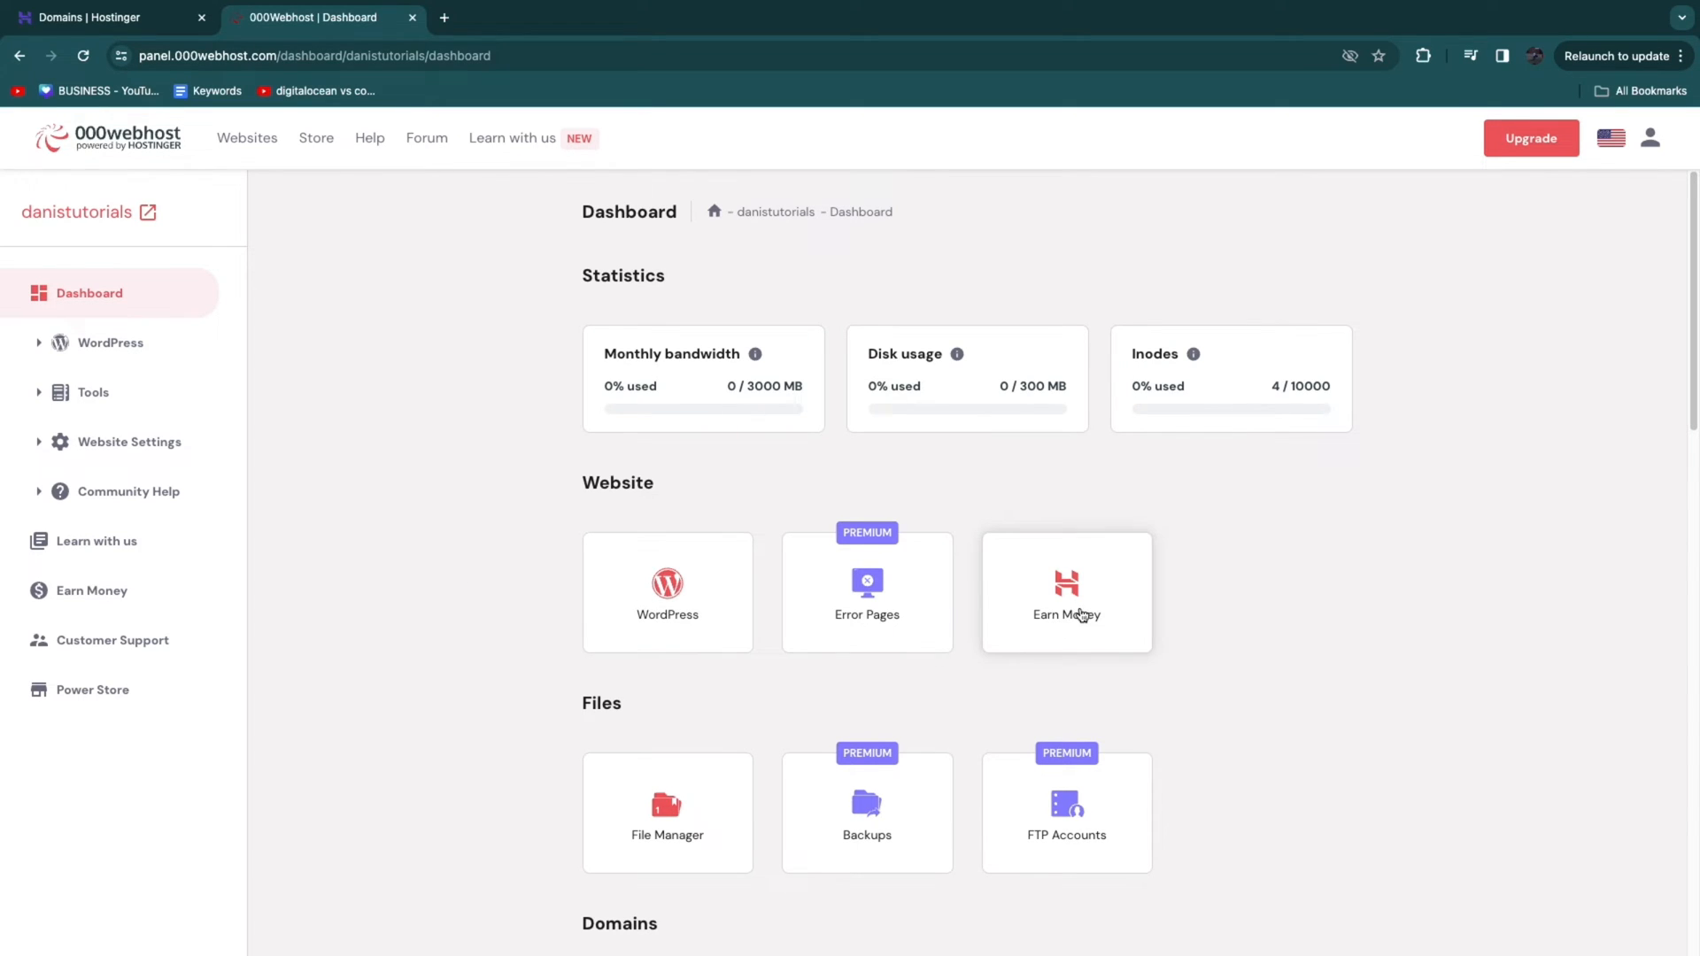
scroll(down, 3)
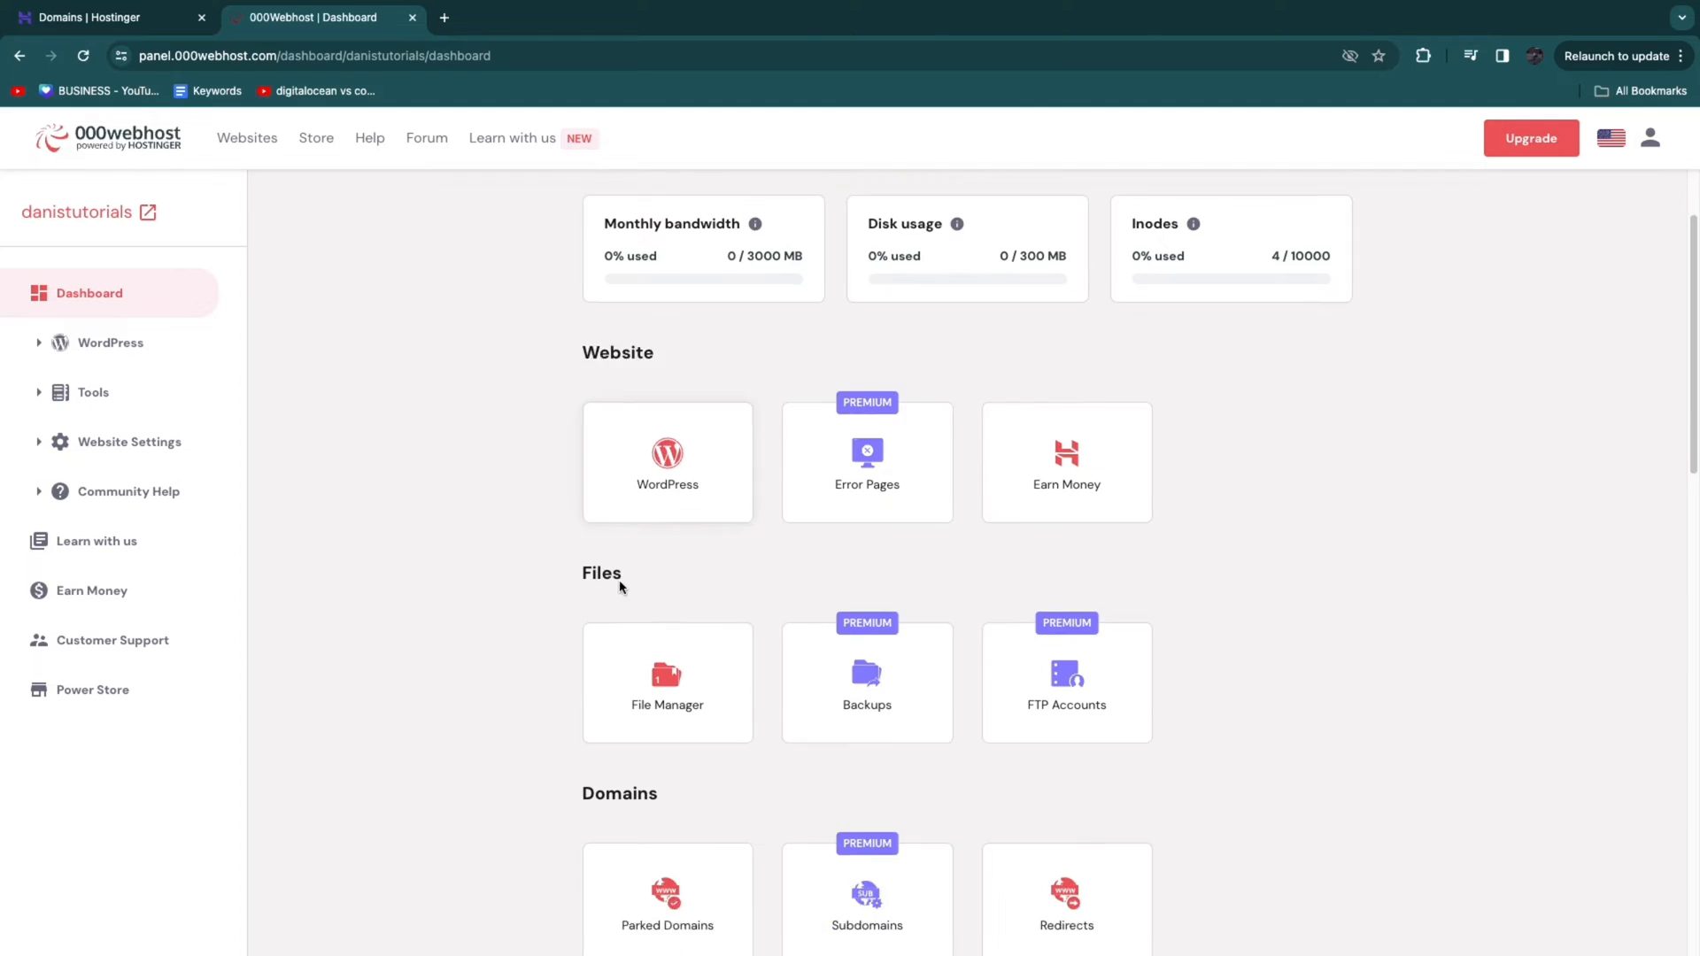
scroll(down, 3)
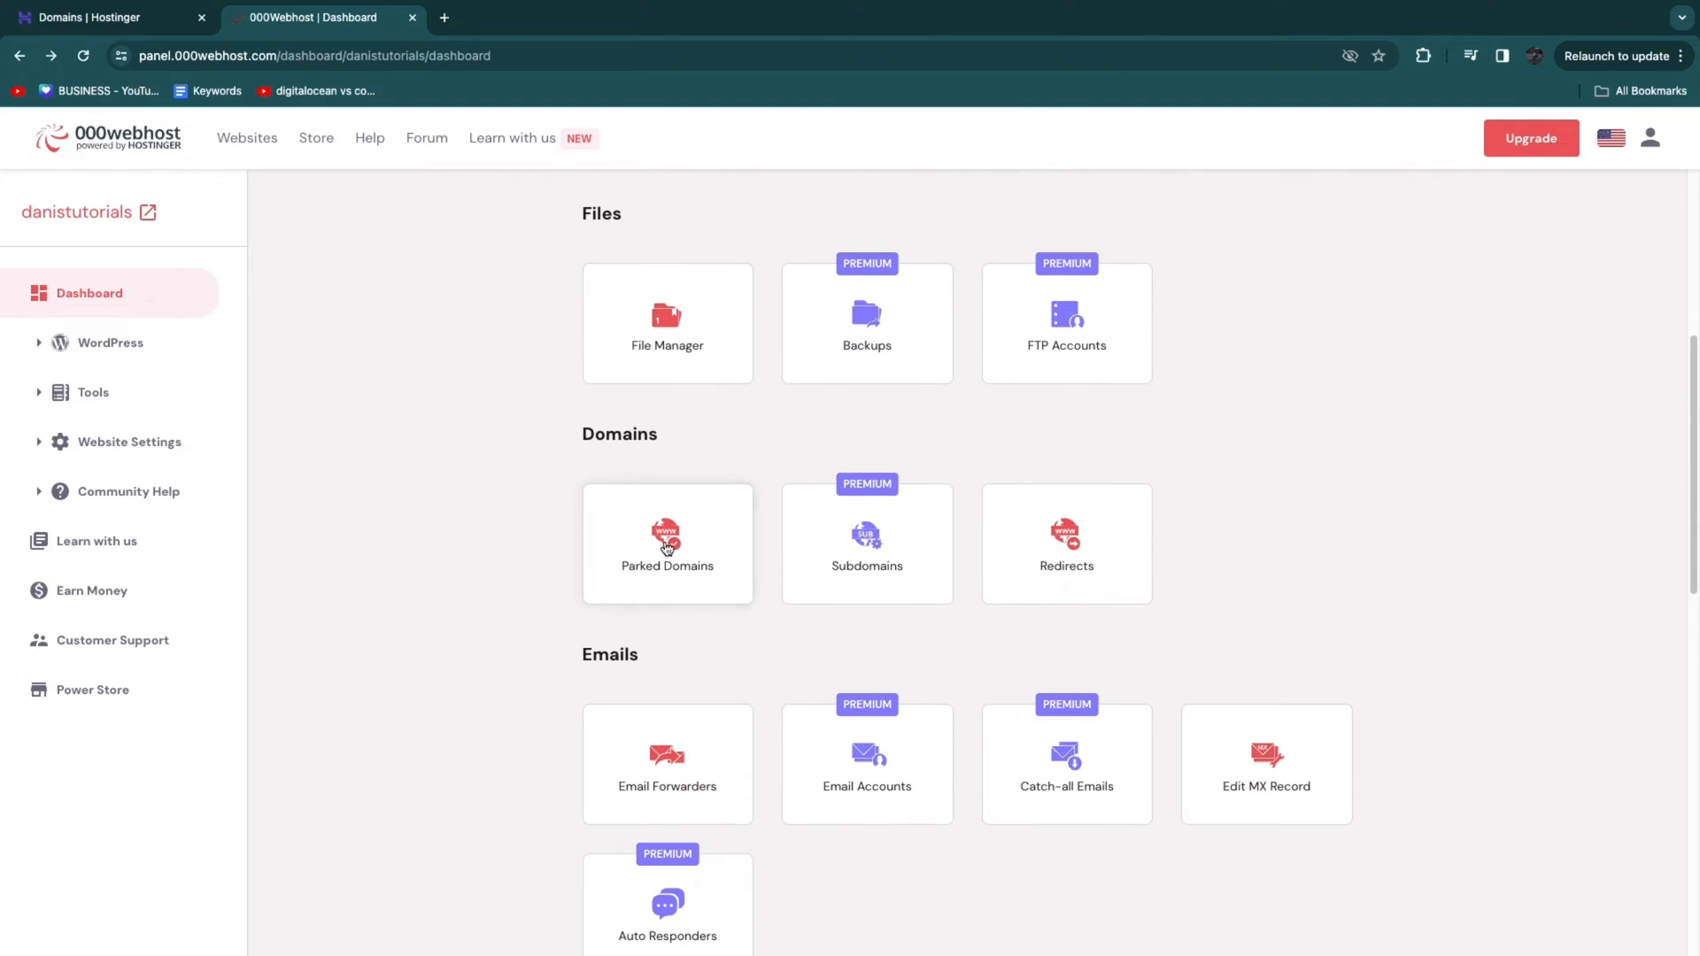
click(667, 543)
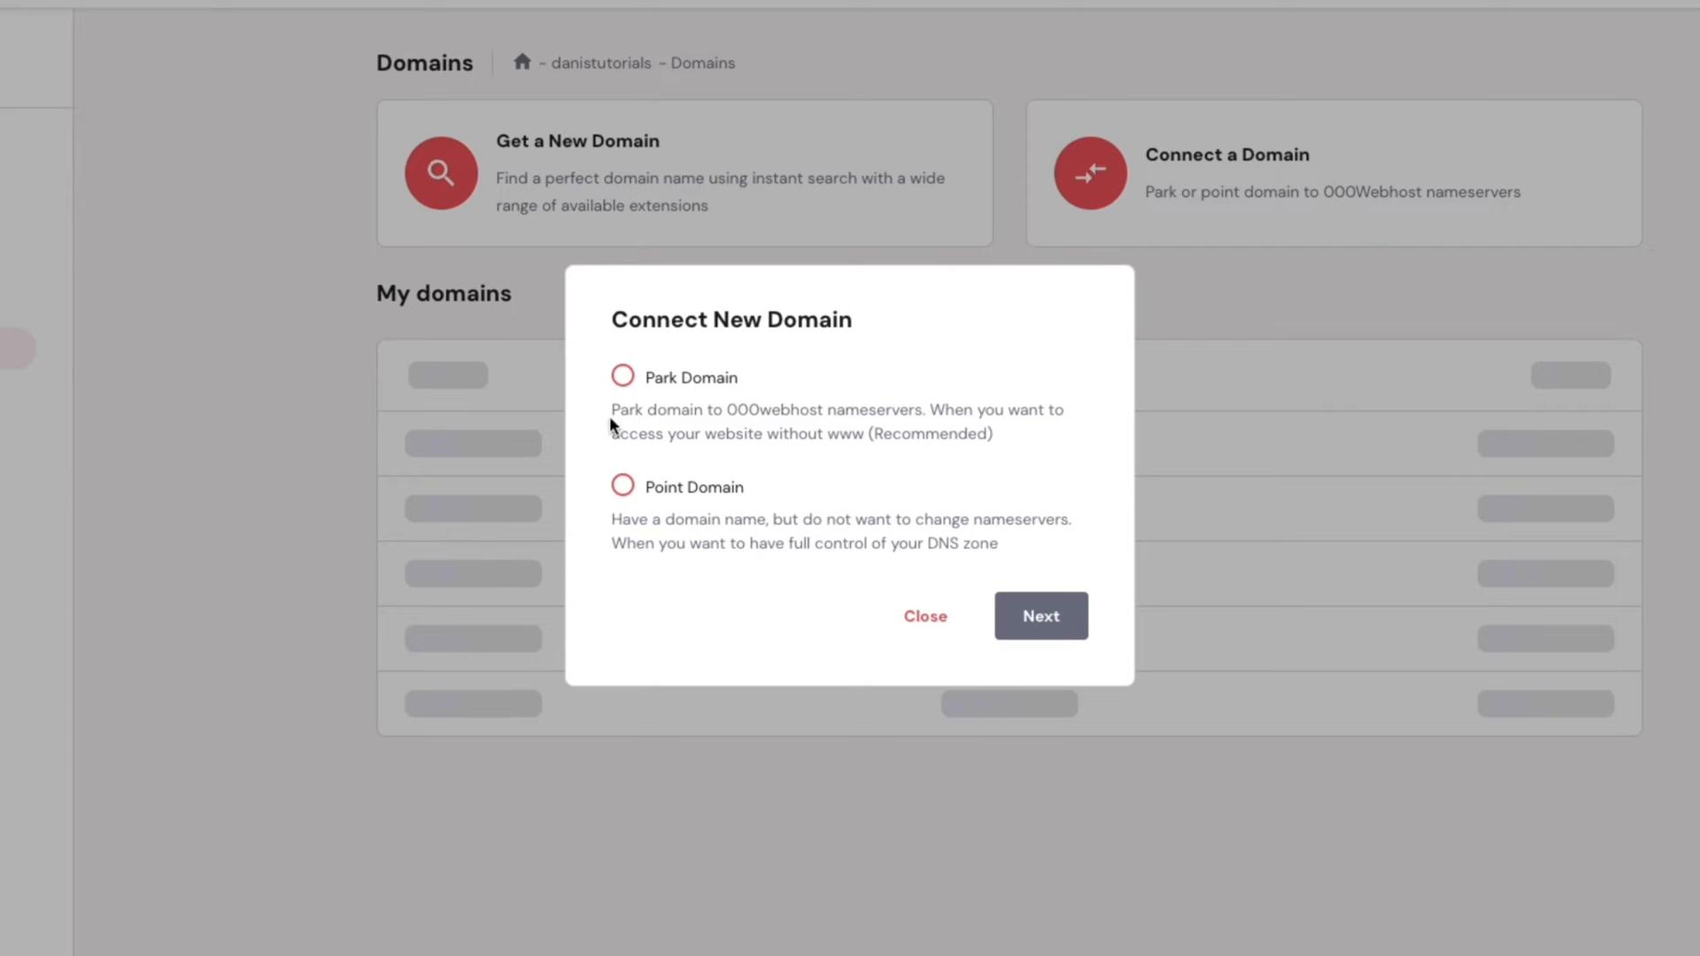
Step: Park danistutorials.com on the 000webhost site via the Connect New Domain dialog
drag(612, 410, 783, 410)
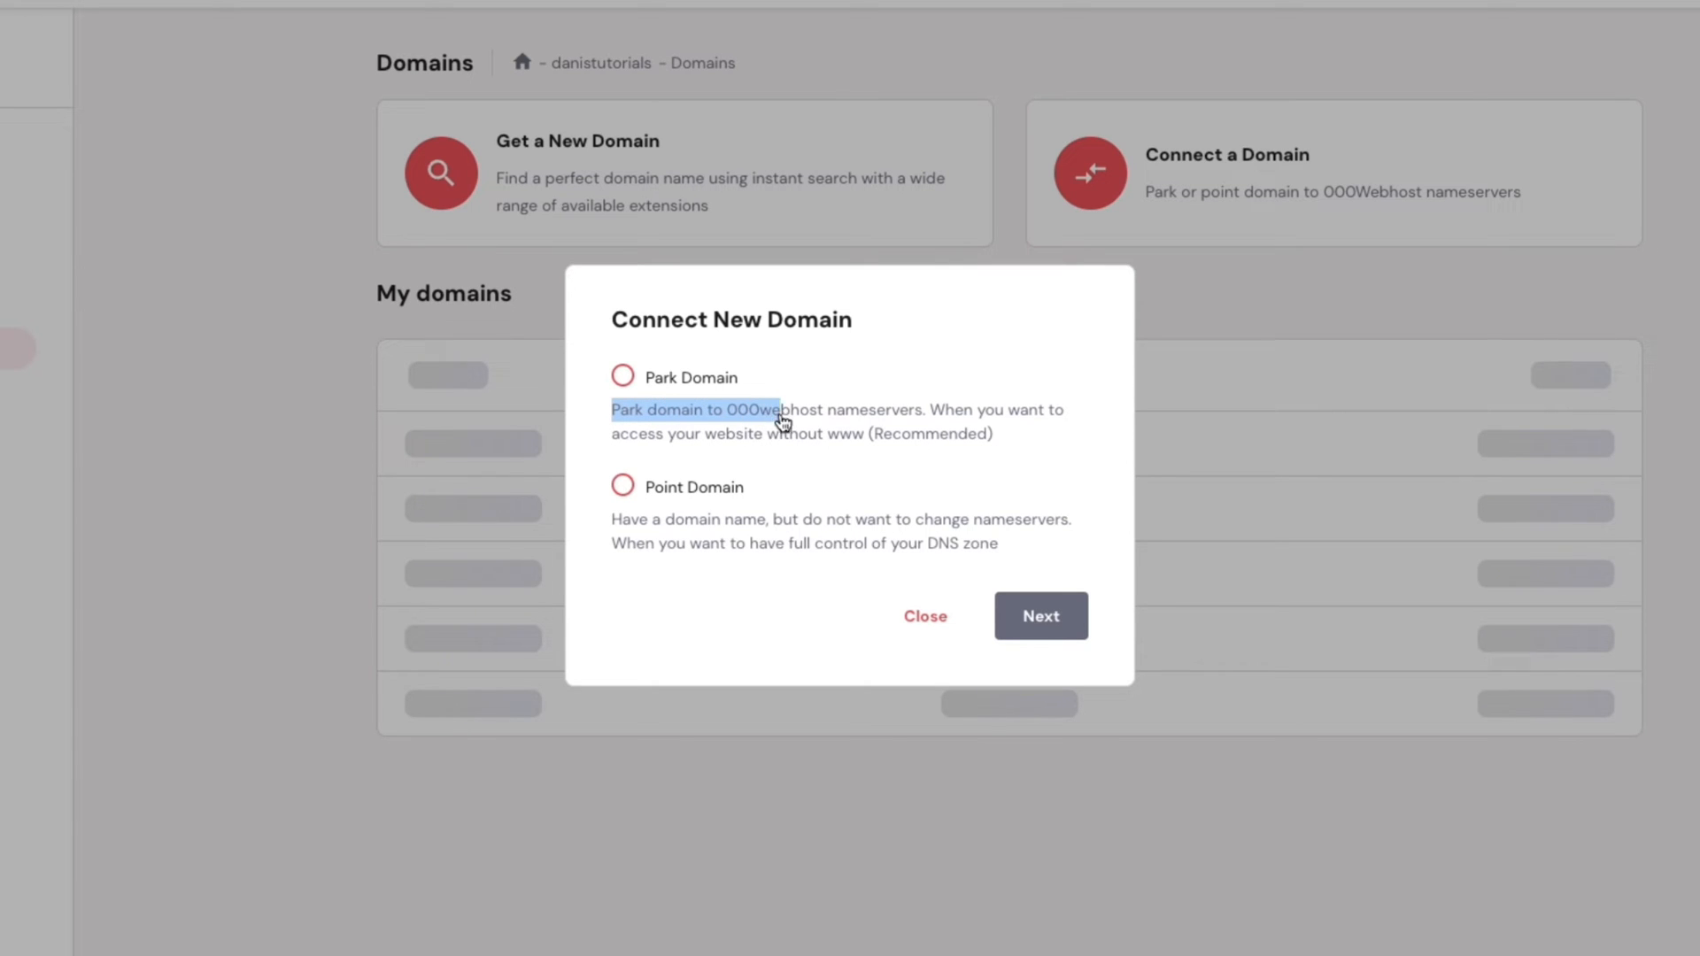
click(622, 487)
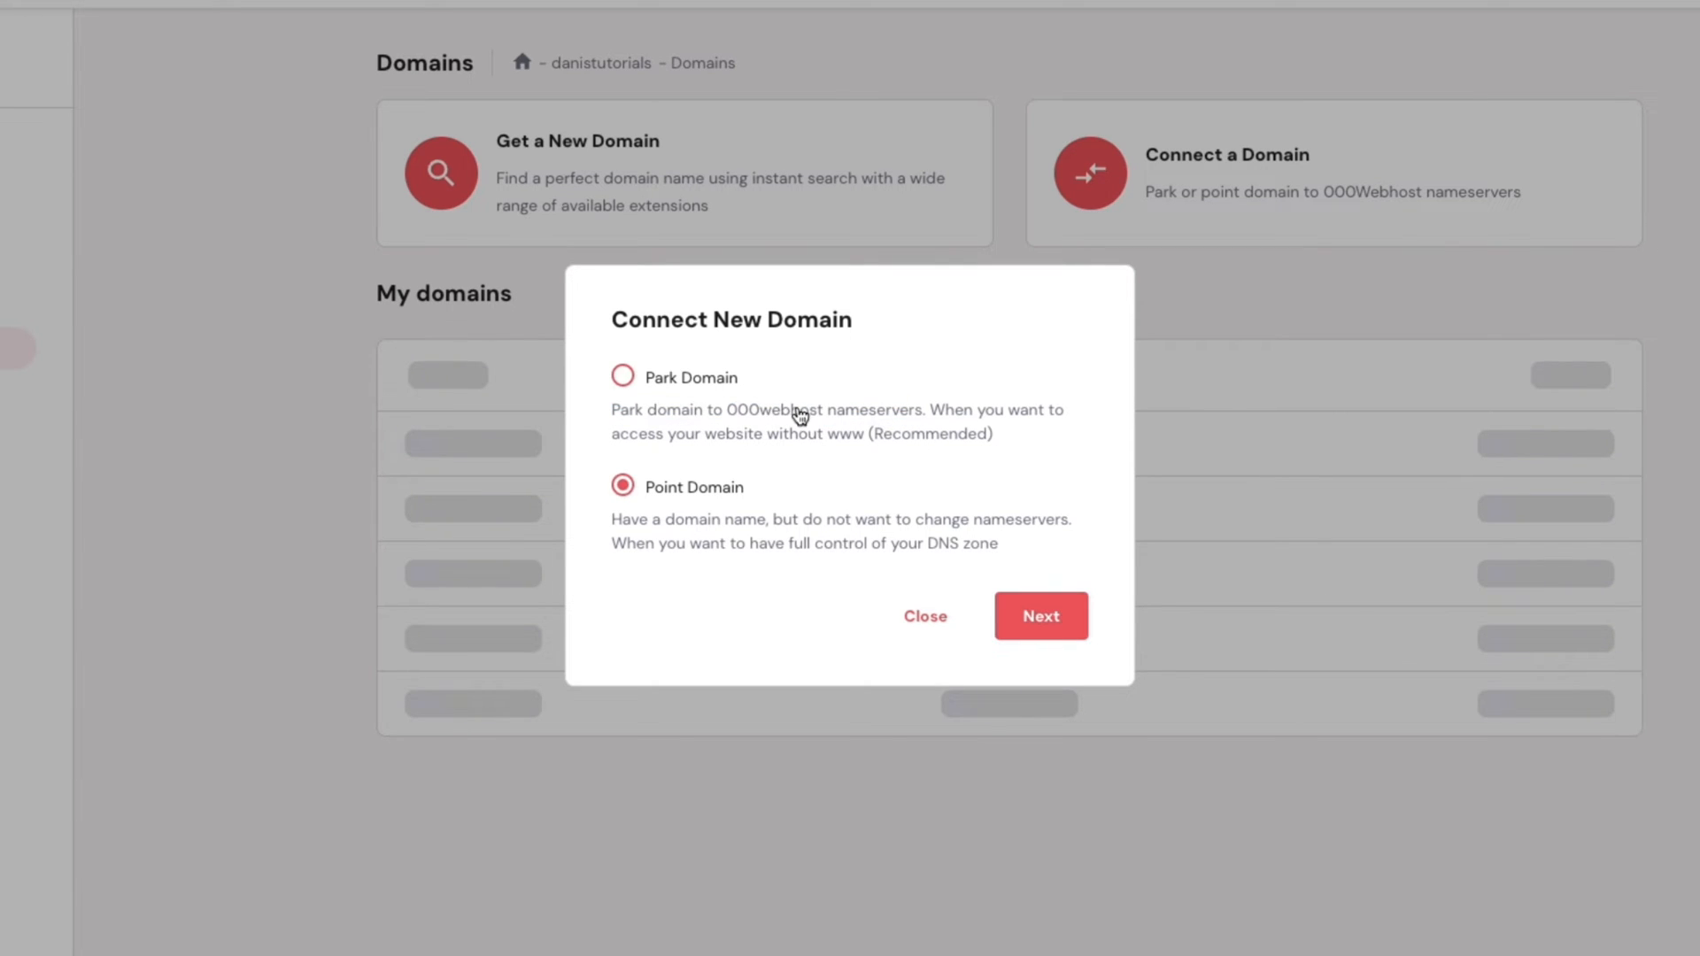
click(623, 376)
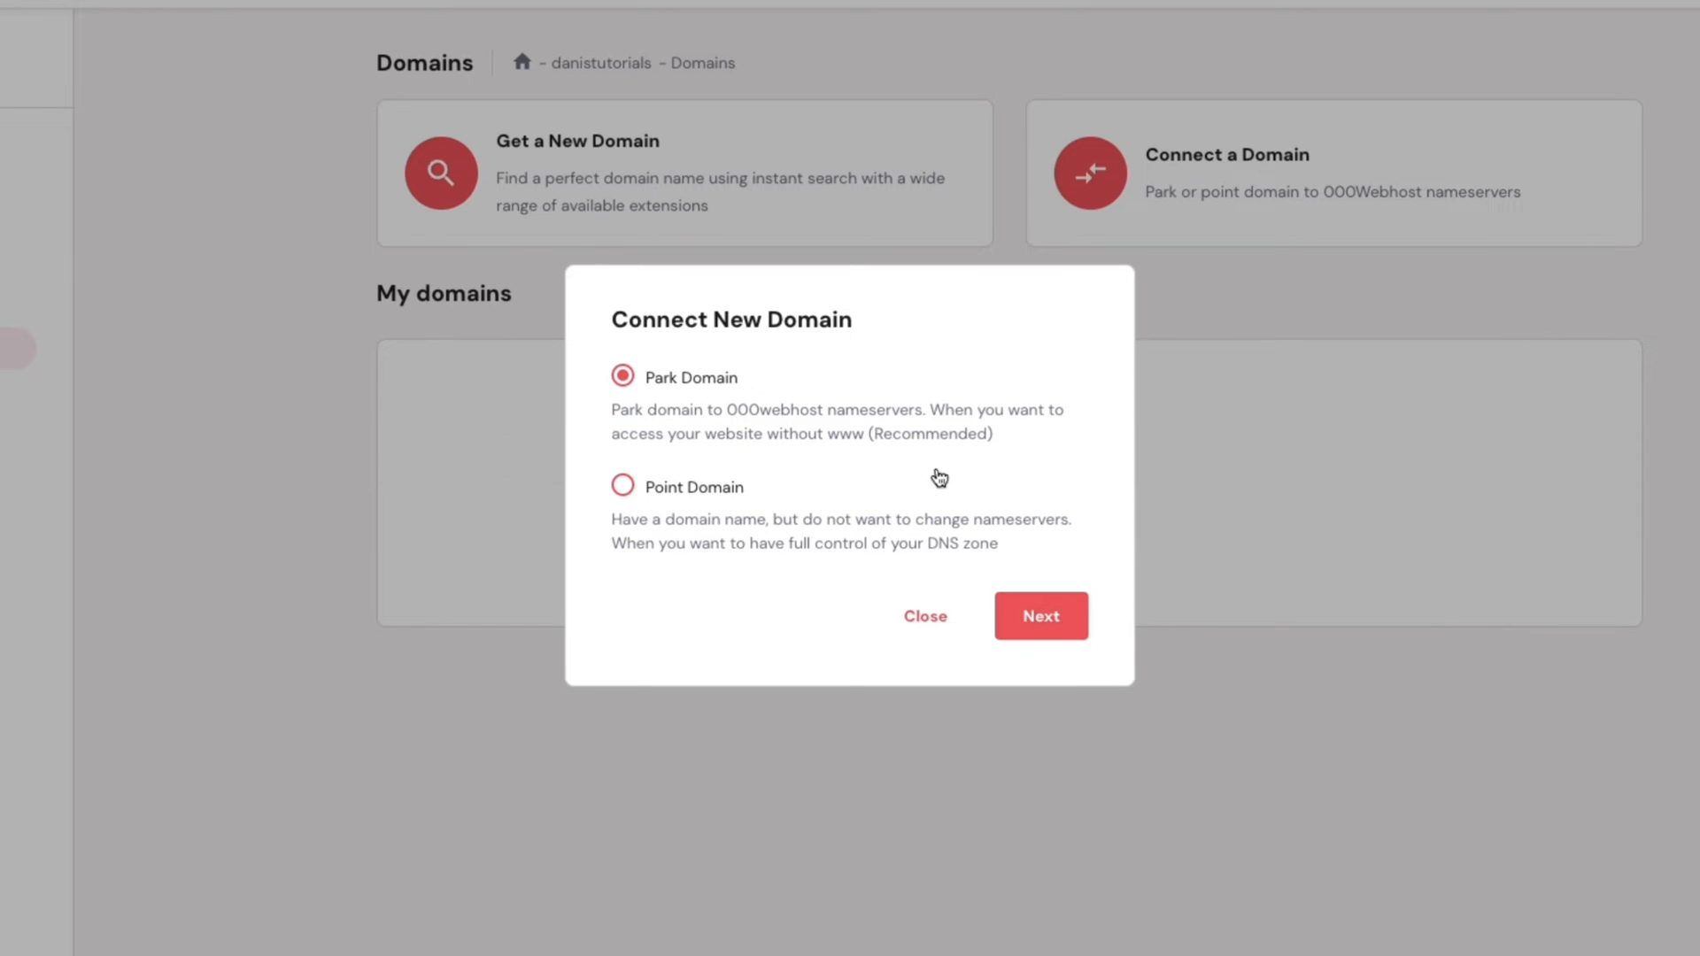
click(1039, 616)
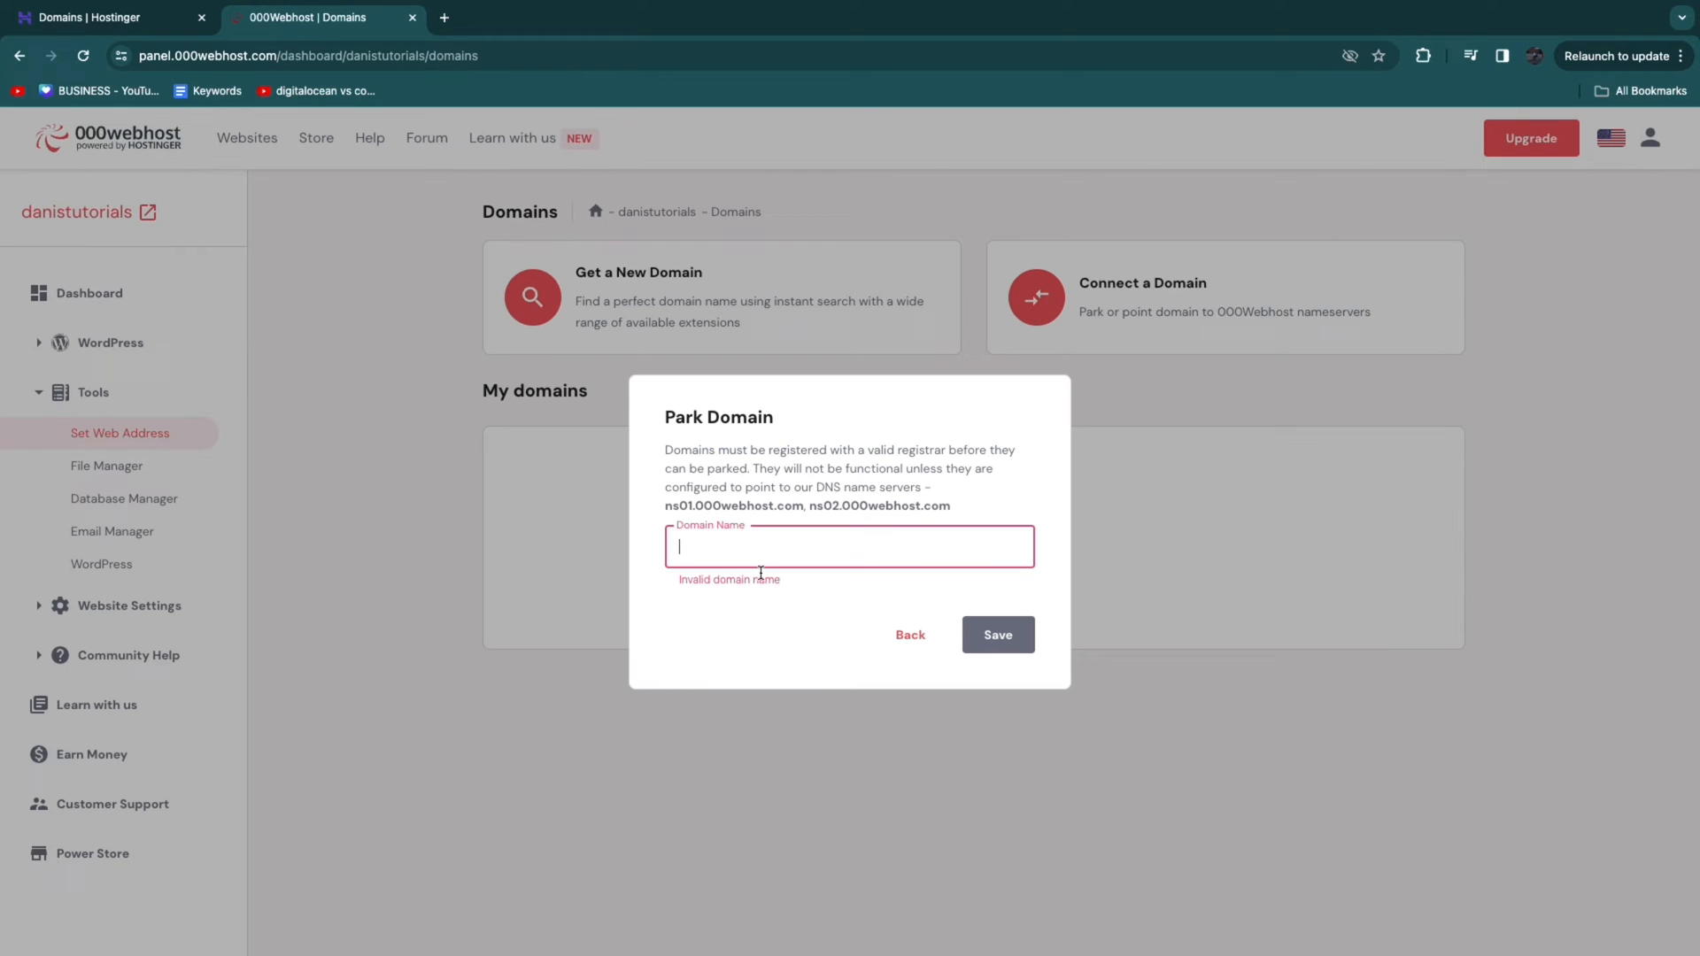
text(danistutorials.com)
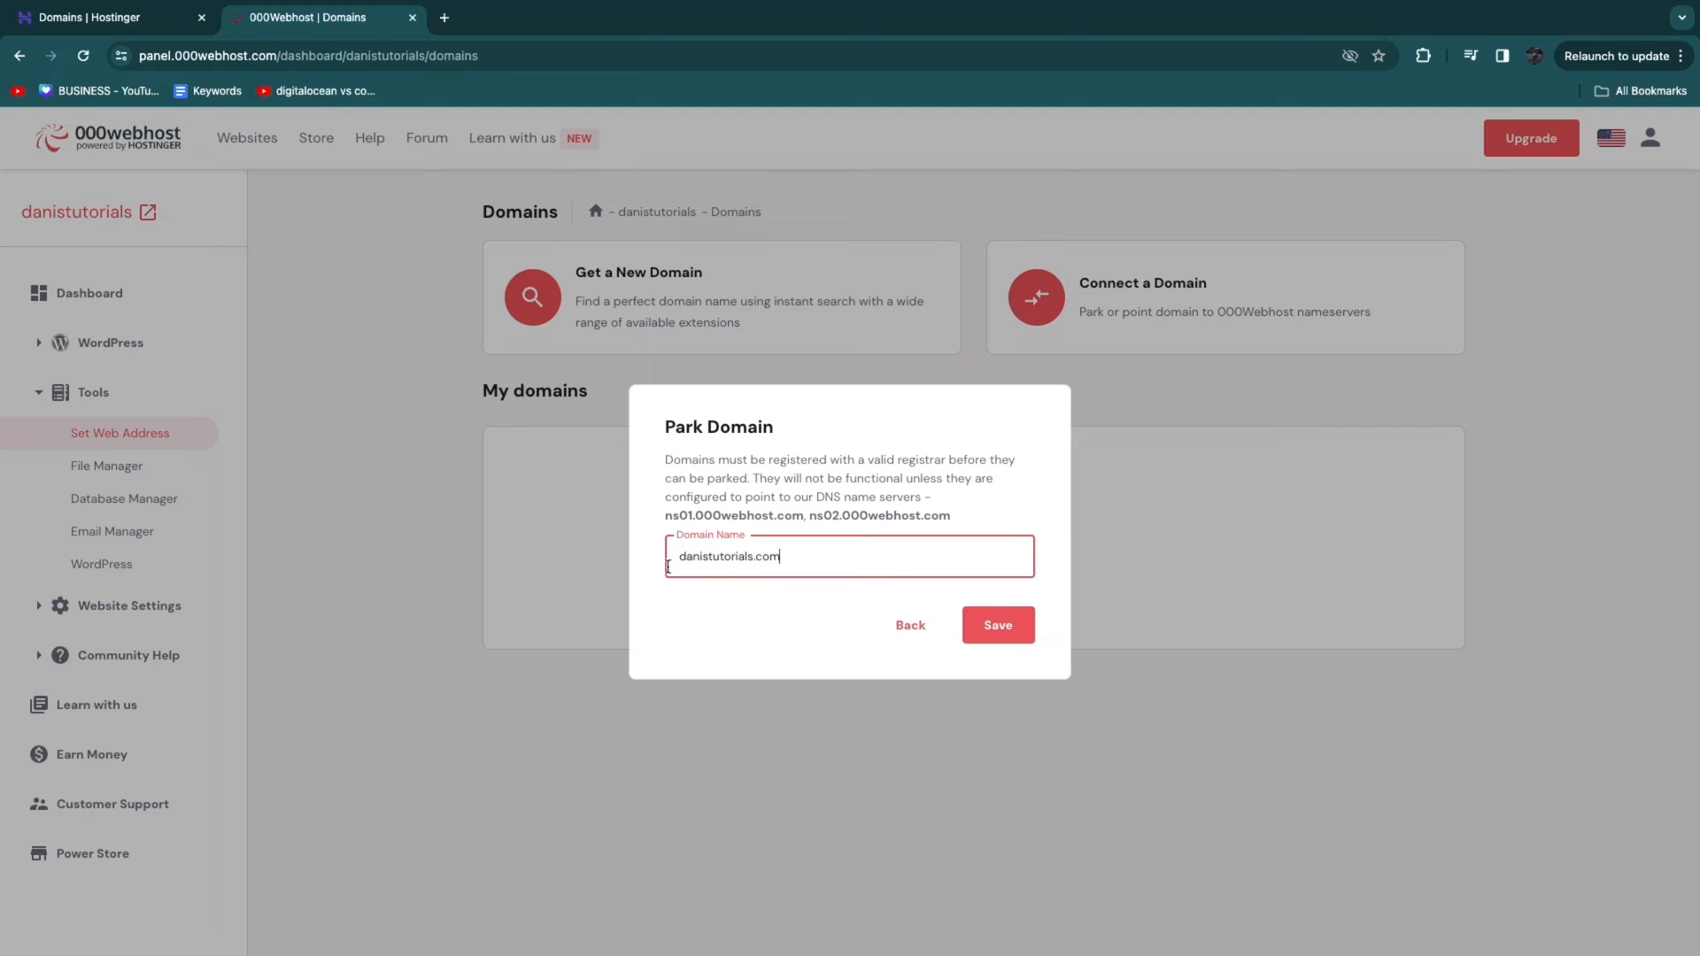
click(996, 625)
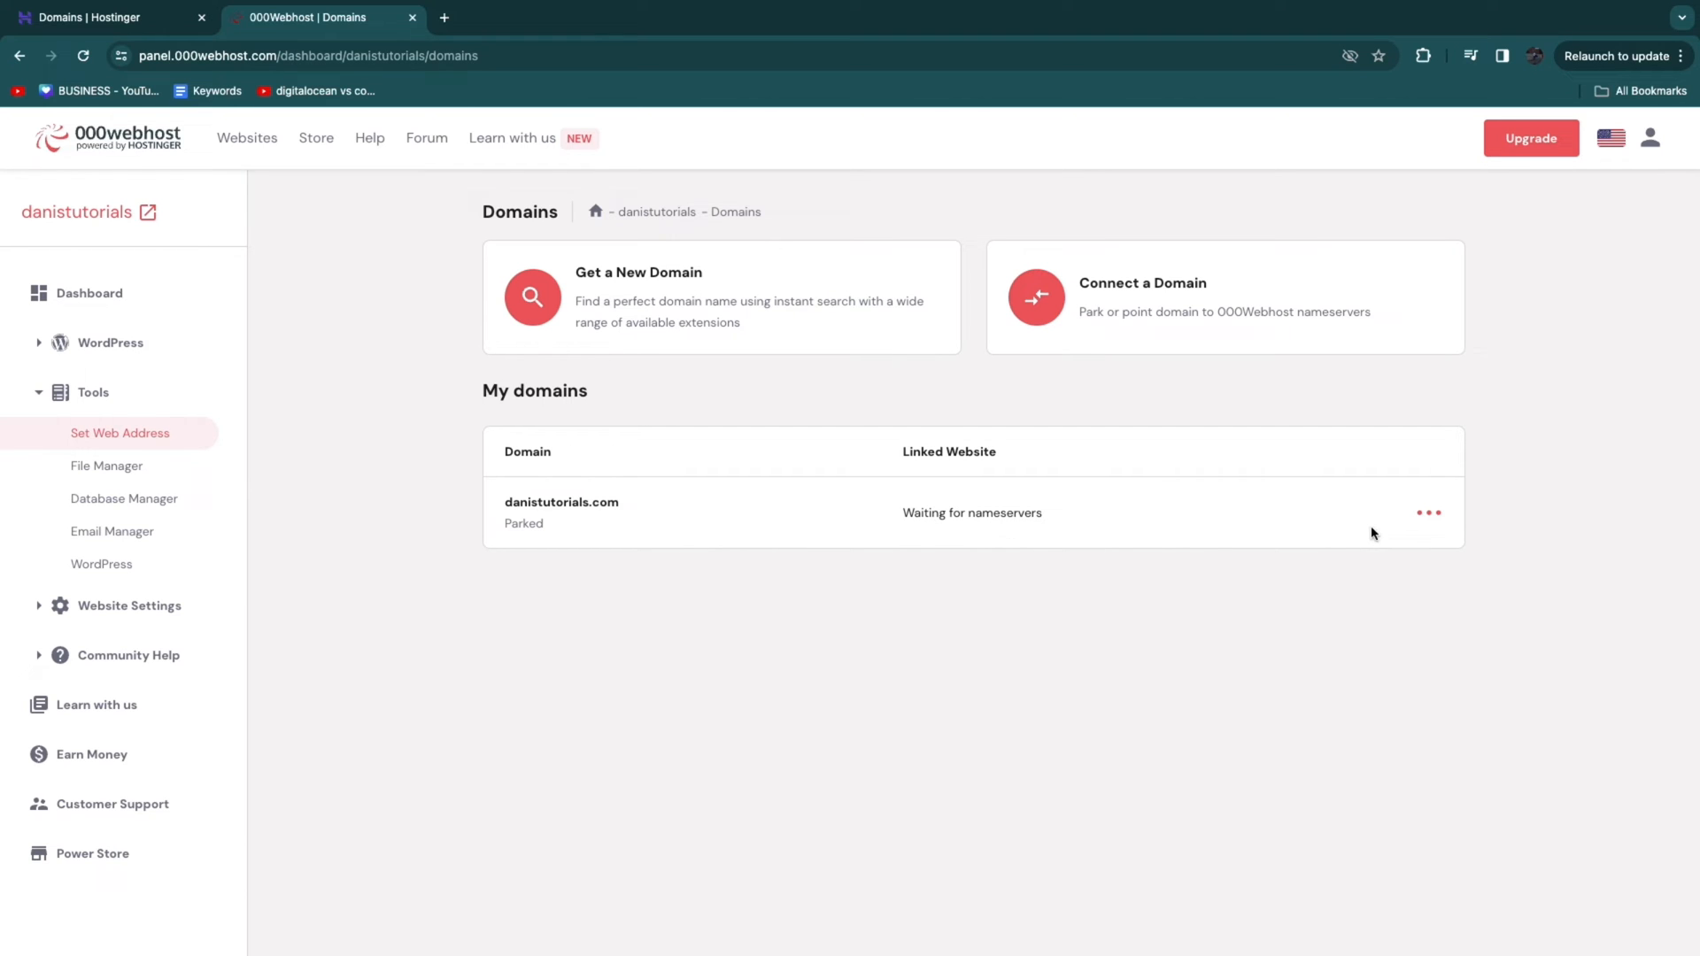
Step: Copy the ns01.000webhost.com nameserver and return to Hostinger's Domains page
click(1429, 513)
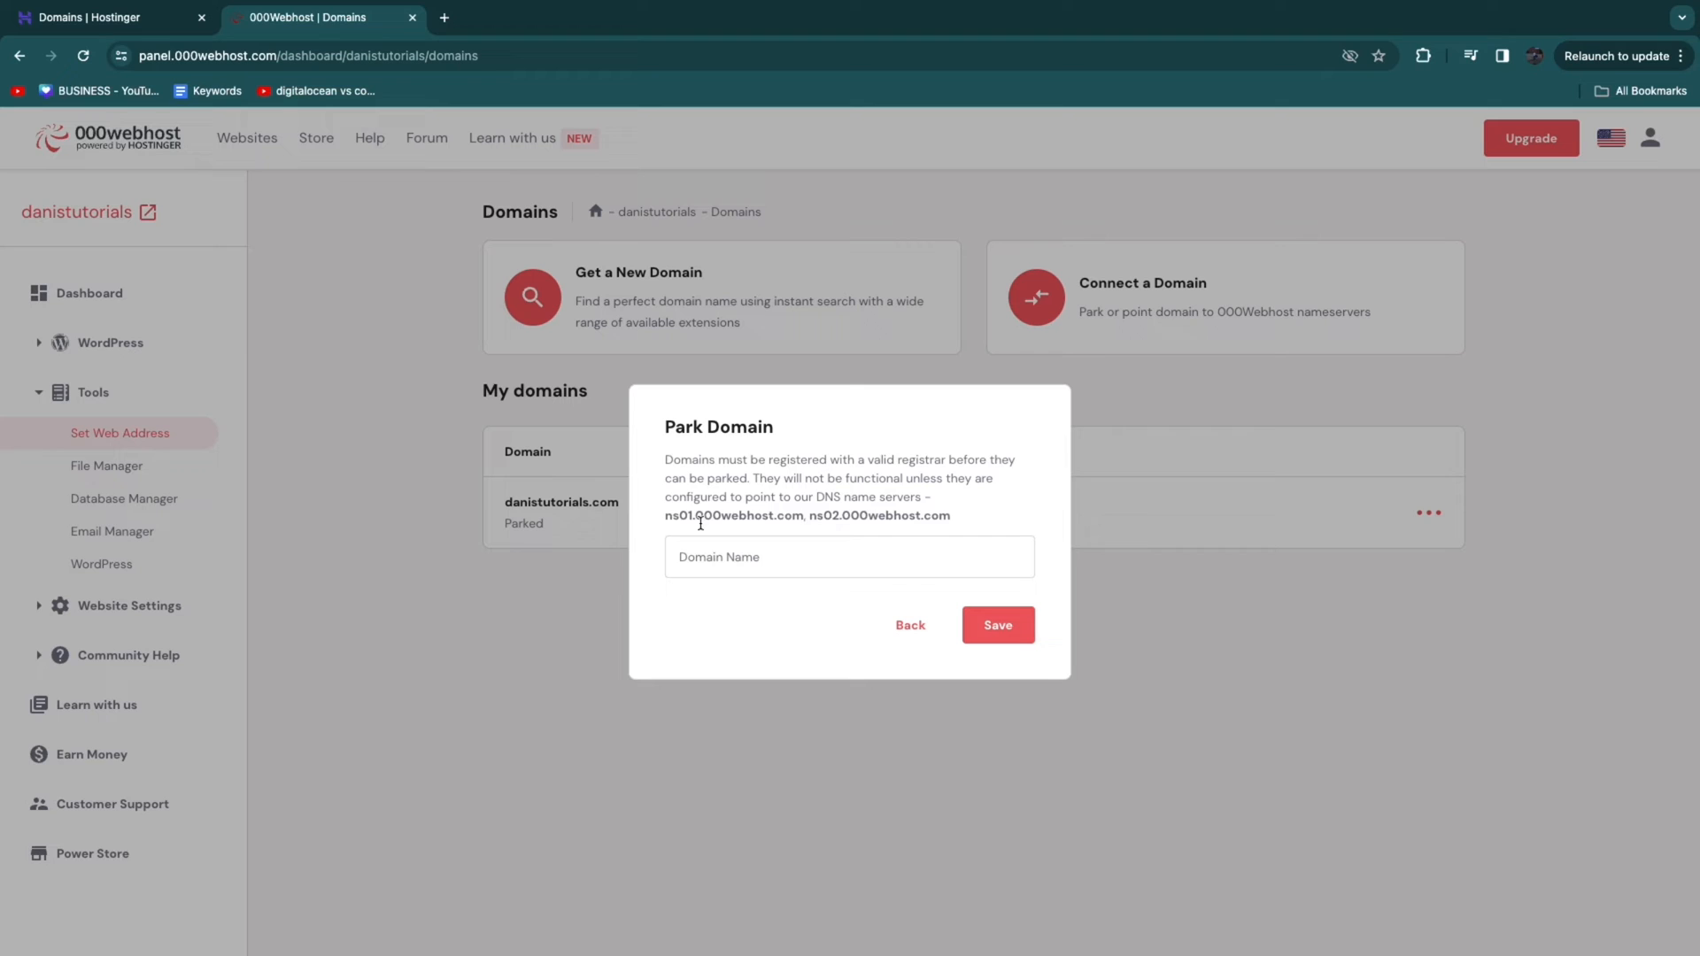
double_click(734, 516)
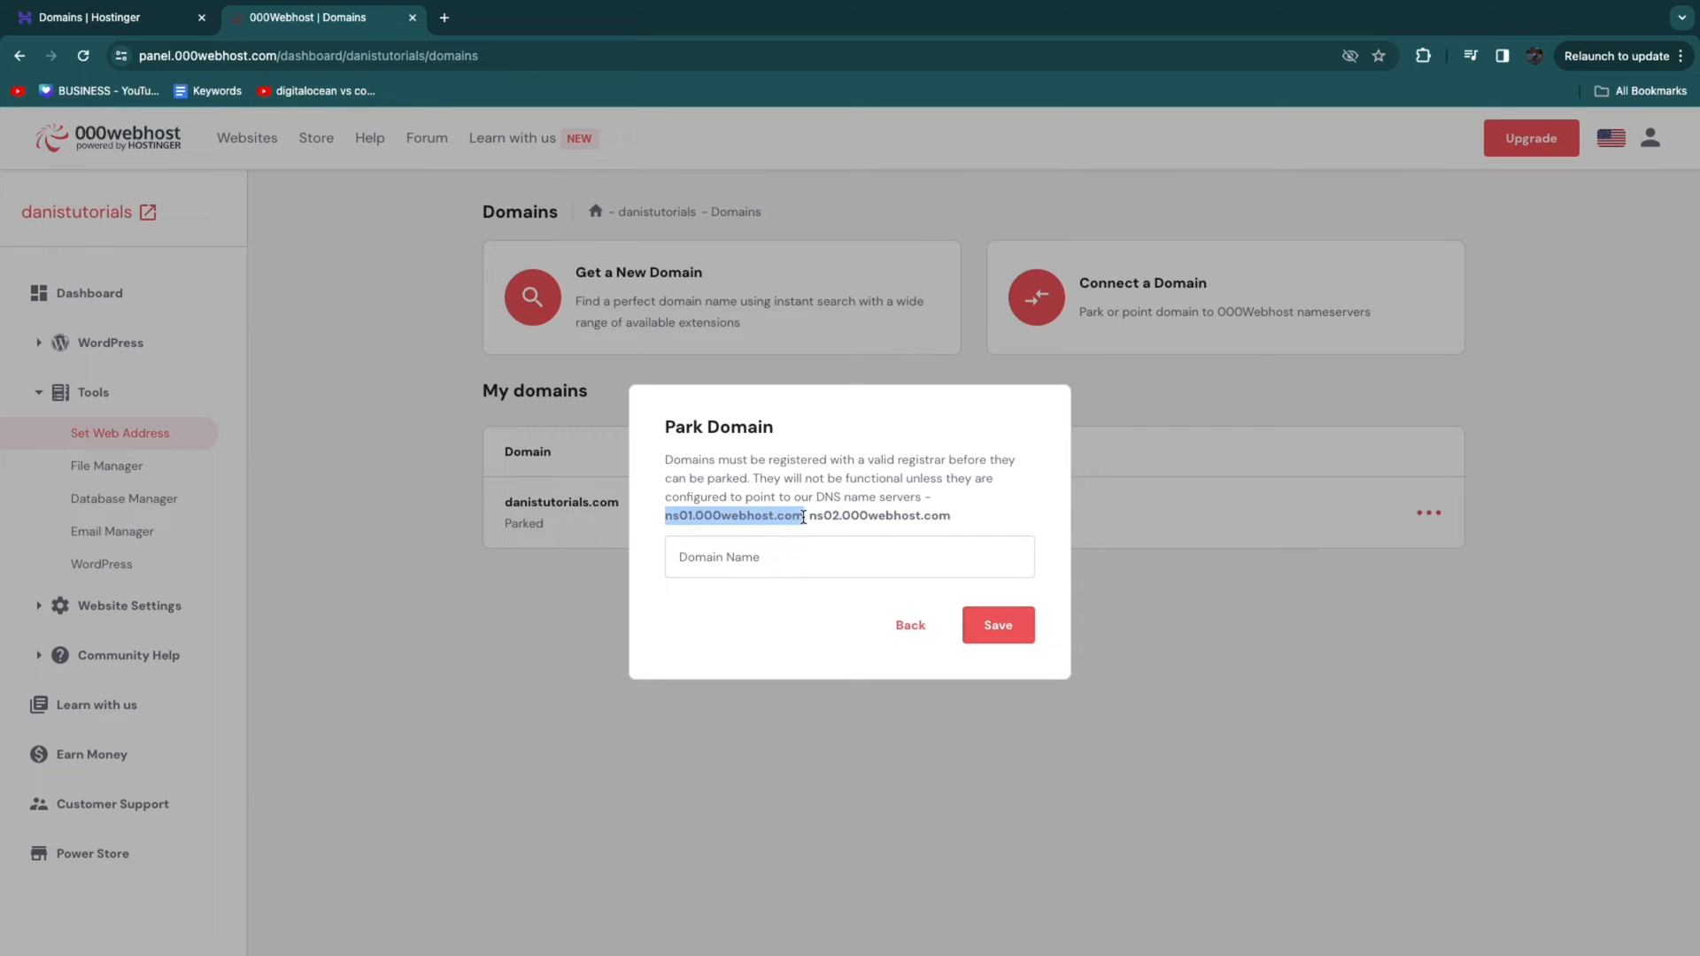
click(97, 18)
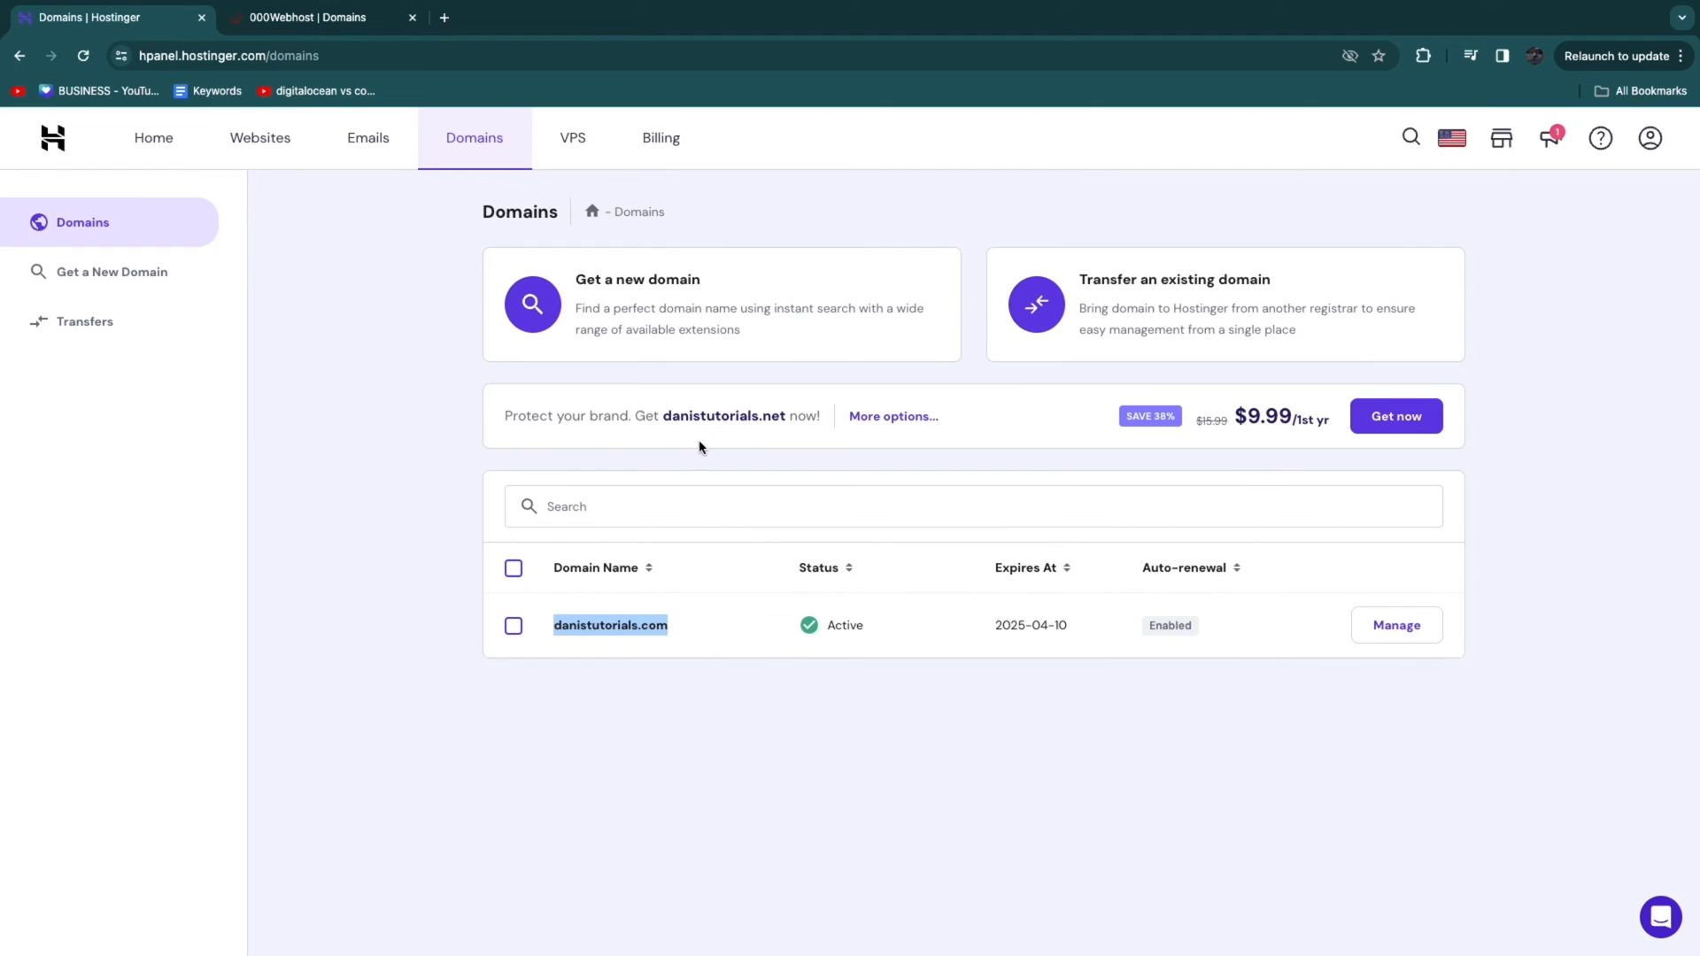
mouse_move(1285, 653)
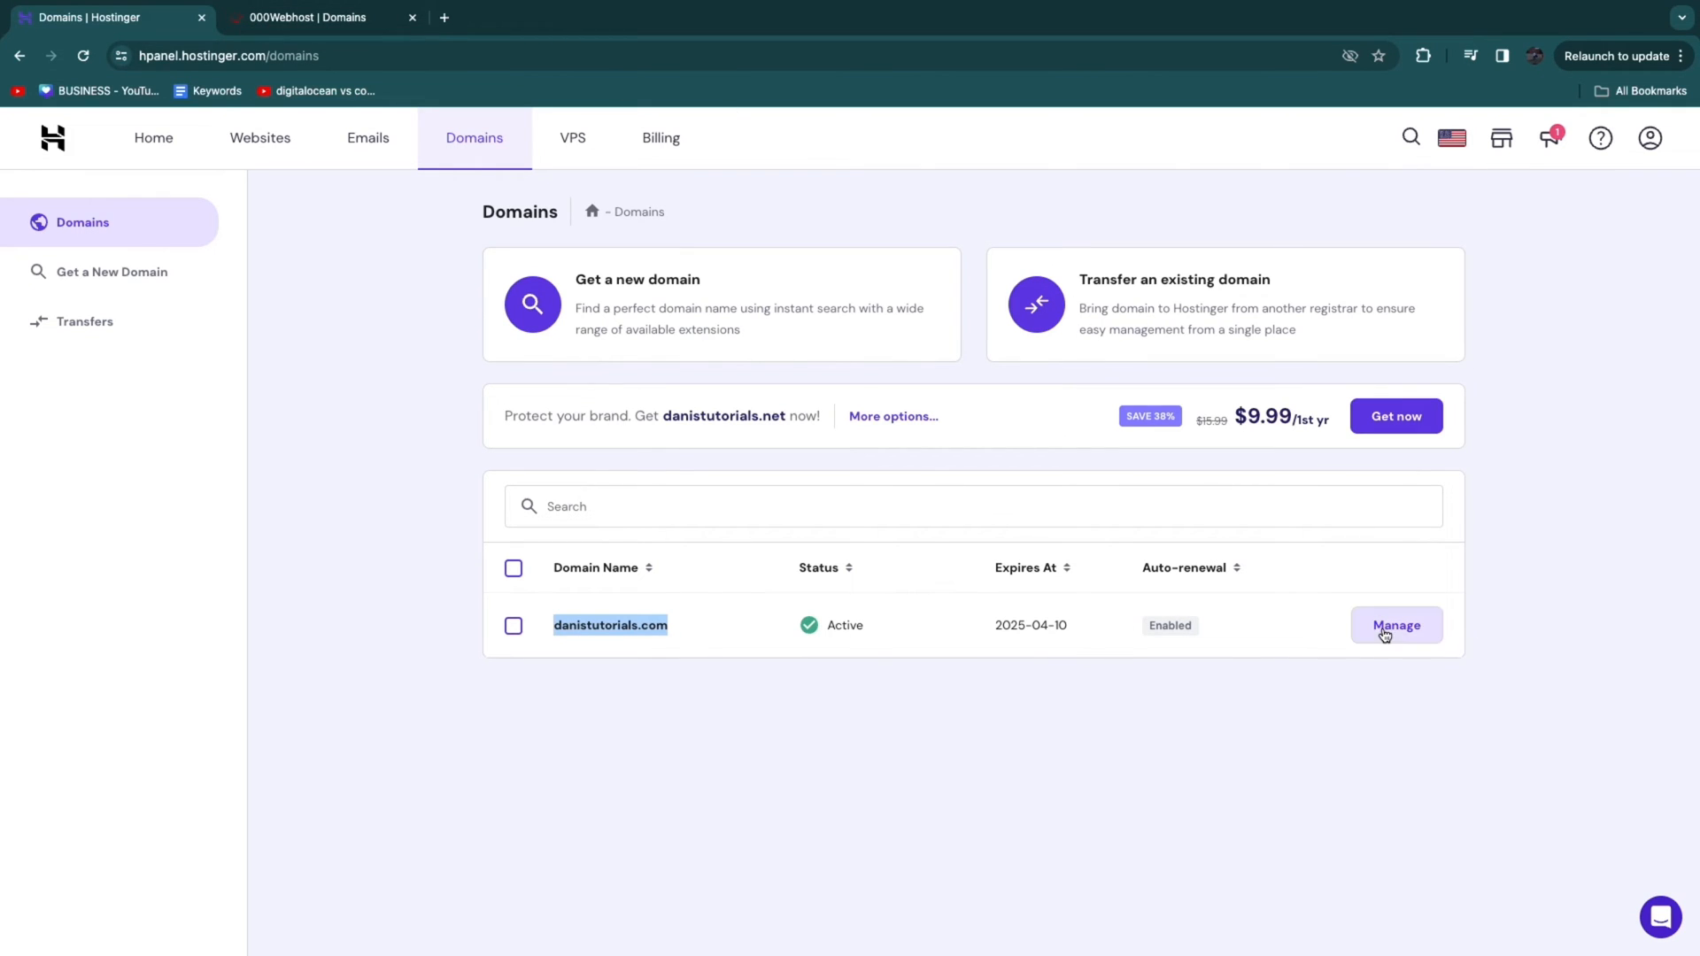
Step: Replace danistutorials.com's Cloudflare nameservers with ns01.000webhost.com and ns02.000webhost.com and save
click(1396, 624)
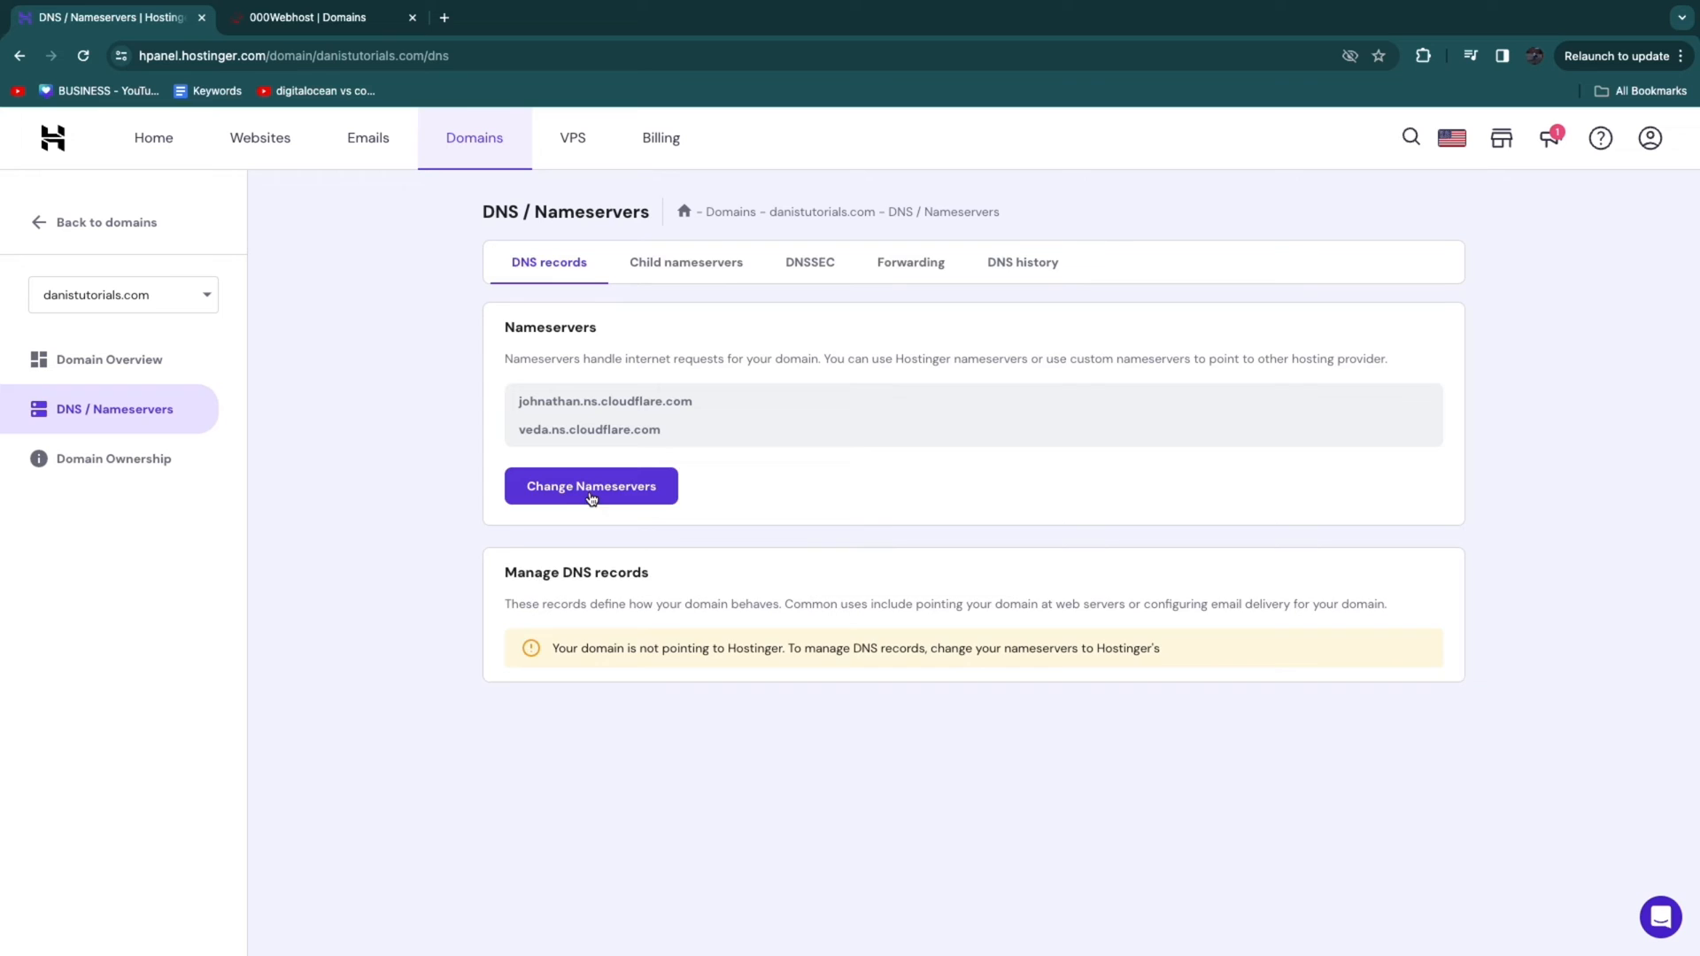
click(591, 487)
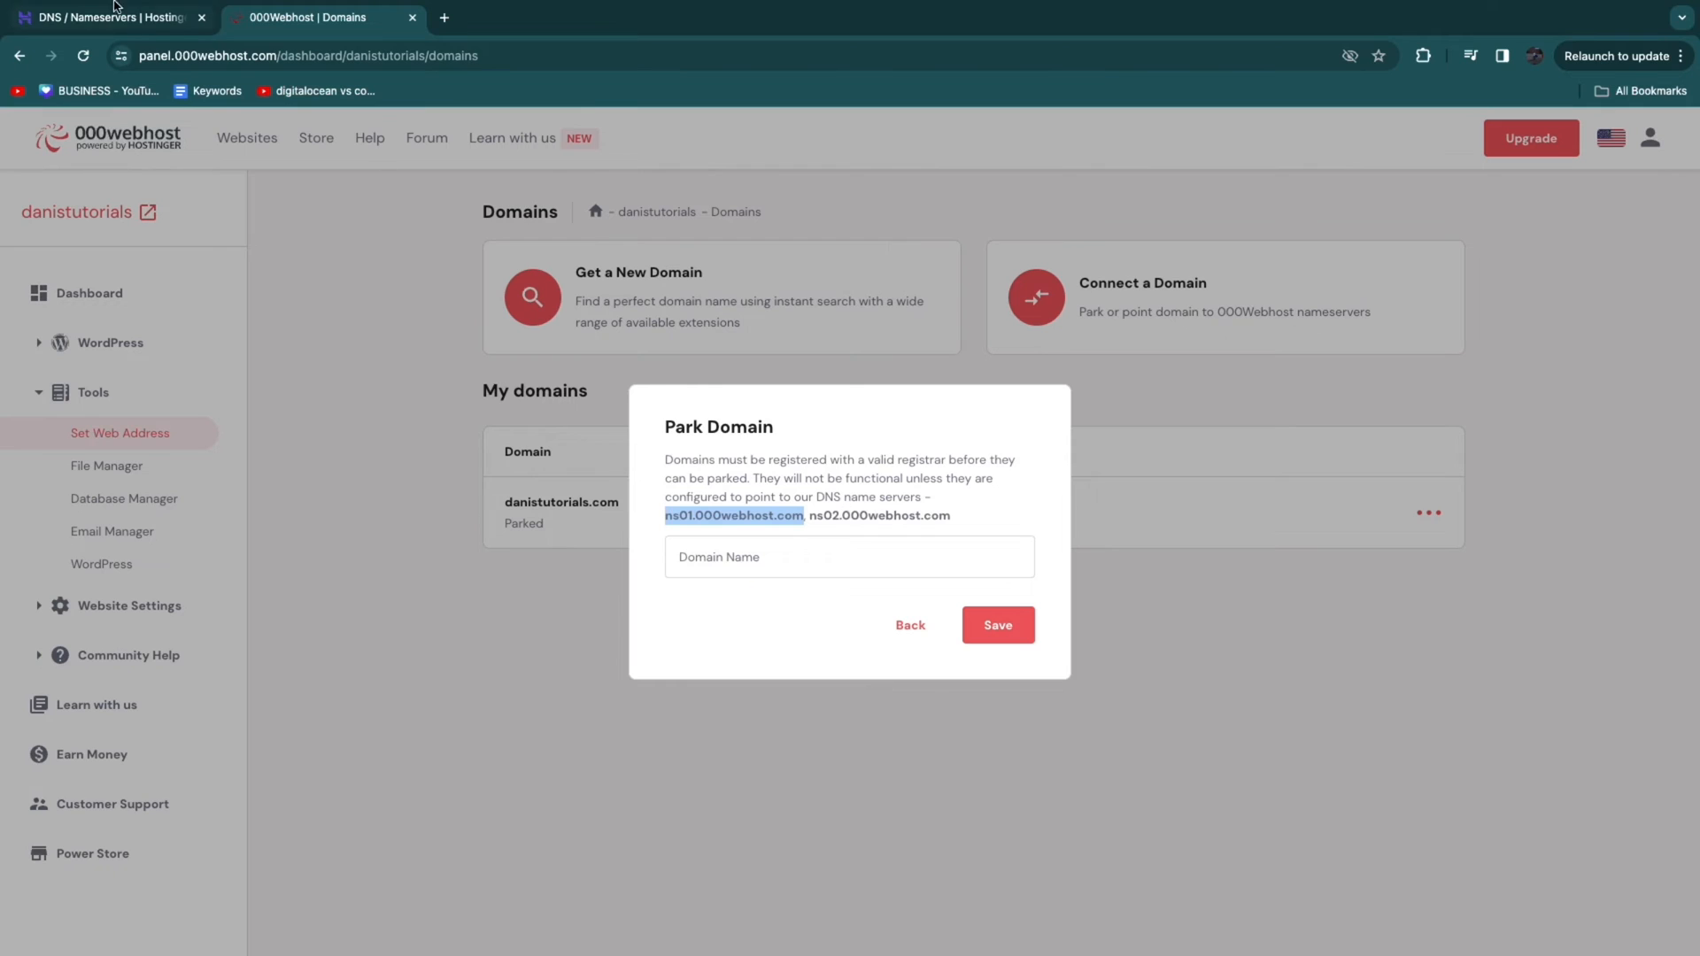
click(103, 18)
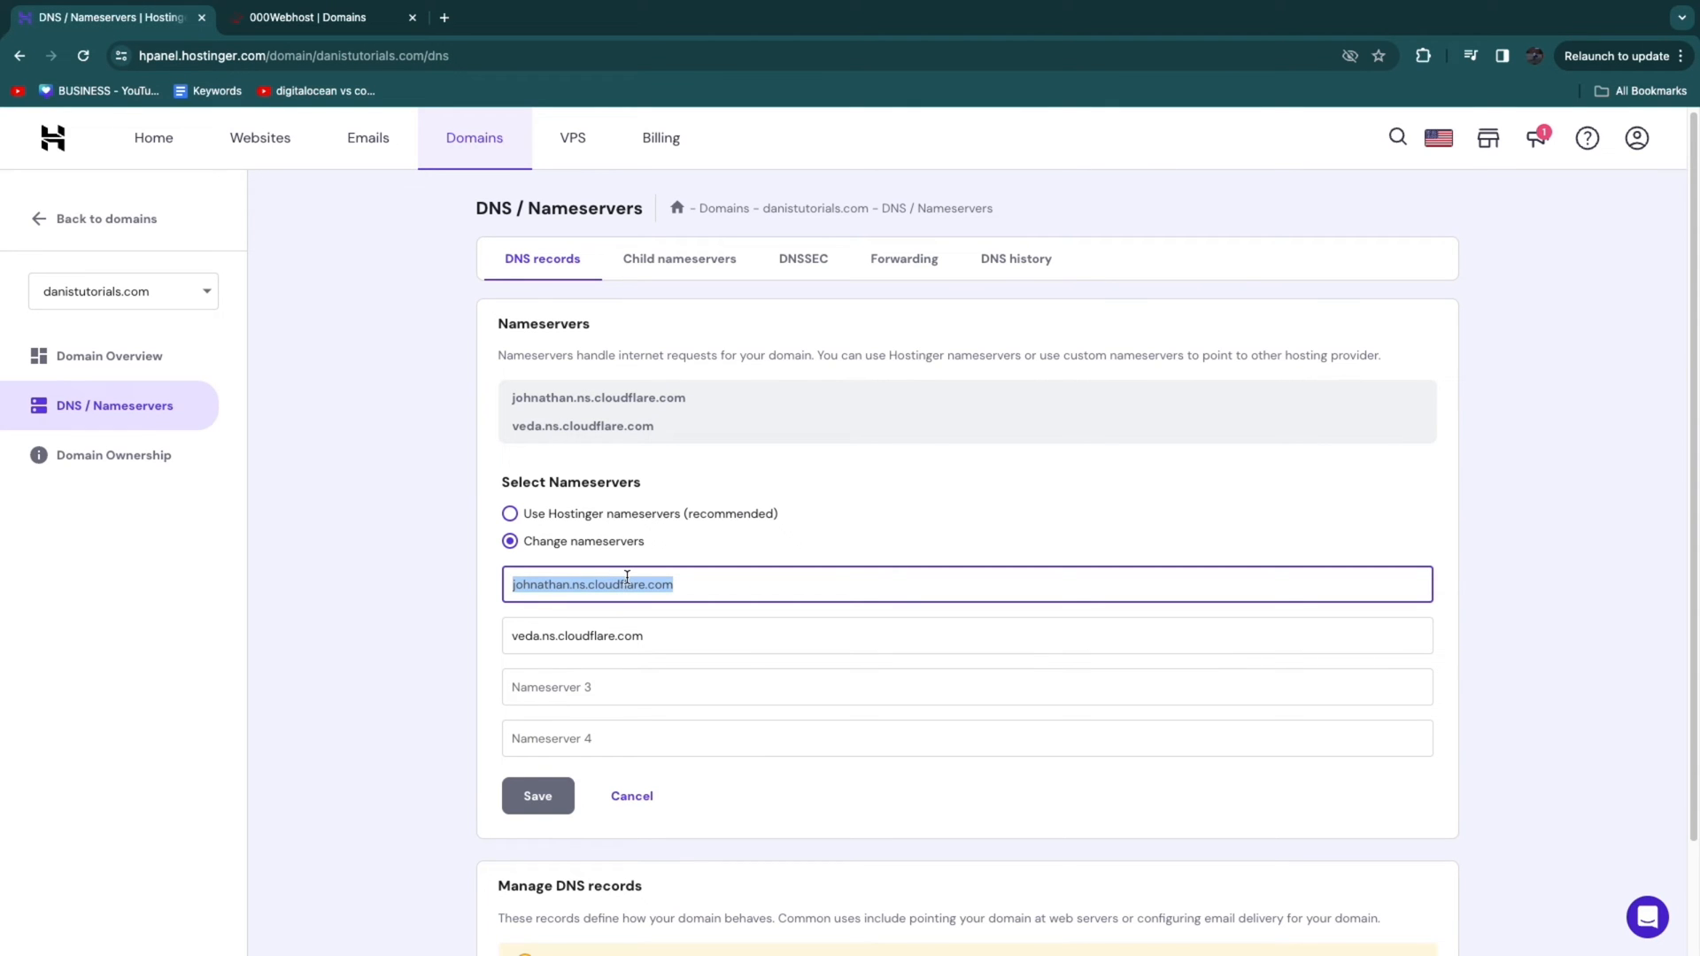
text(ns01.000webhost.com)
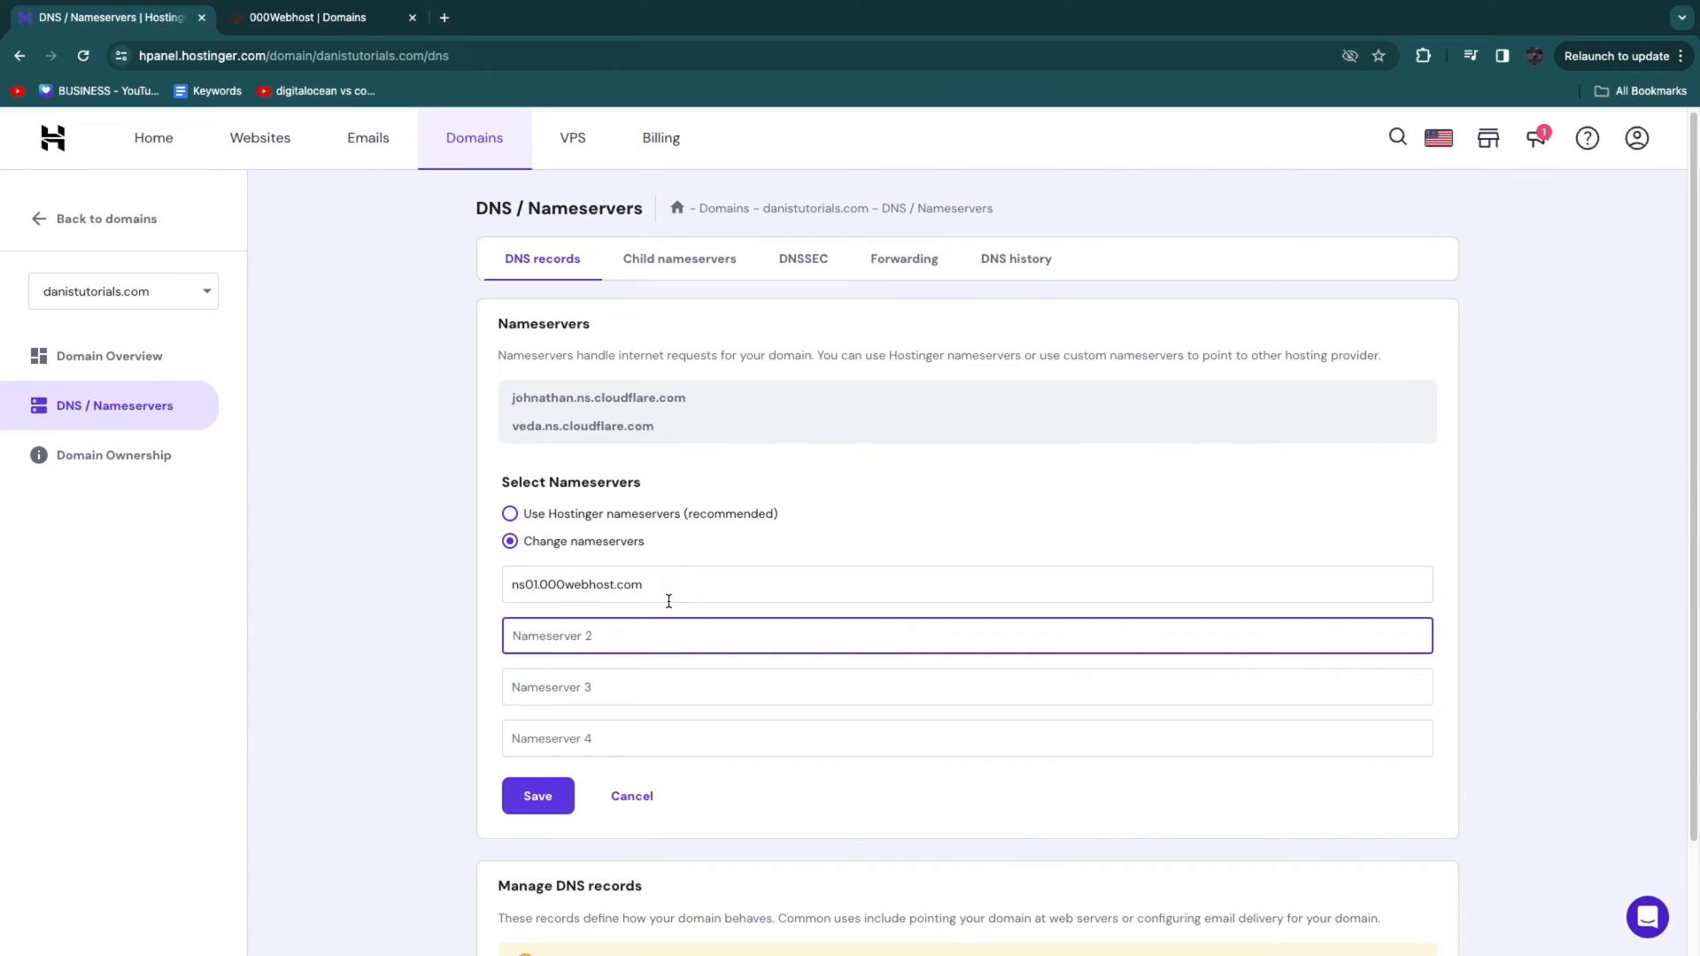
click(537, 796)
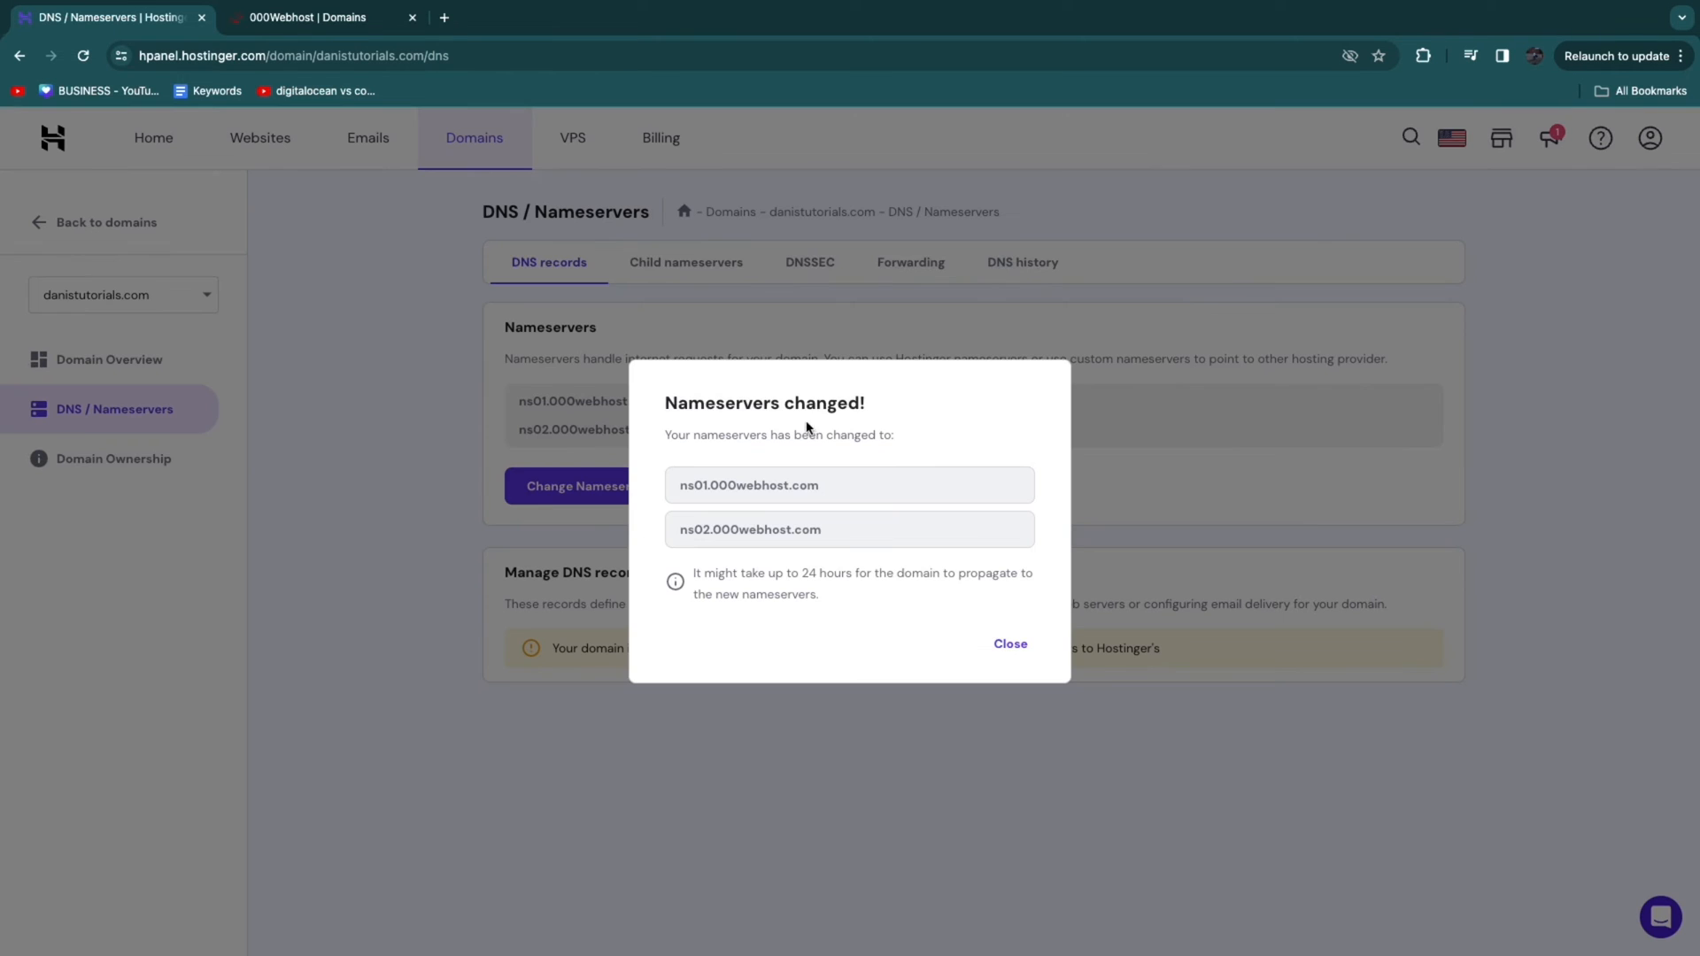
mouse_move(745, 530)
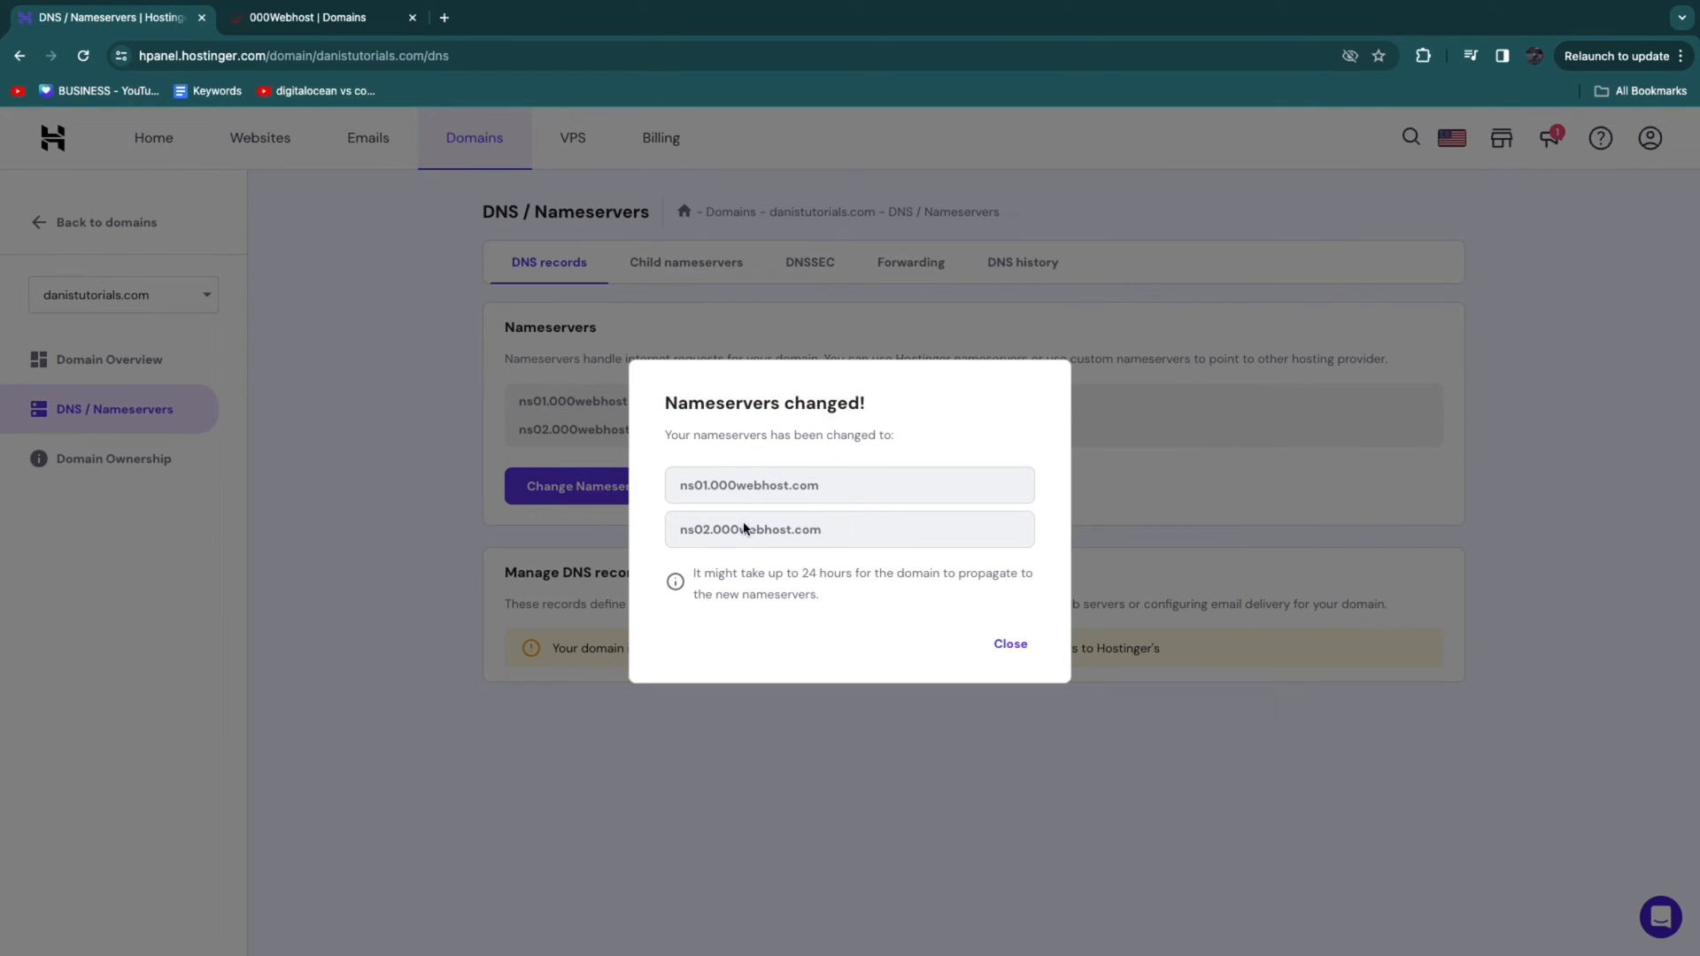
click(1008, 643)
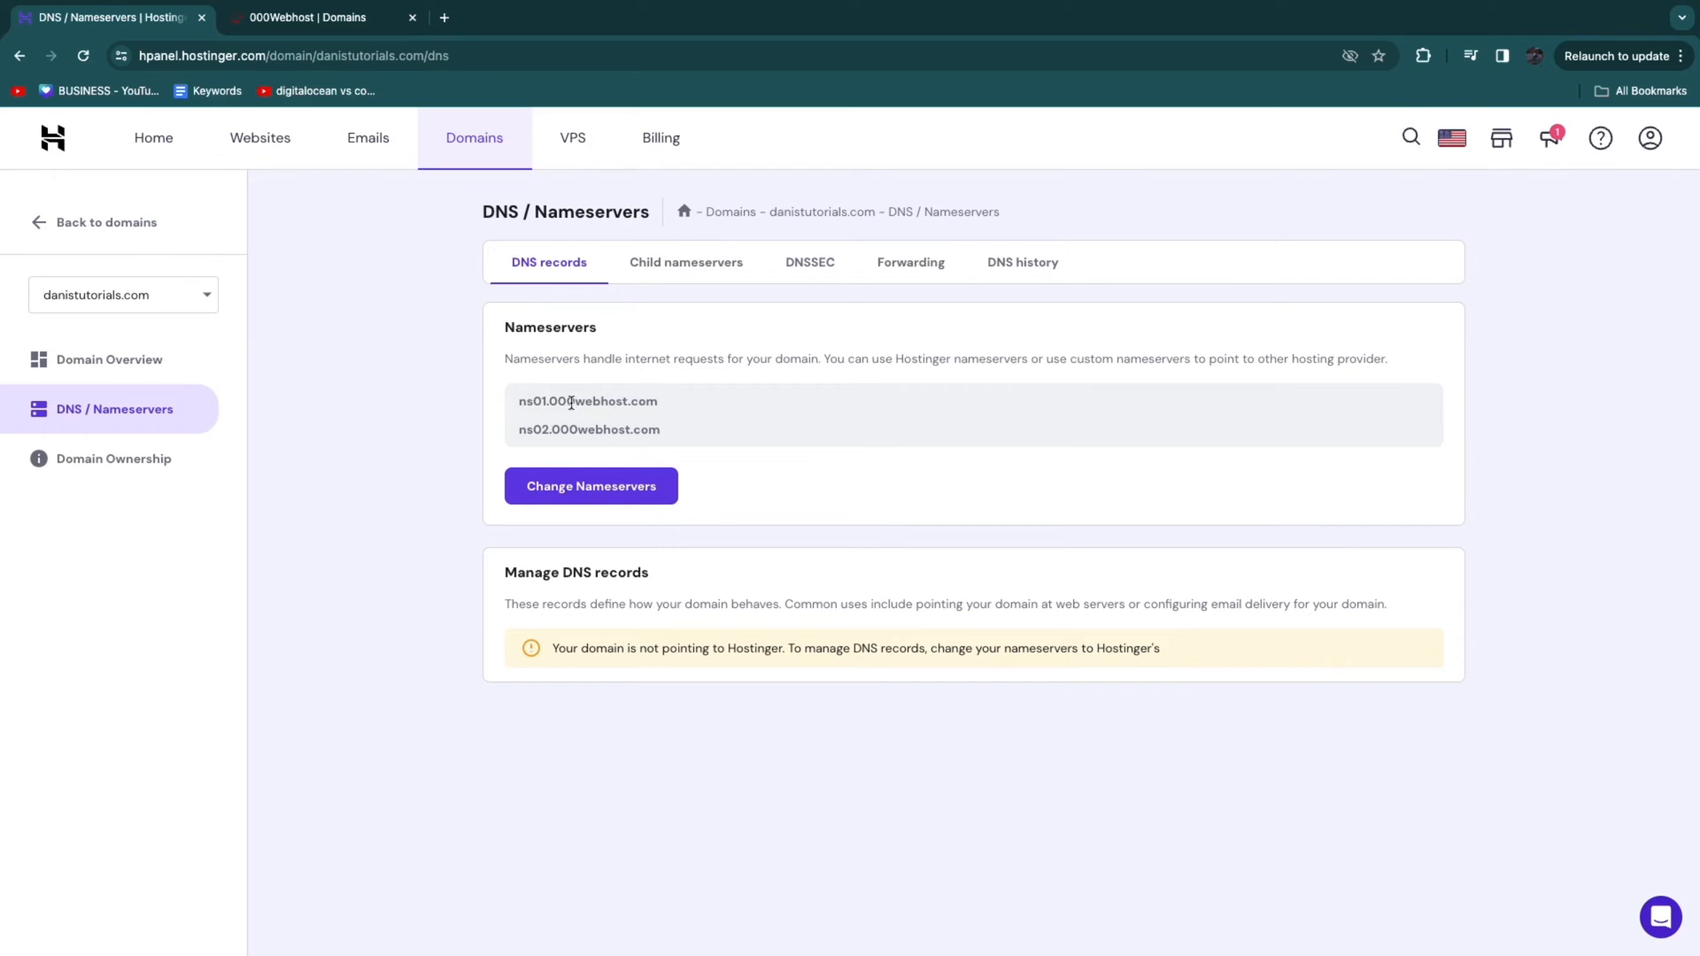
mouse_move(648, 404)
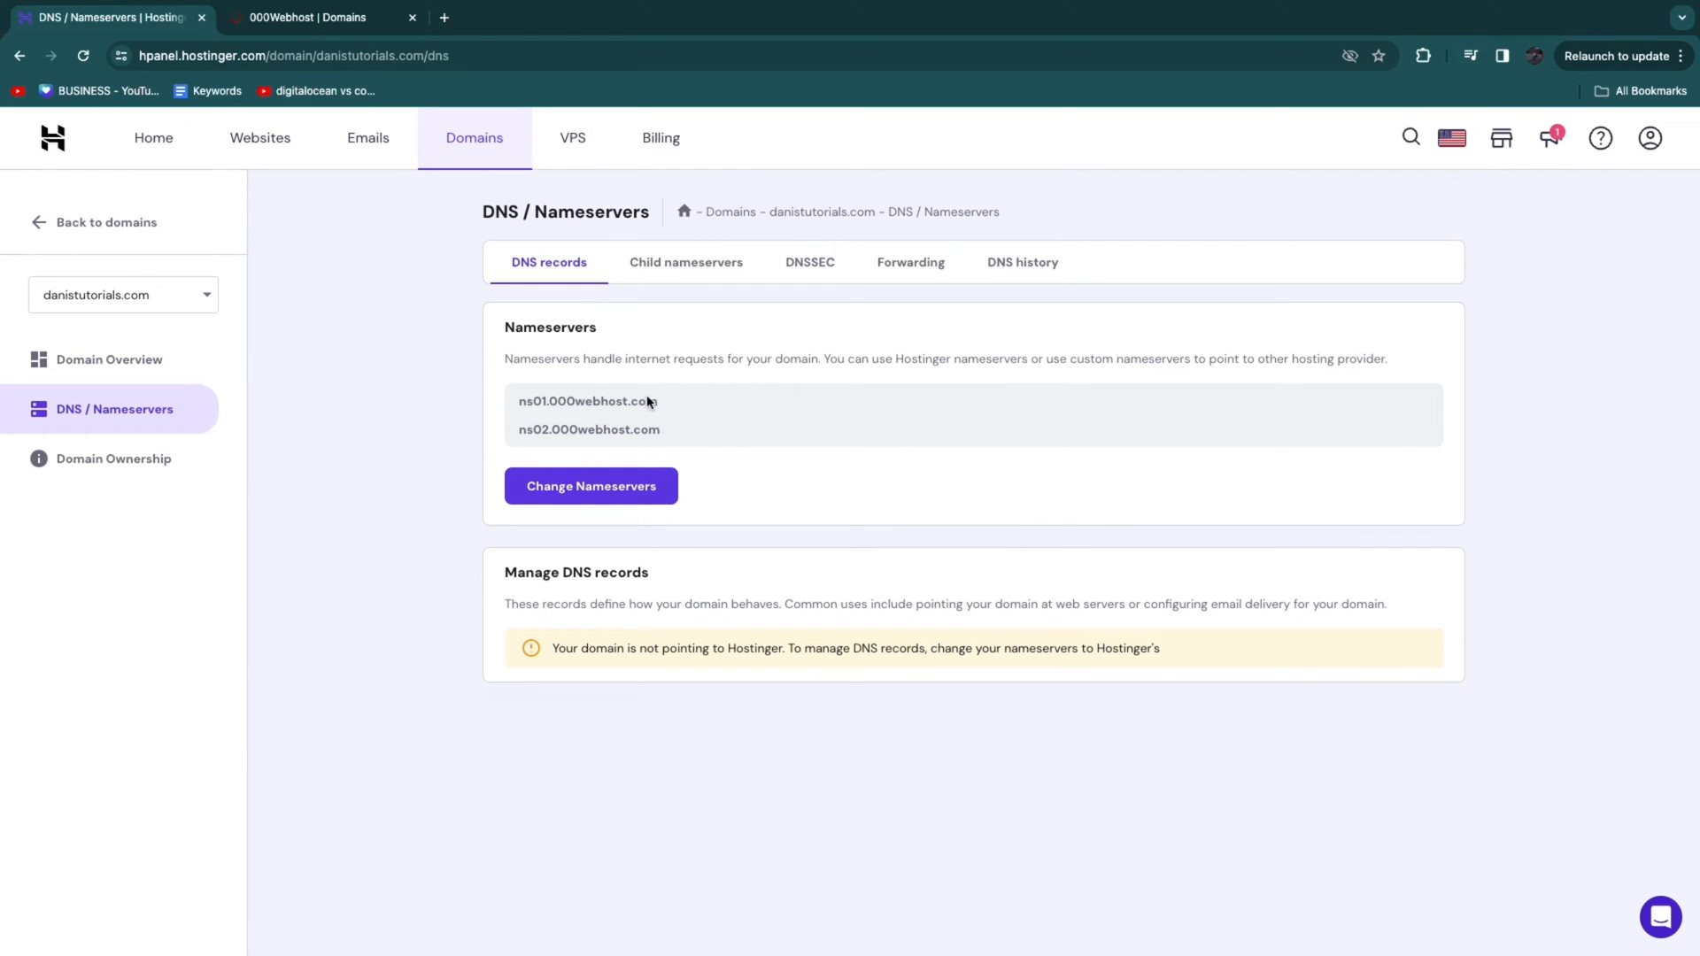
mouse_move(314, 18)
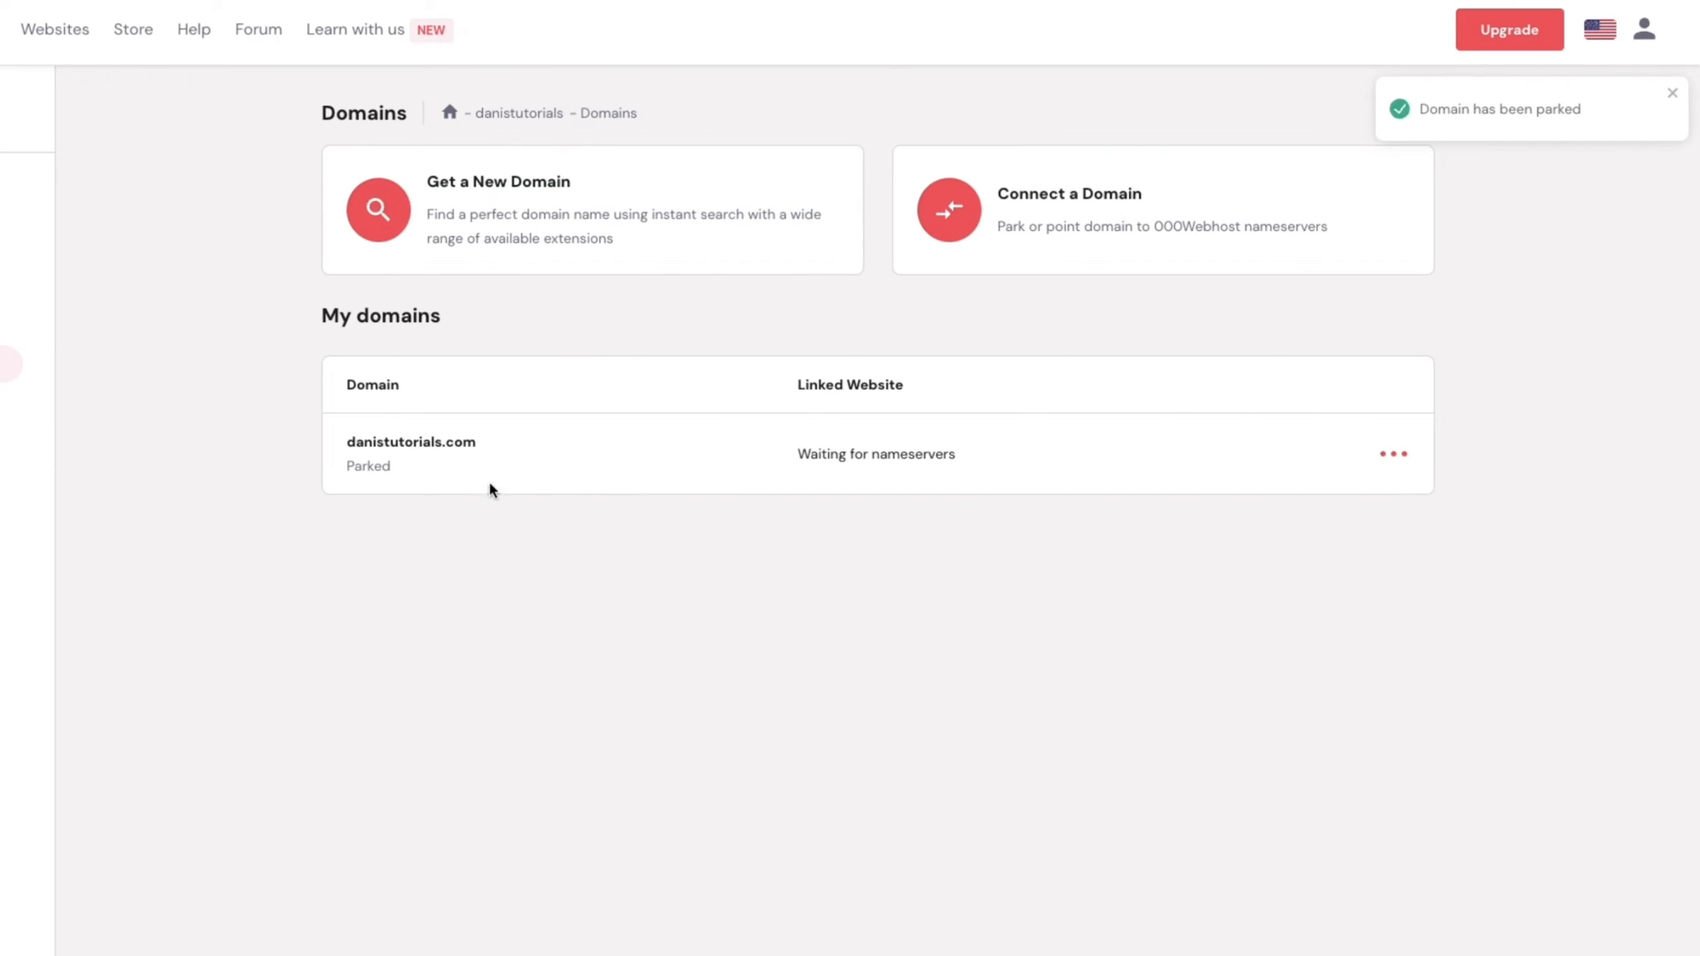
Step: Leave the parked domains list and return to the danistutorials site dashboard
double_click(367, 465)
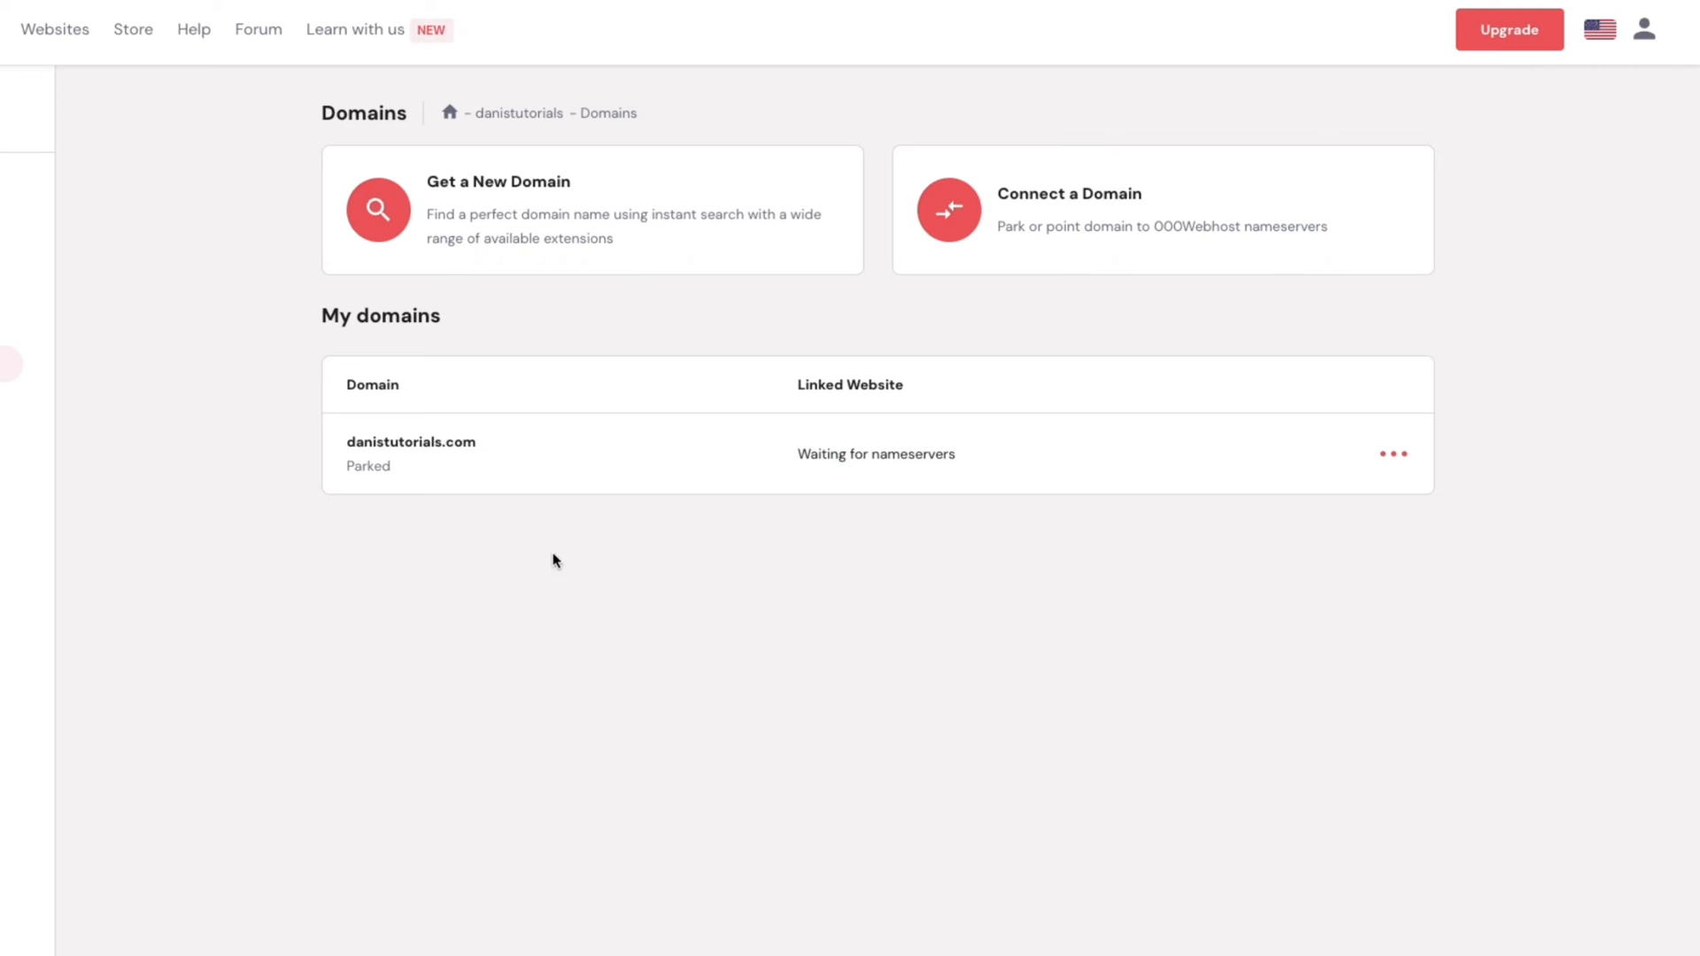
mouse_move(339, 448)
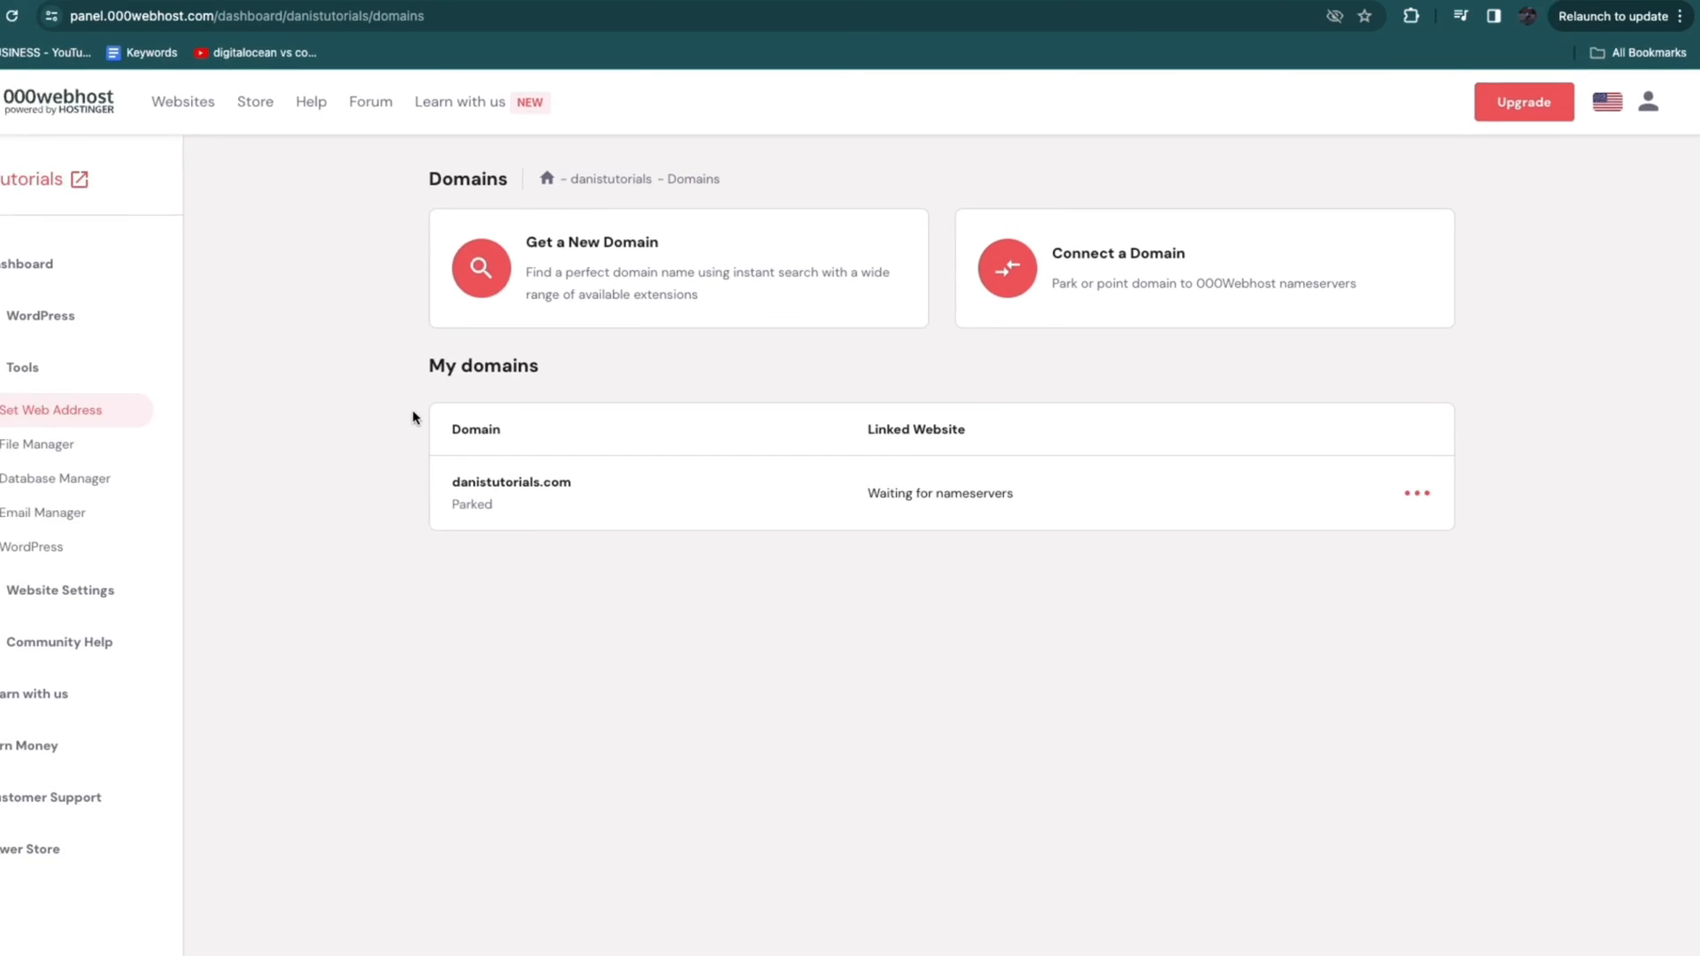
click(87, 293)
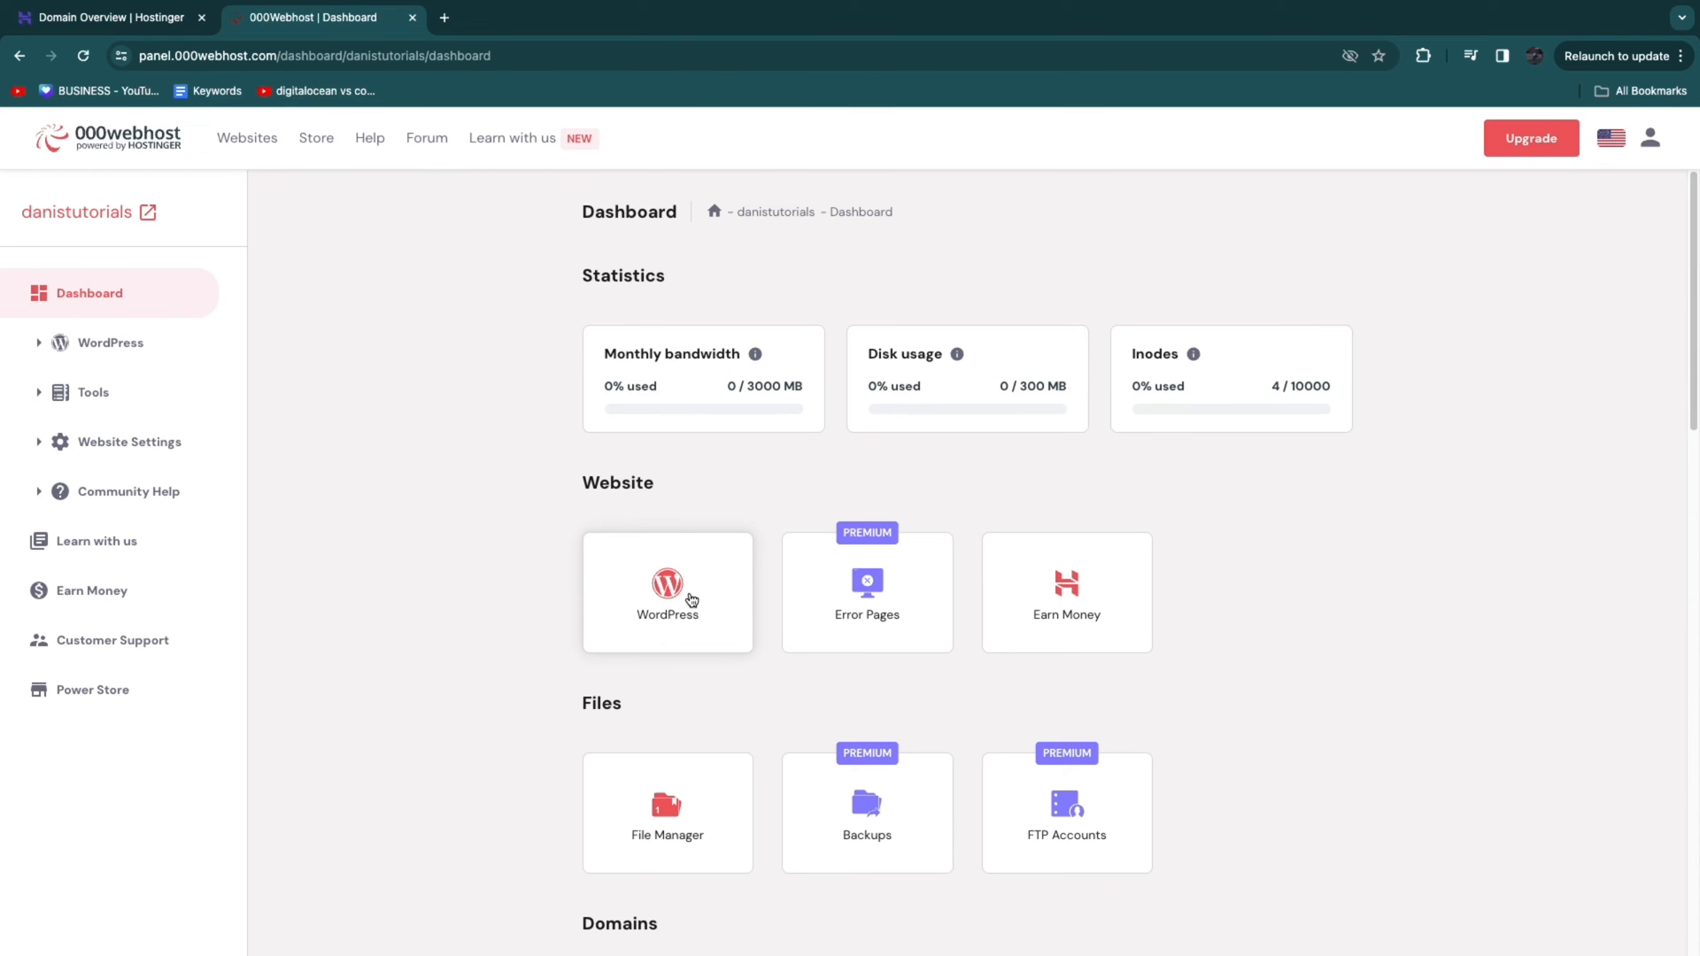
click(667, 593)
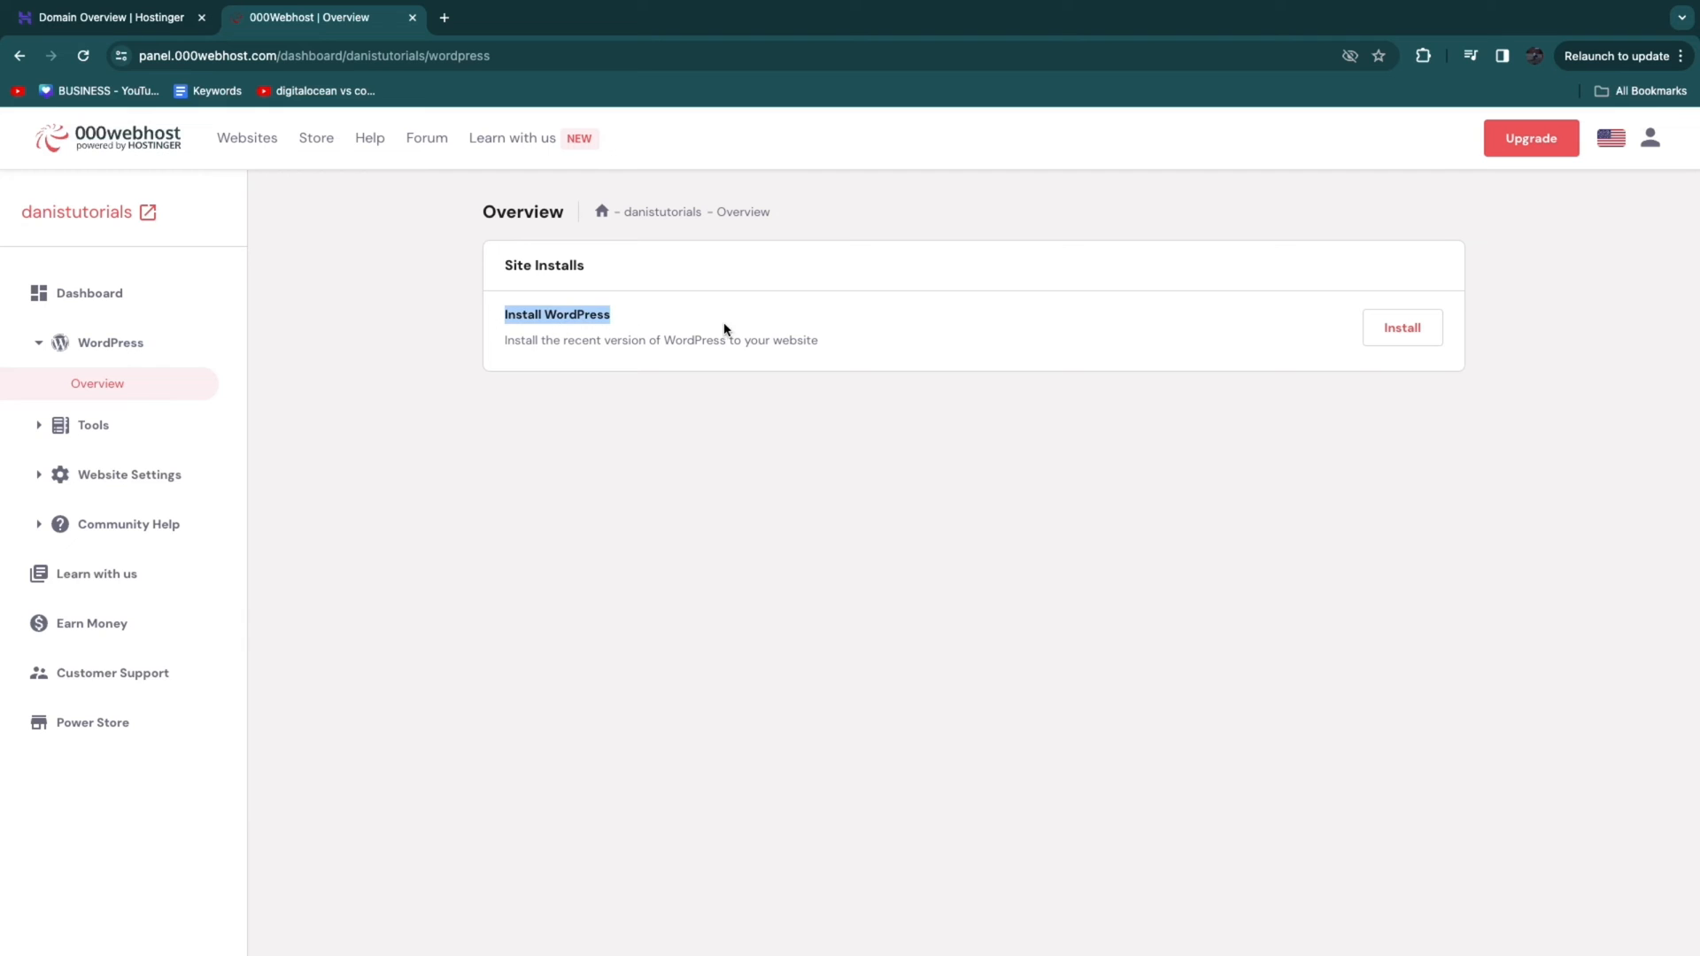
click(1401, 328)
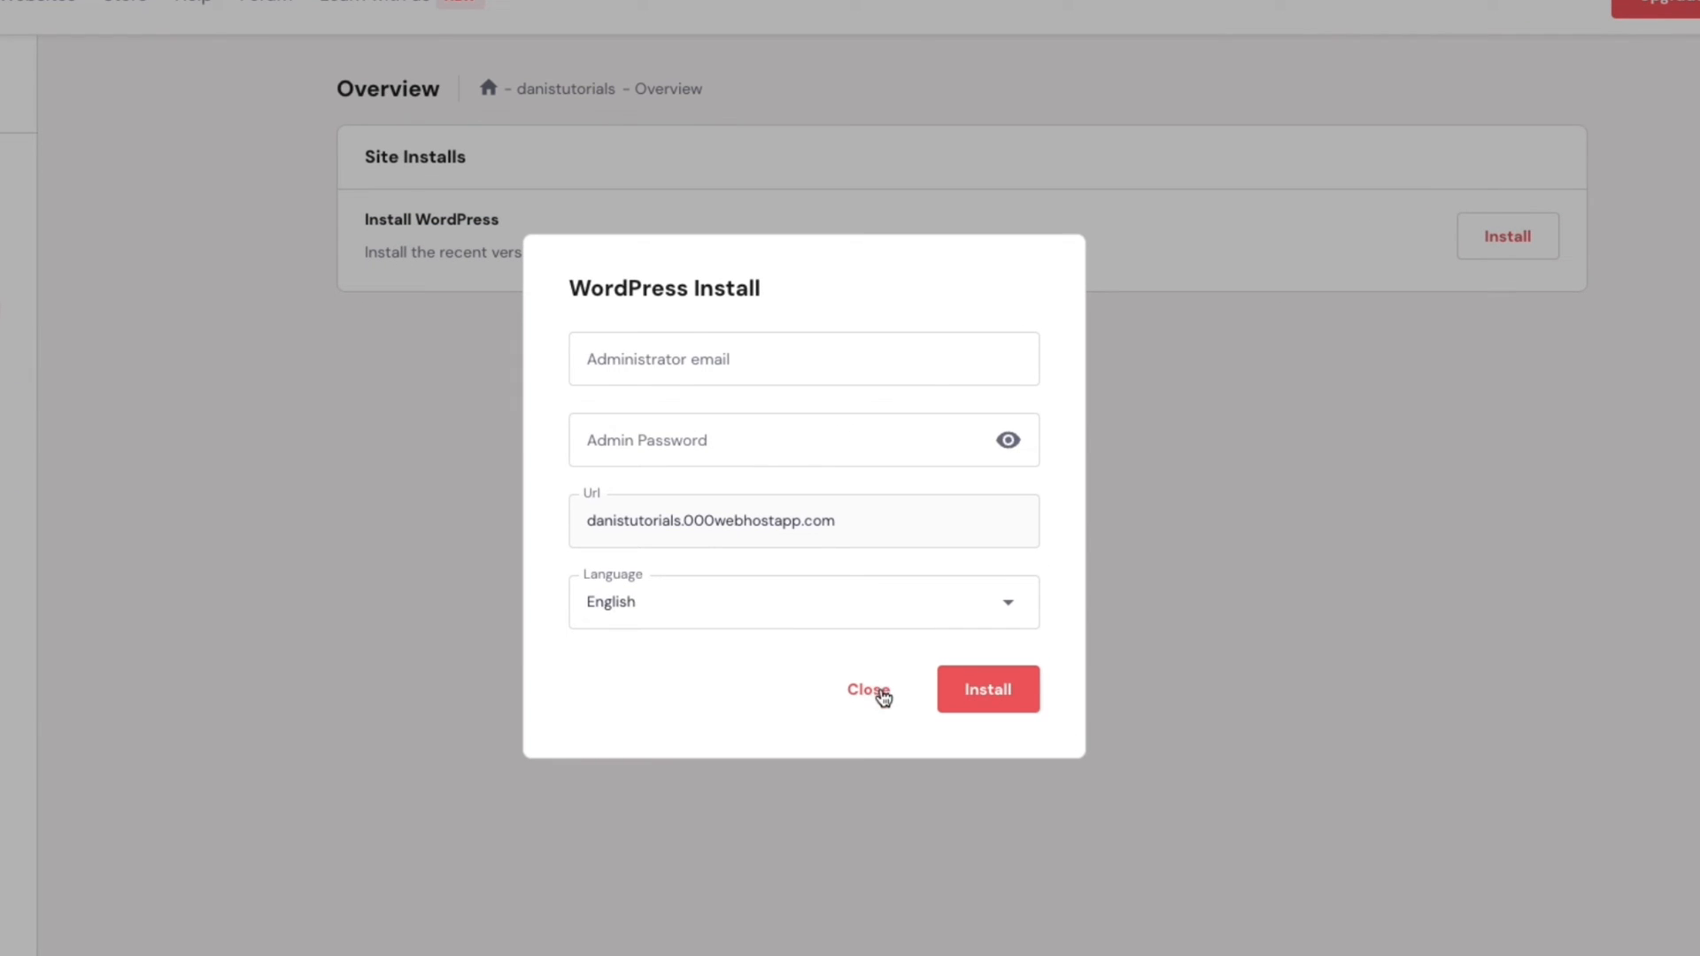
mouse_move(105, 148)
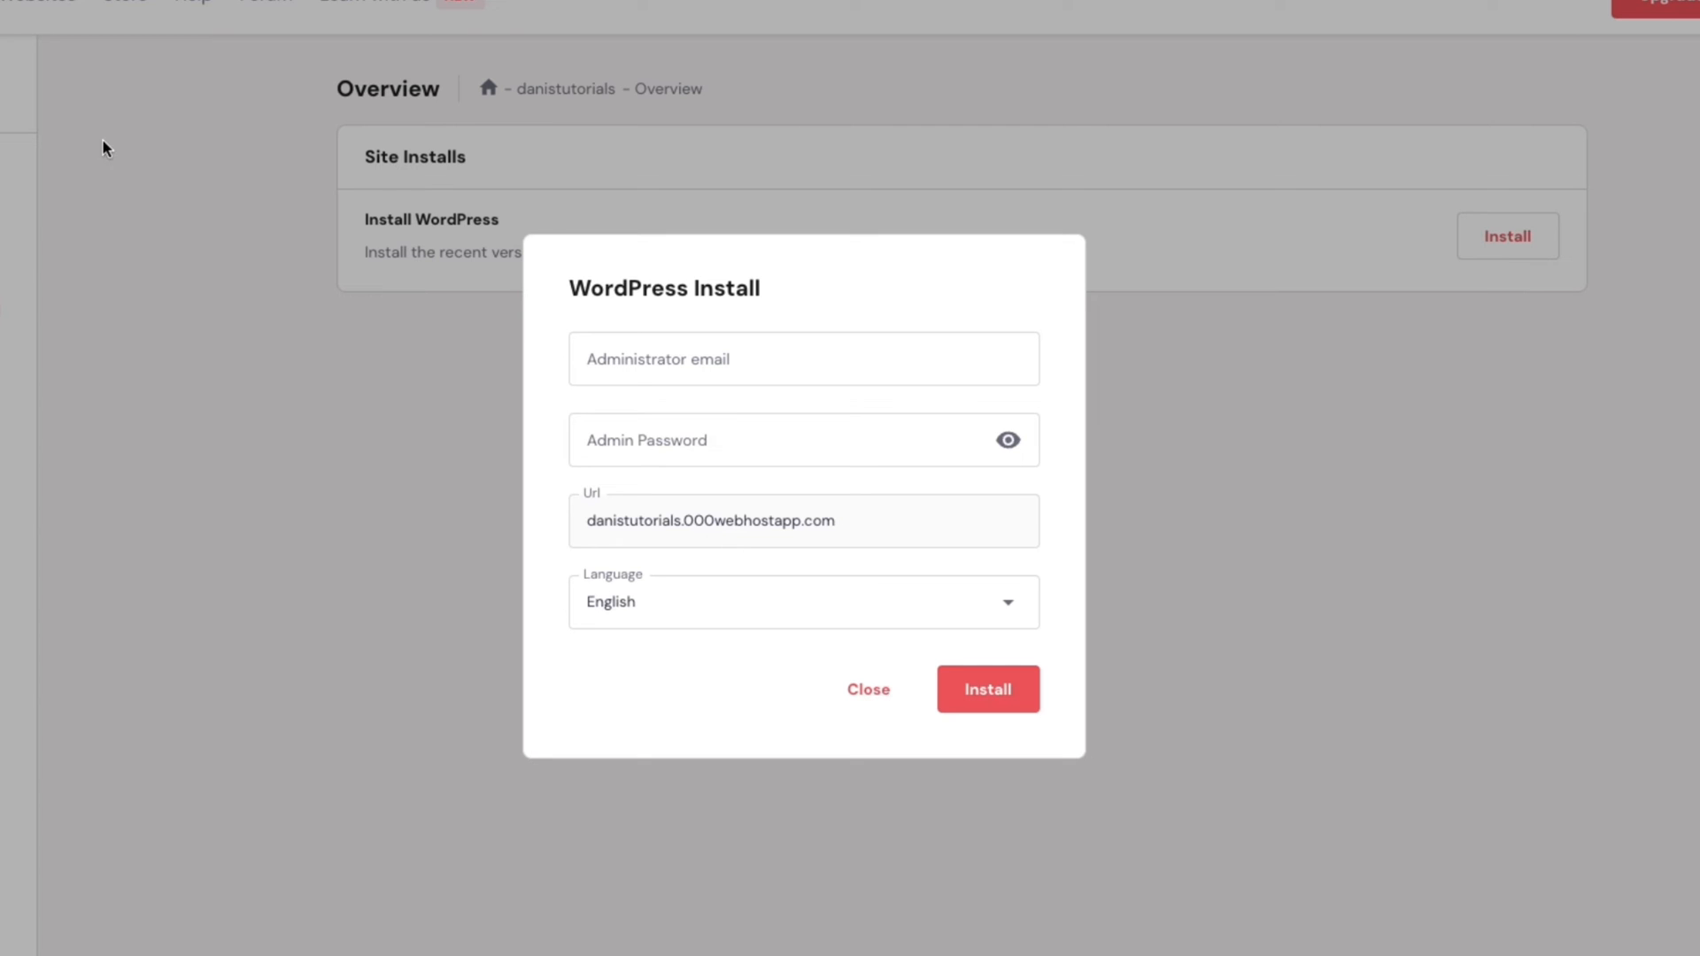
mouse_move(586, 531)
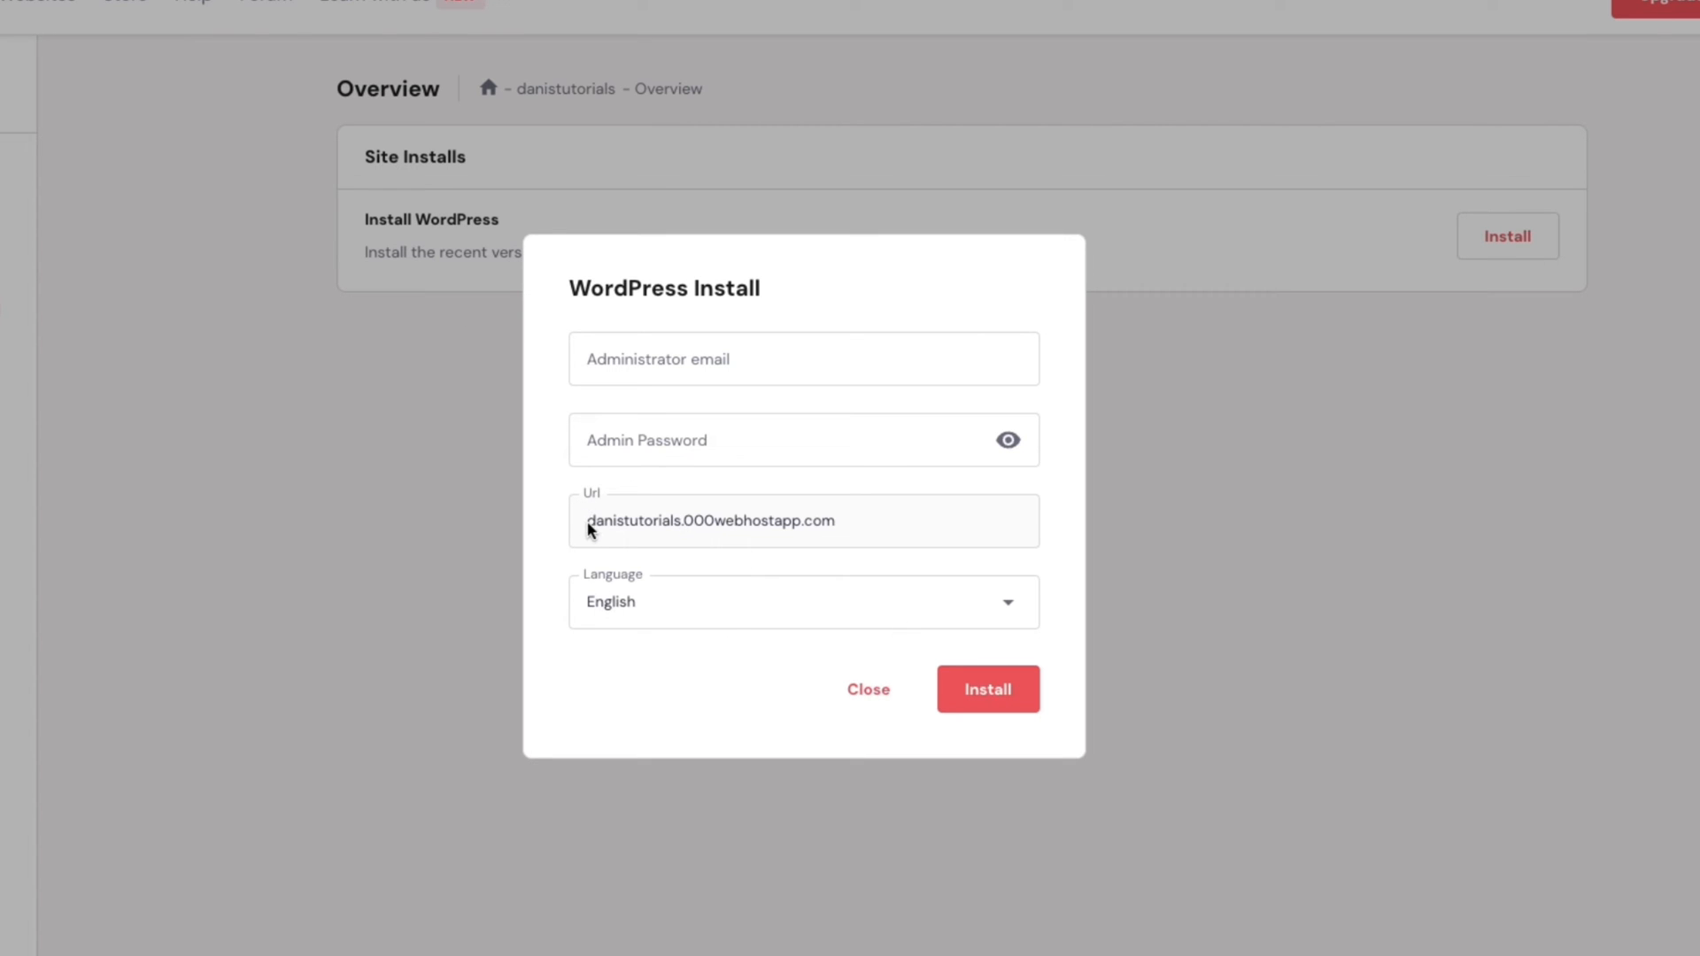
double_click(710, 520)
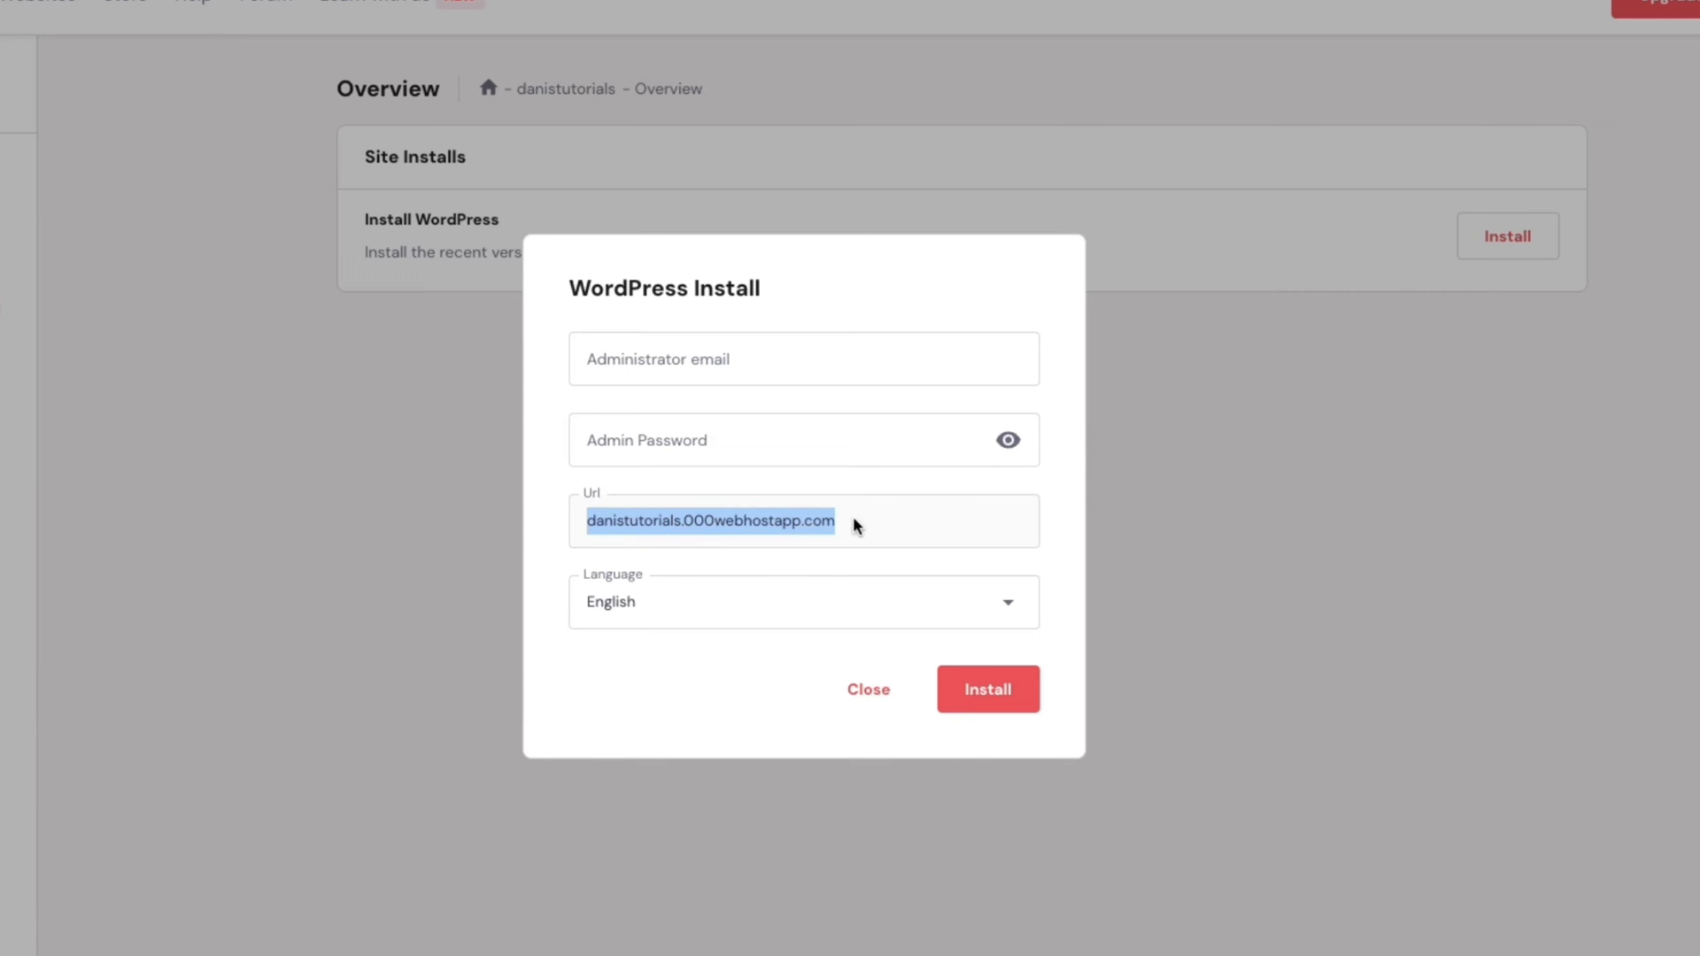
click(866, 689)
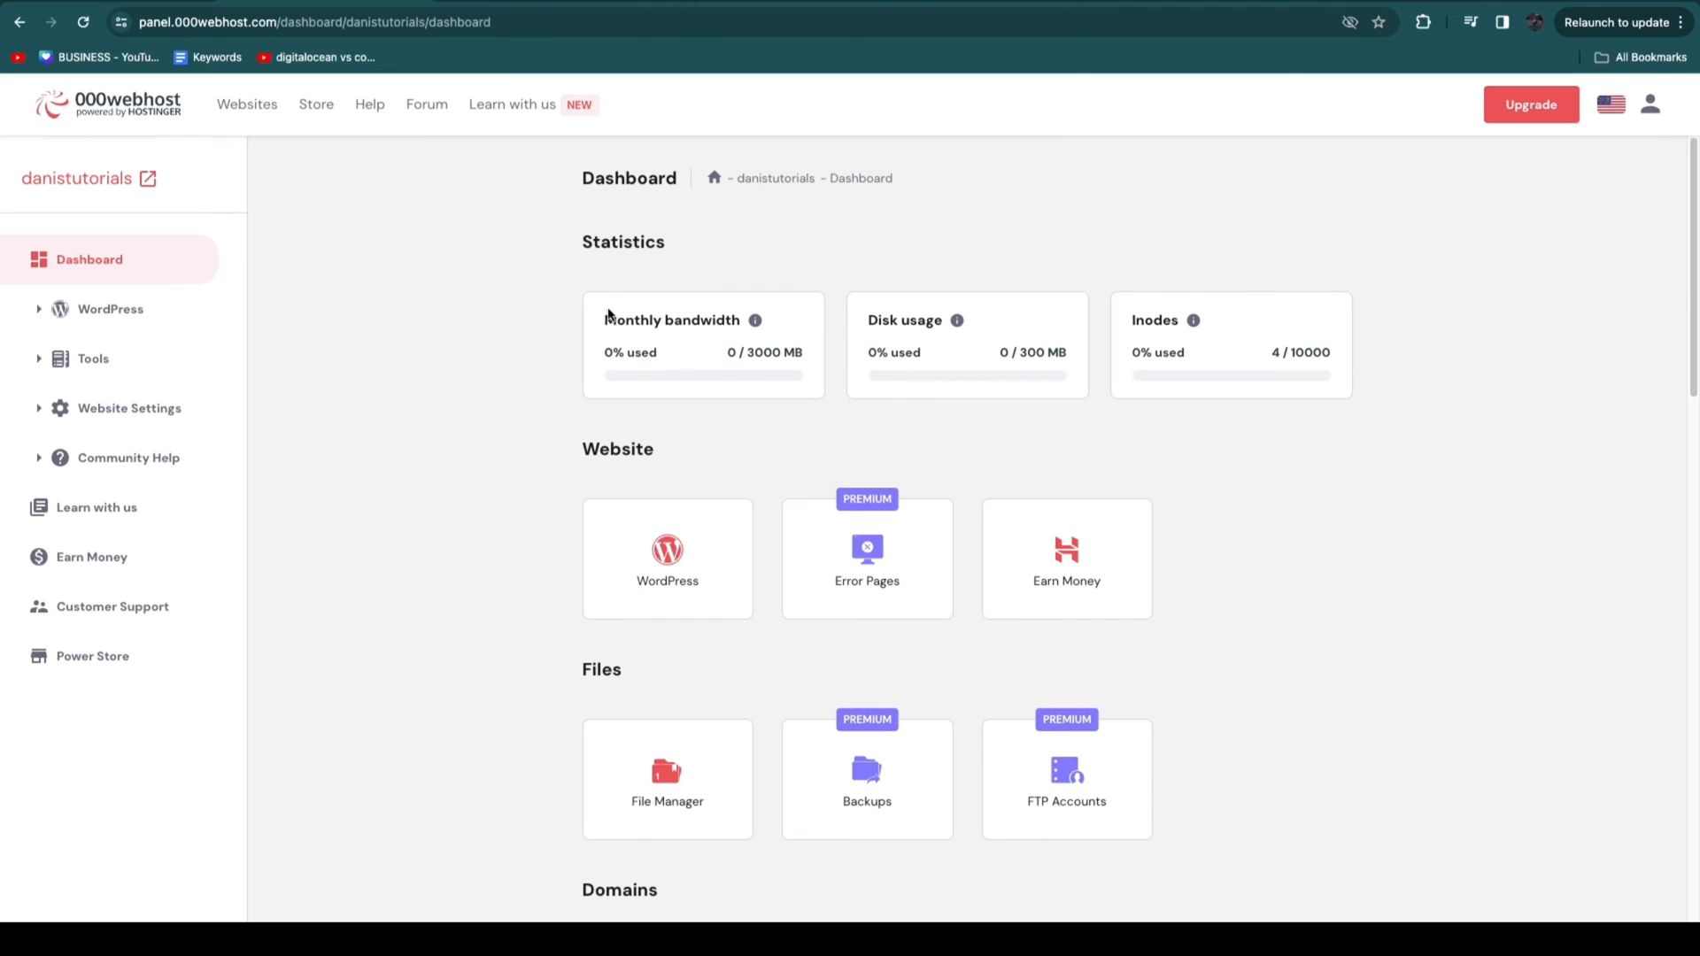
Step: View the hosting upgrade offers comparing Single, Premium and Business plans
double_click(904, 320)
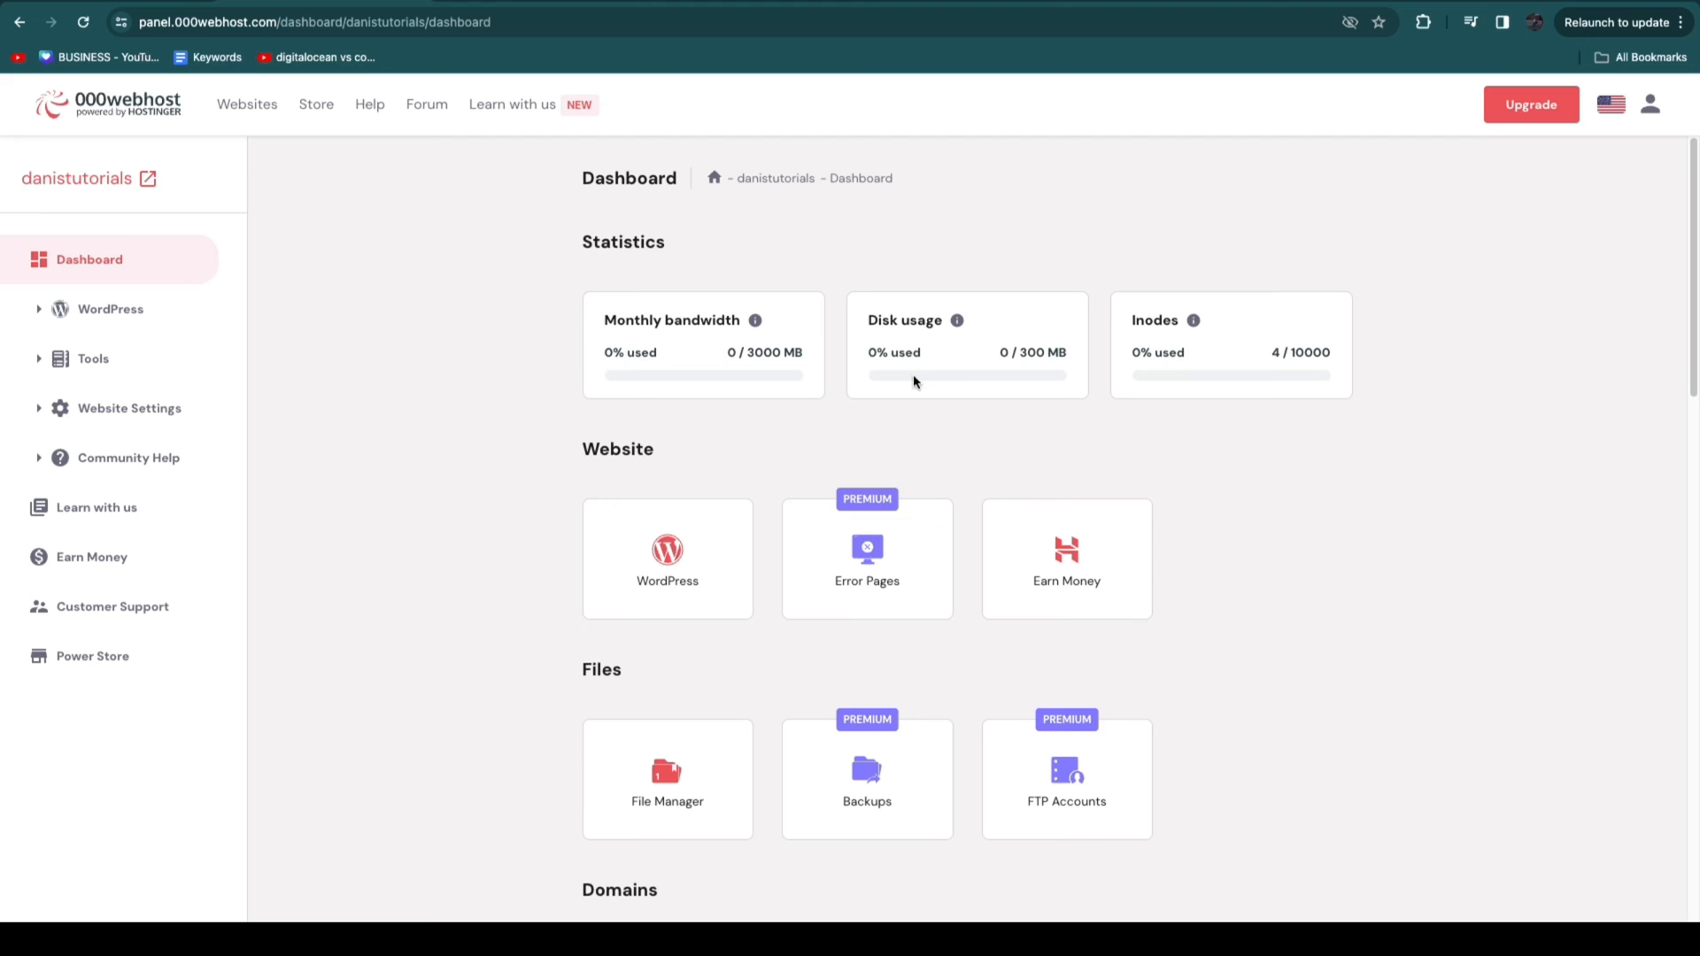
mouse_move(1531, 104)
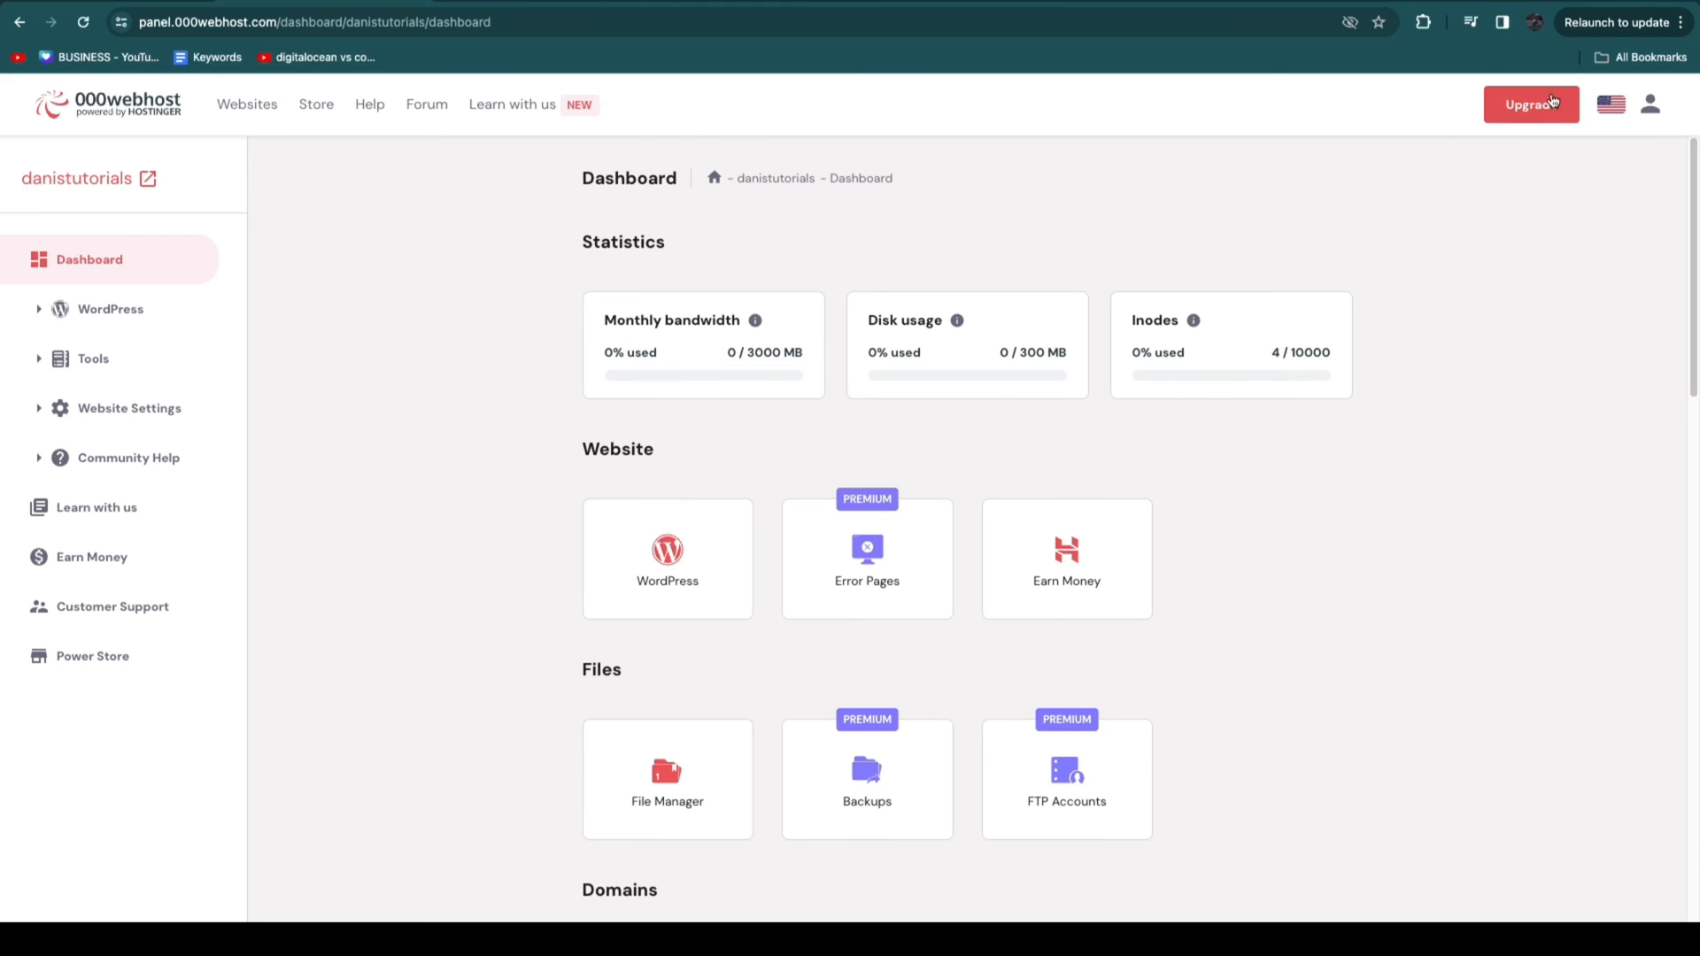
click(1530, 105)
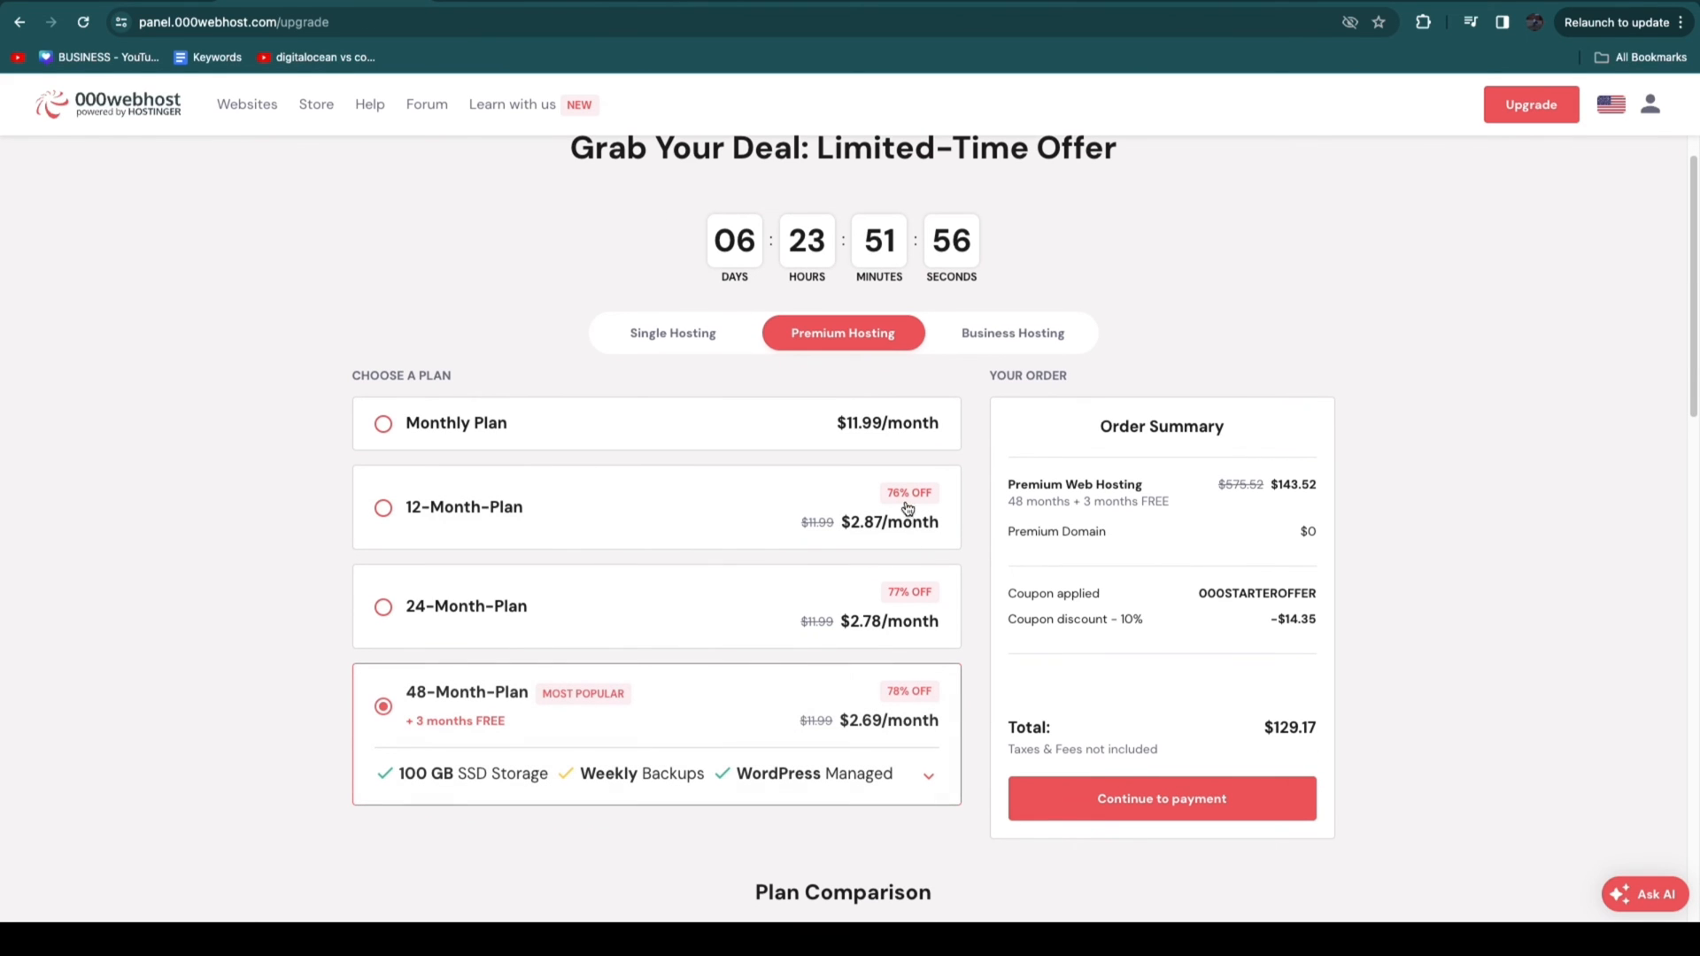
click(1011, 333)
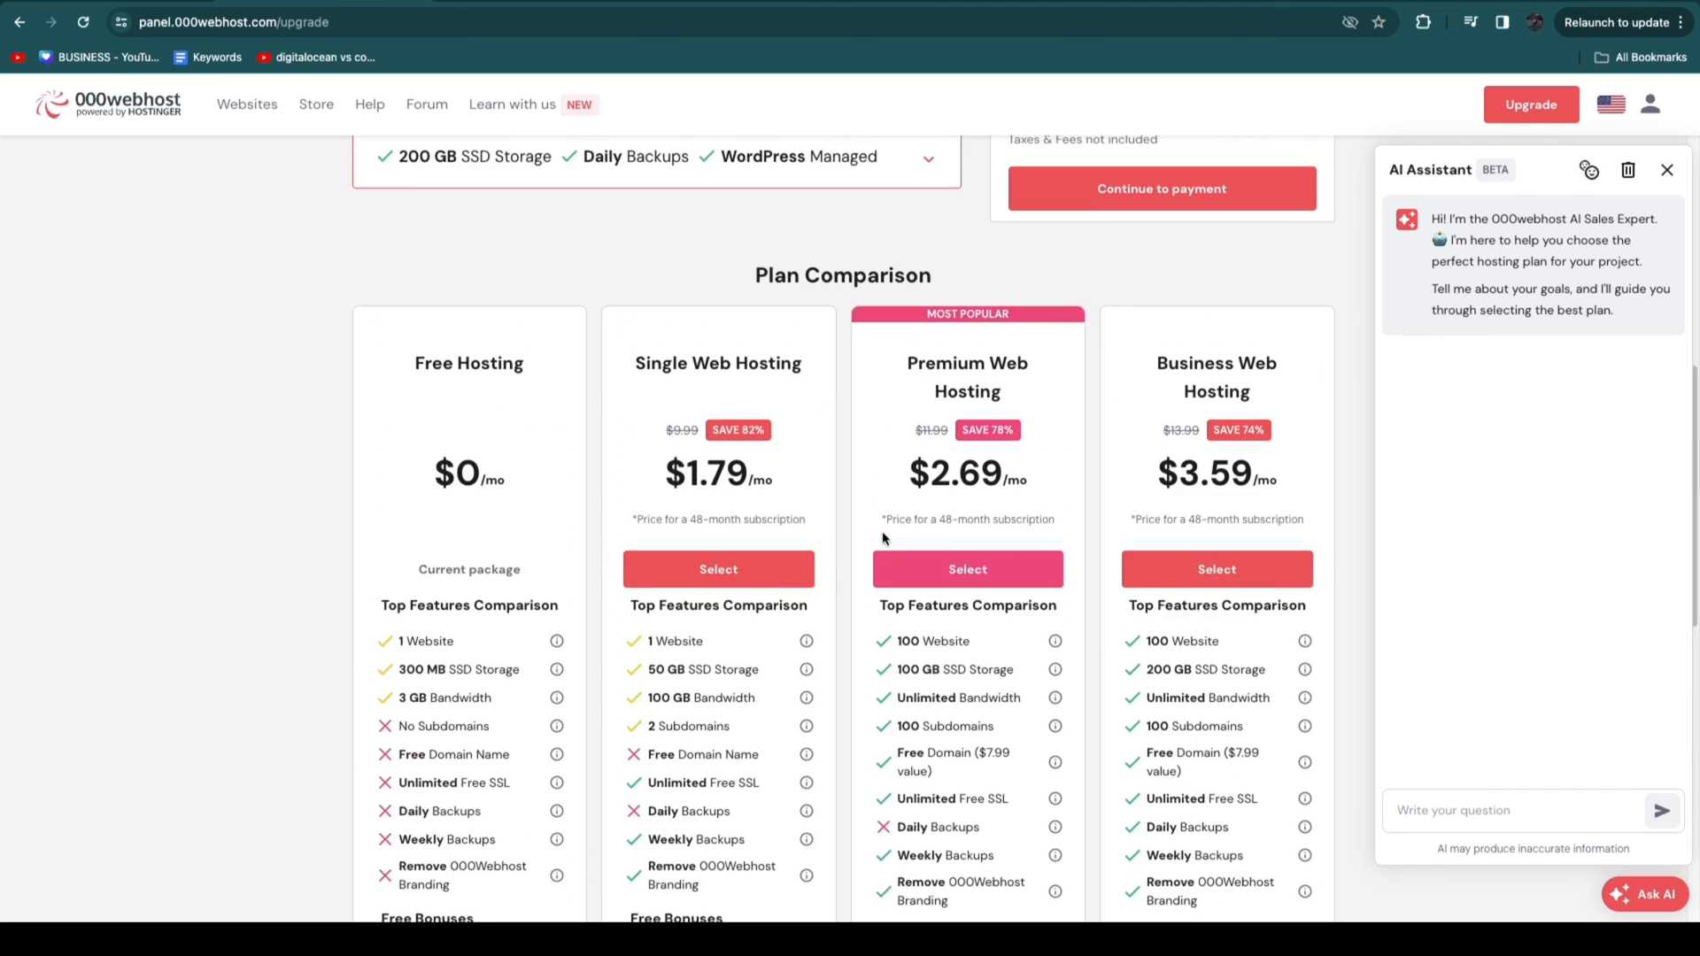
scroll(down, 3)
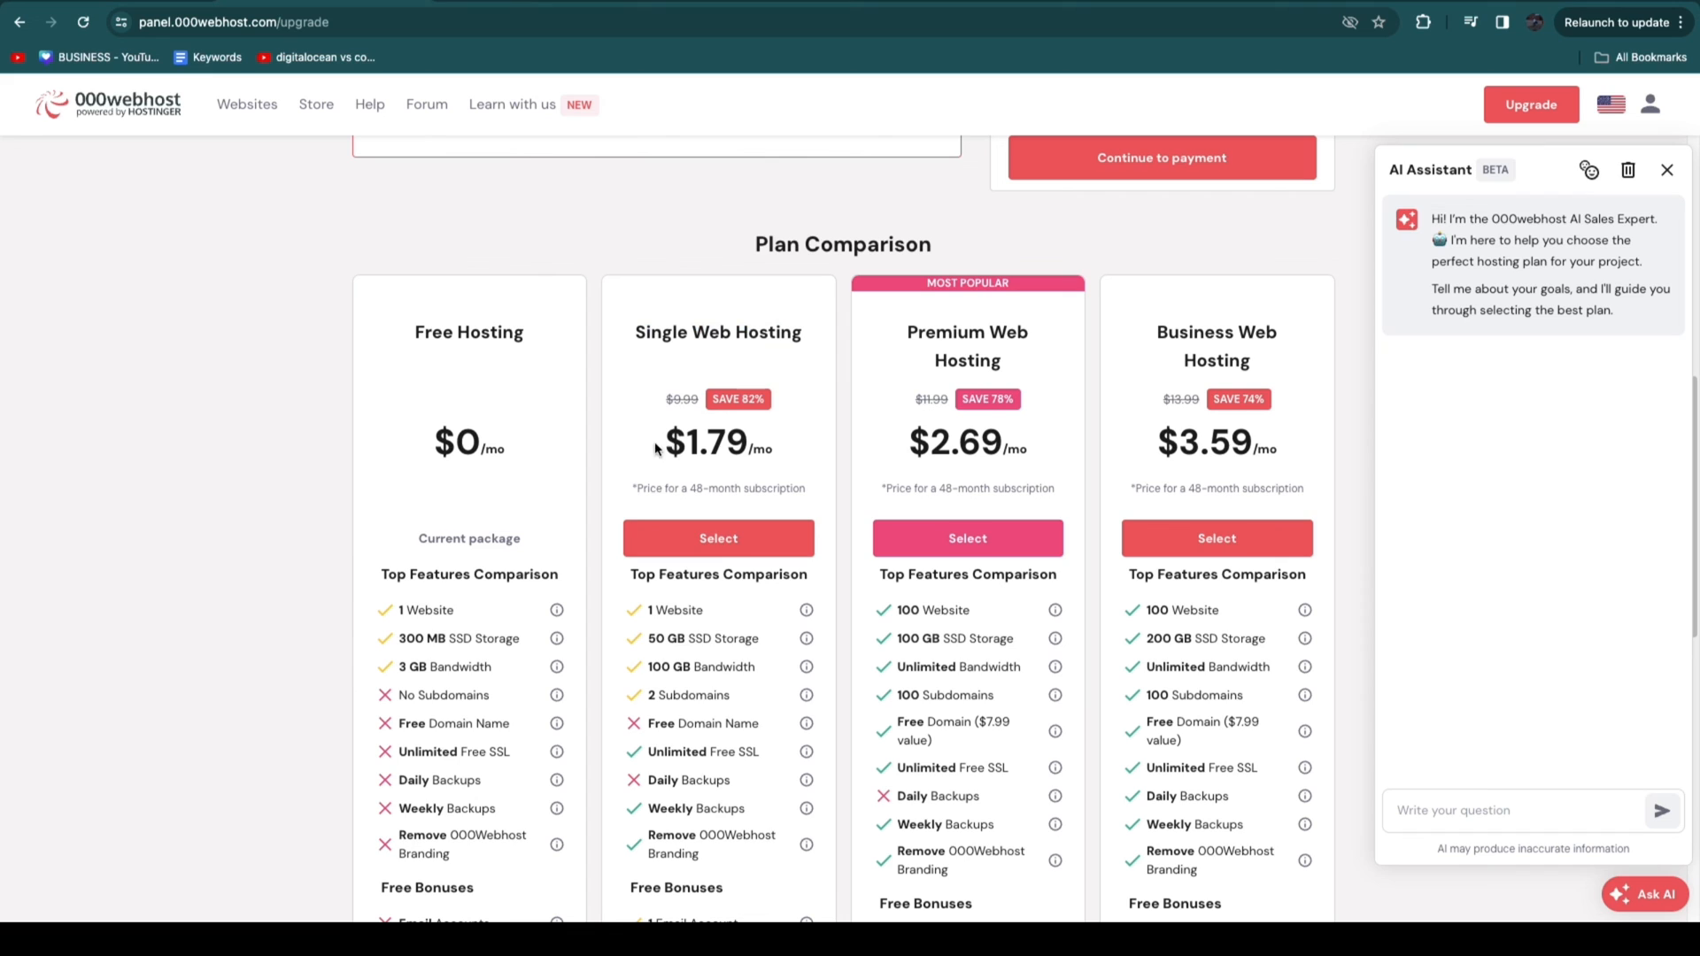
mouse_move(660, 455)
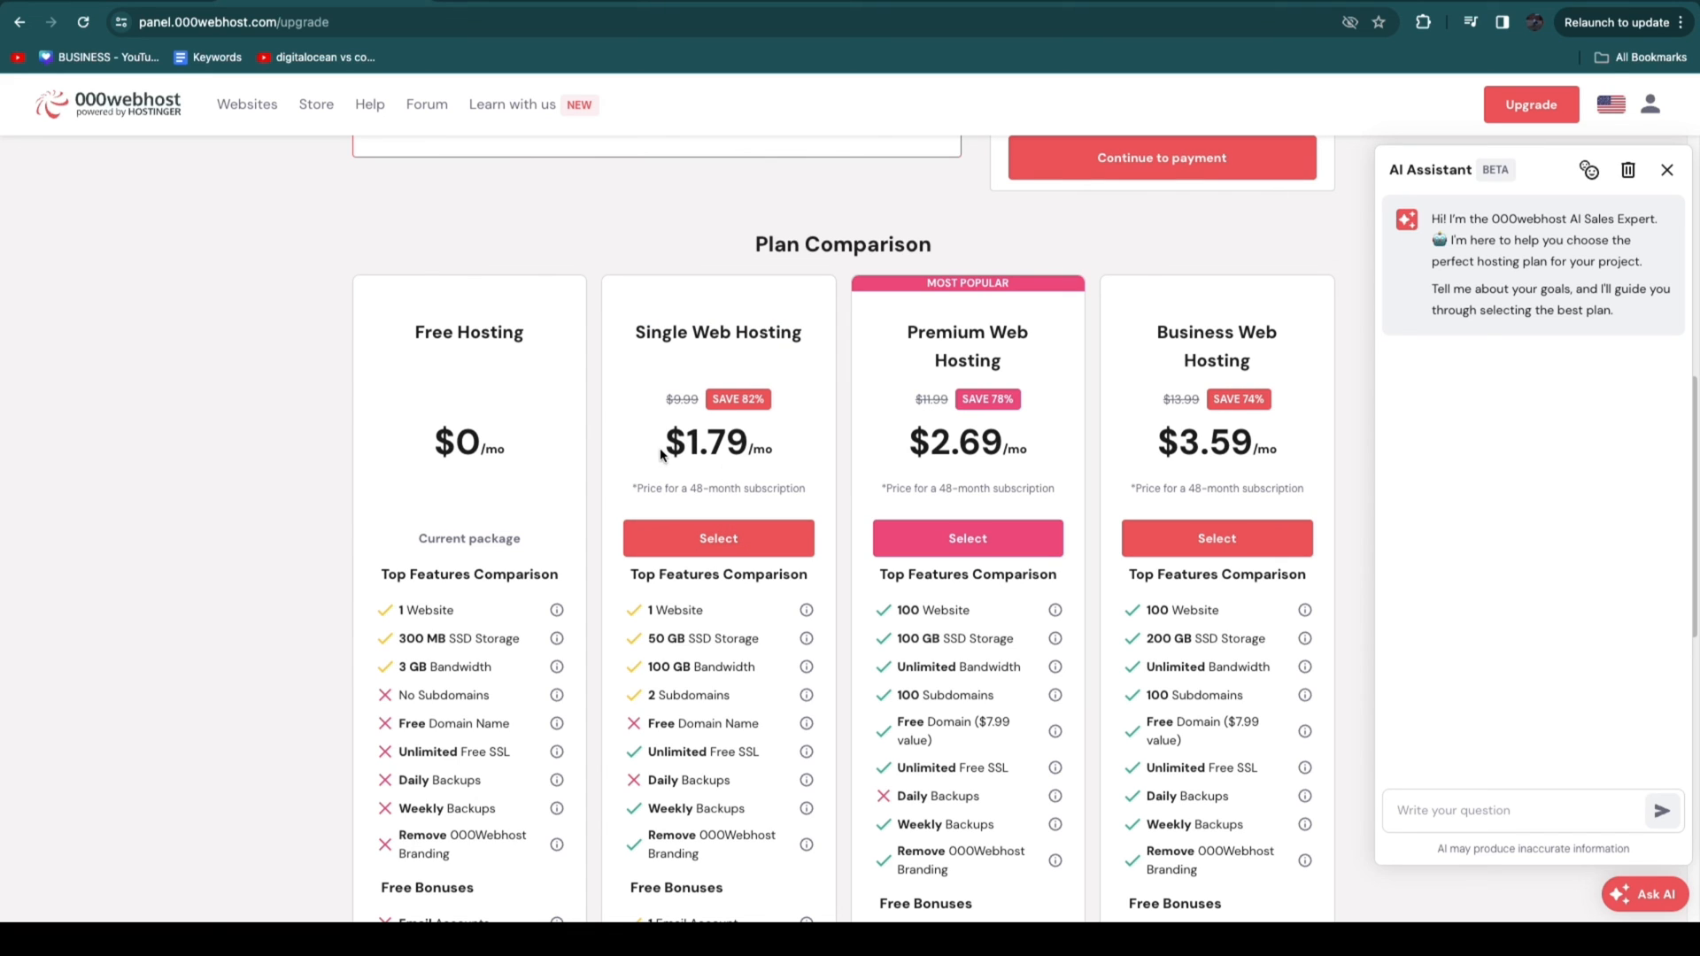
drag(659, 445, 759, 446)
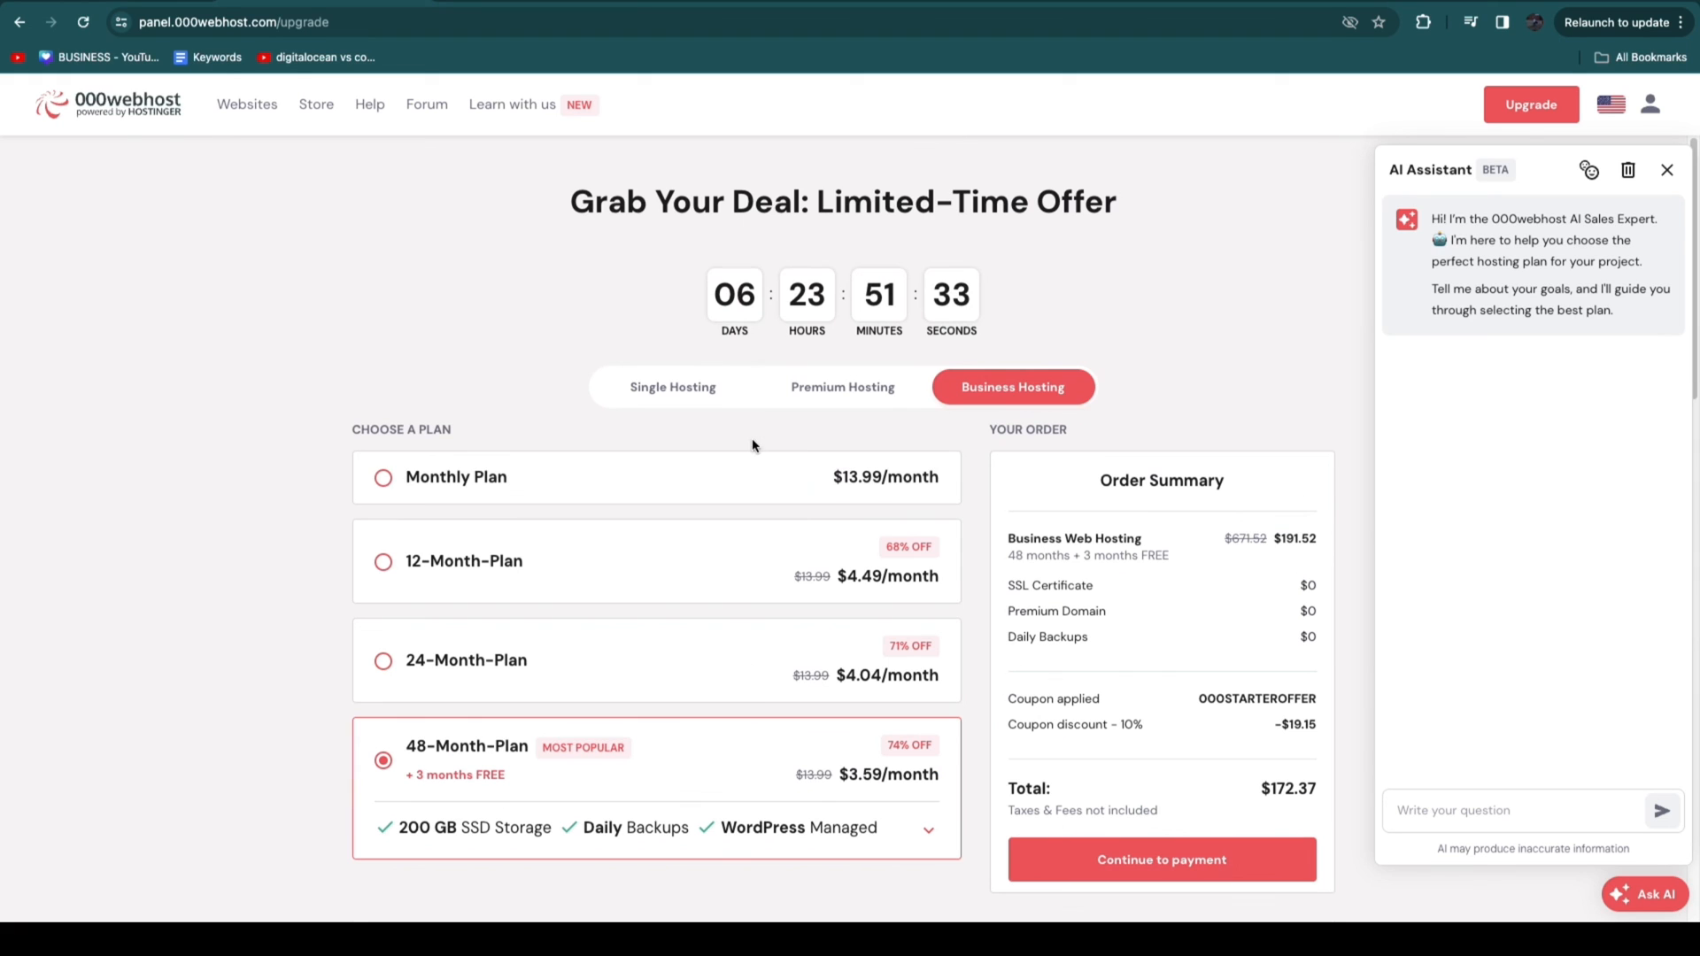
Step: Check the Single Hosting plan prices, close the AI sales assistant and return to the websites list
click(672, 387)
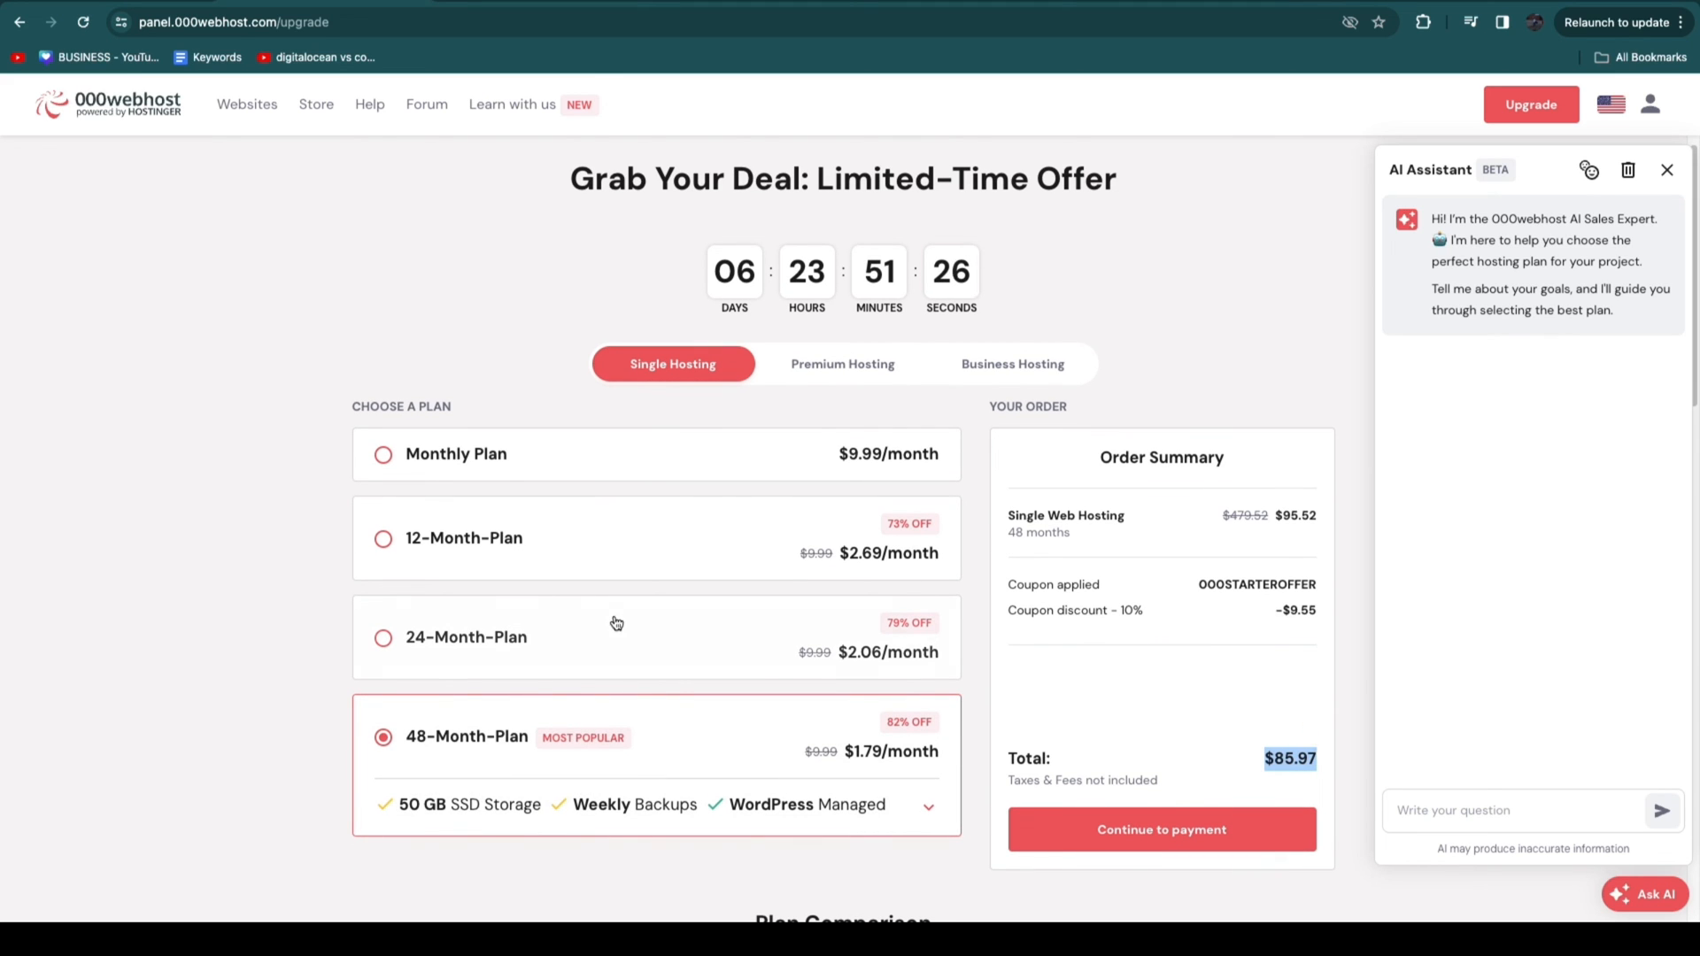
scroll(down, 3)
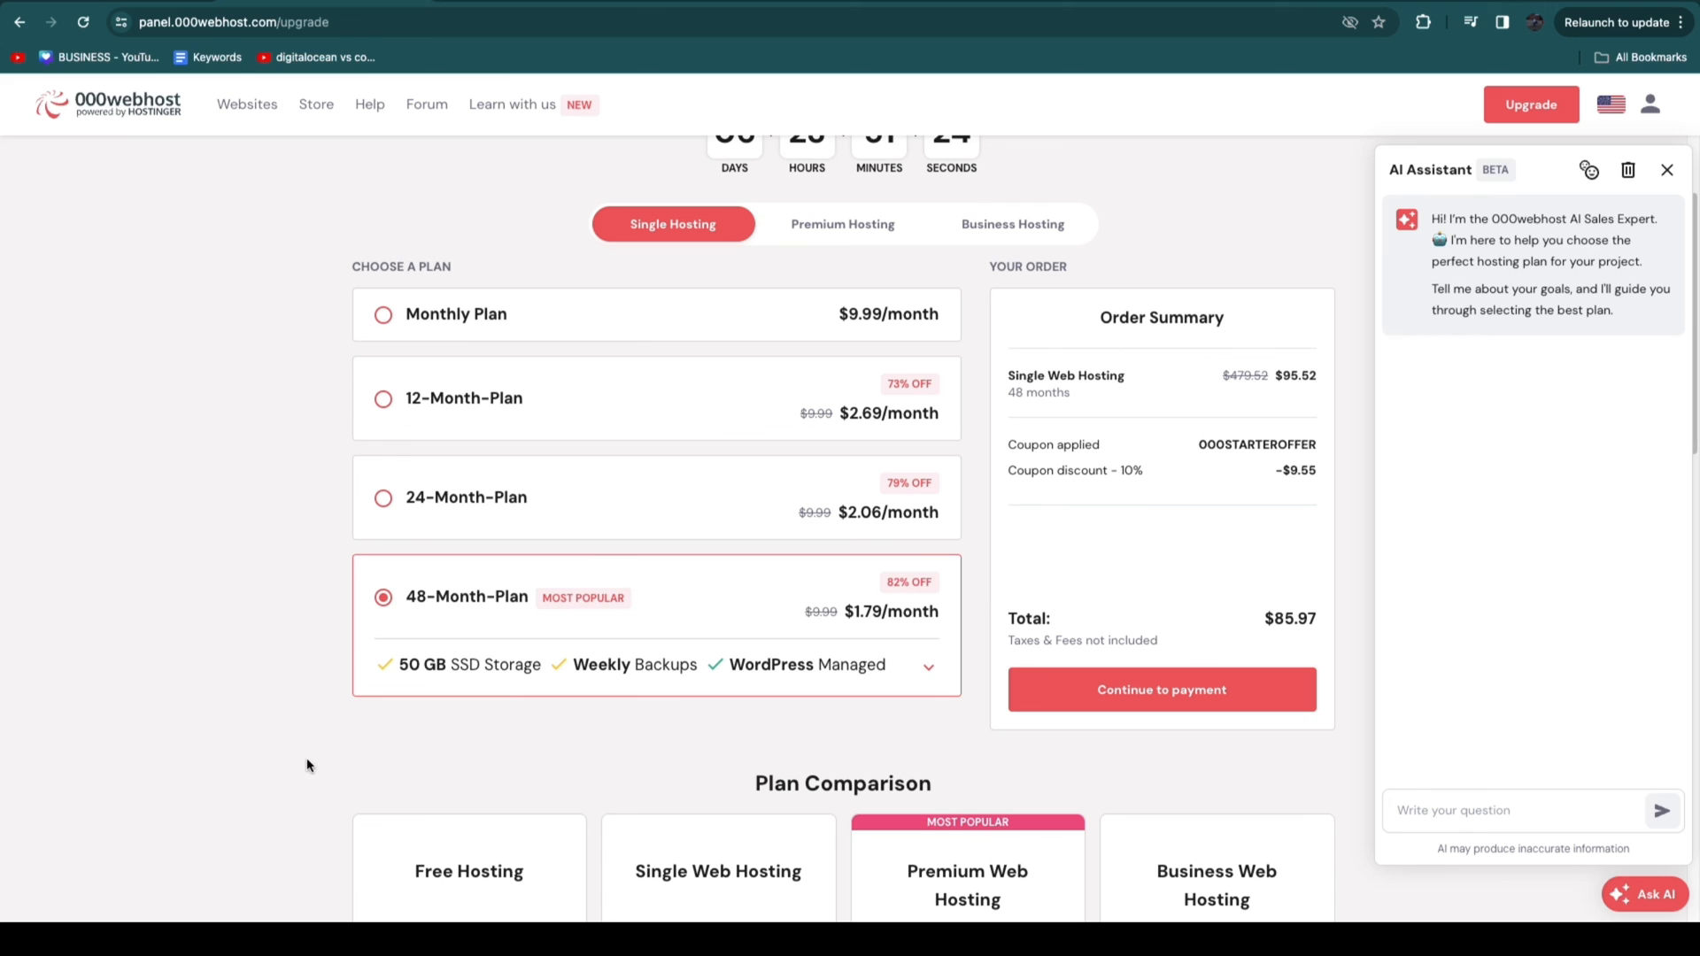
click(1666, 170)
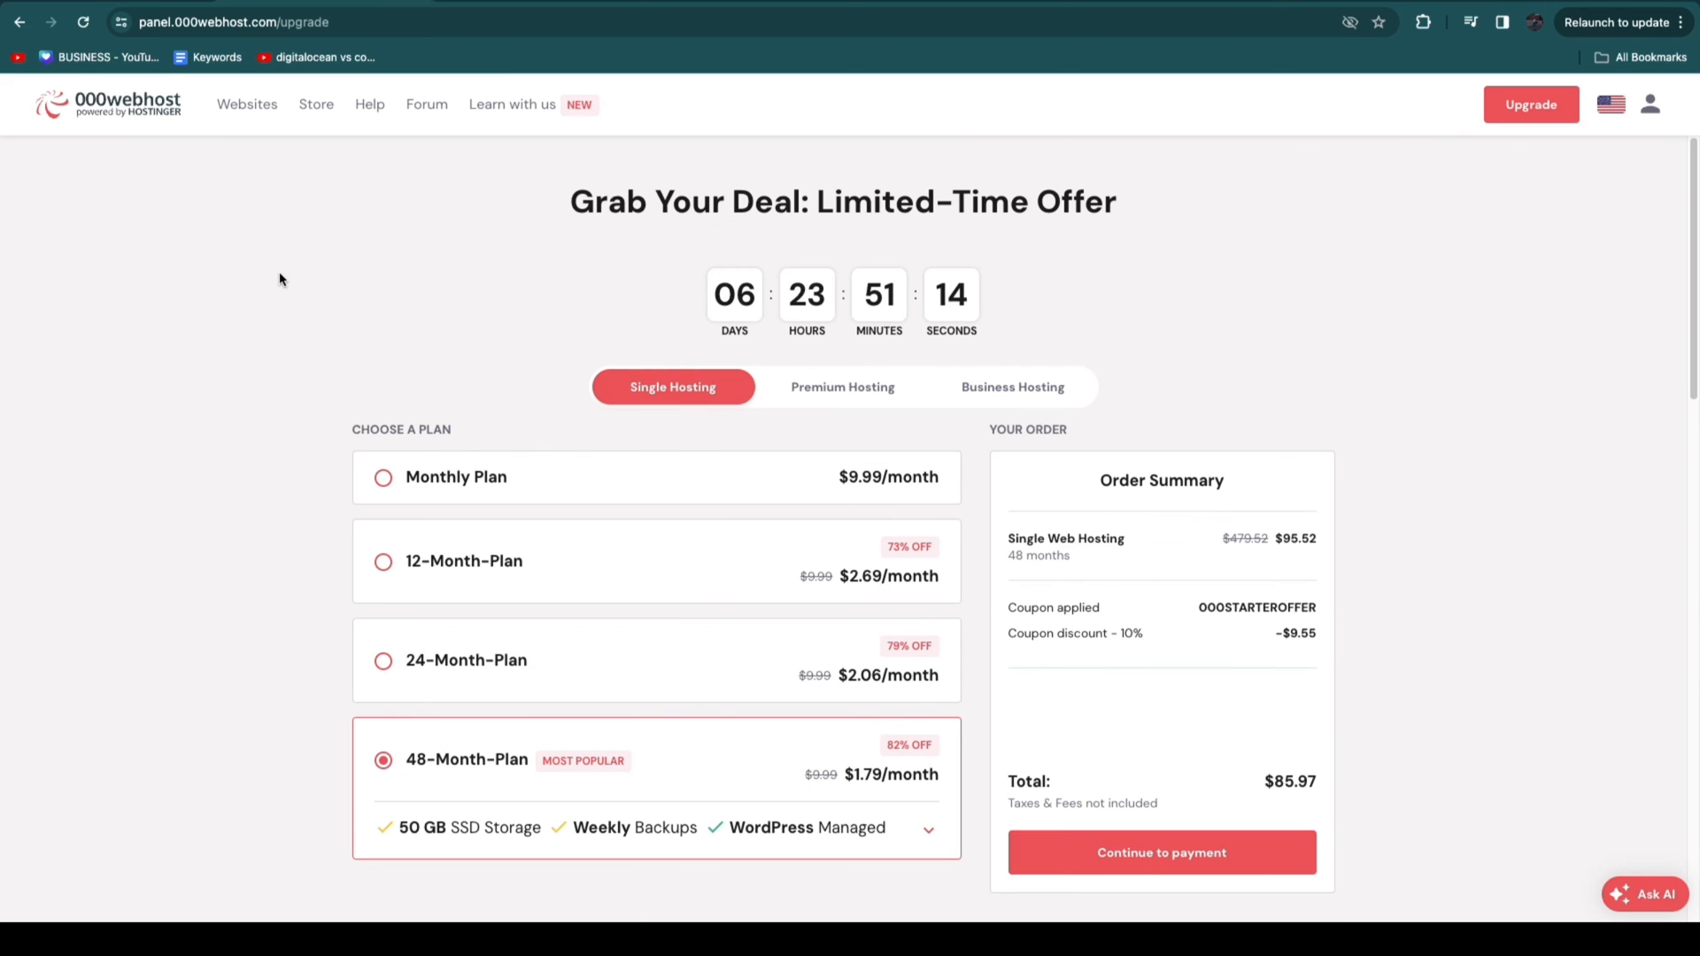
mouse_move(71, 116)
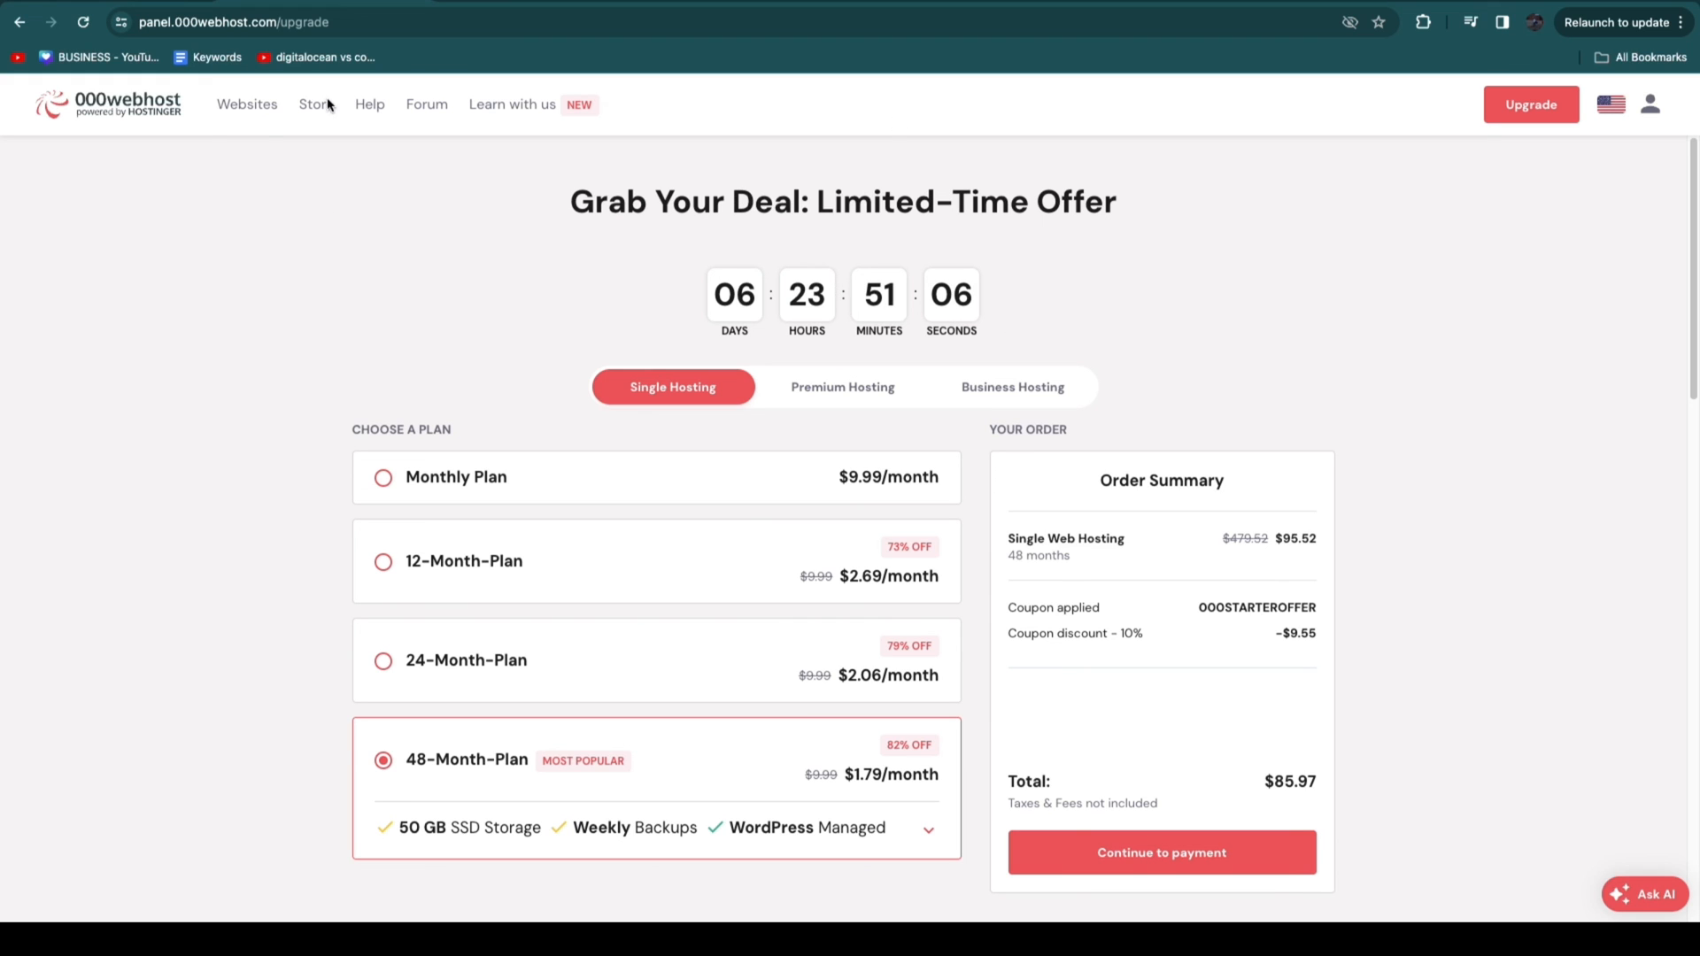
click(246, 105)
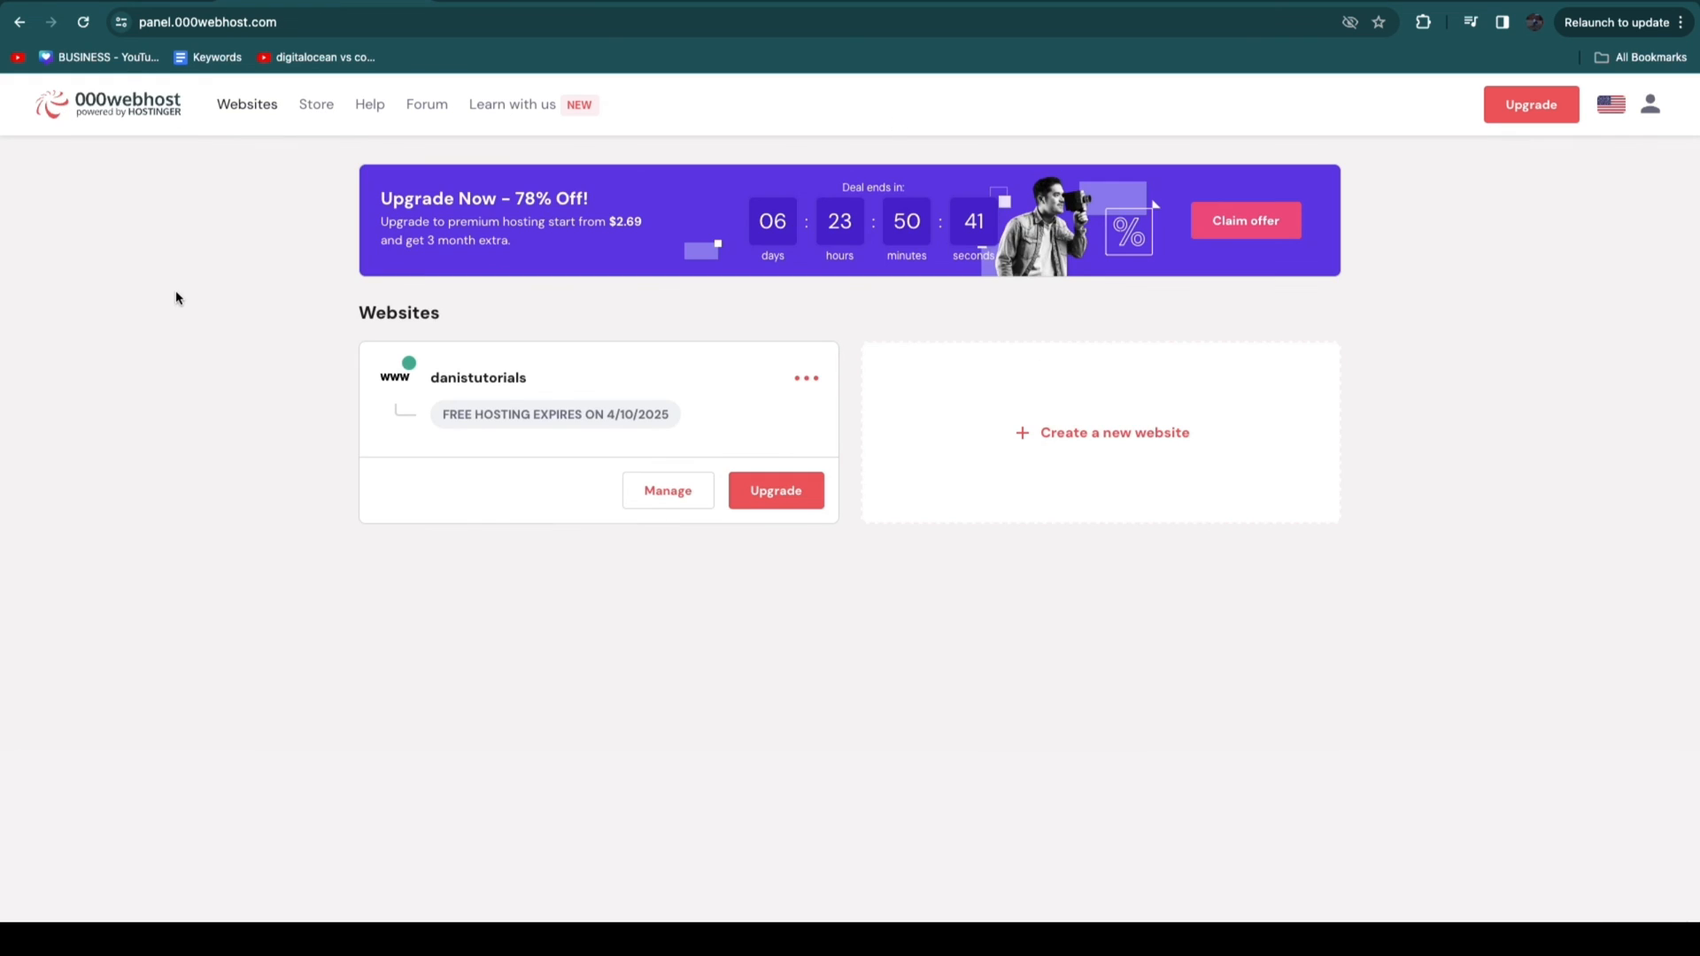
mouse_move(213, 274)
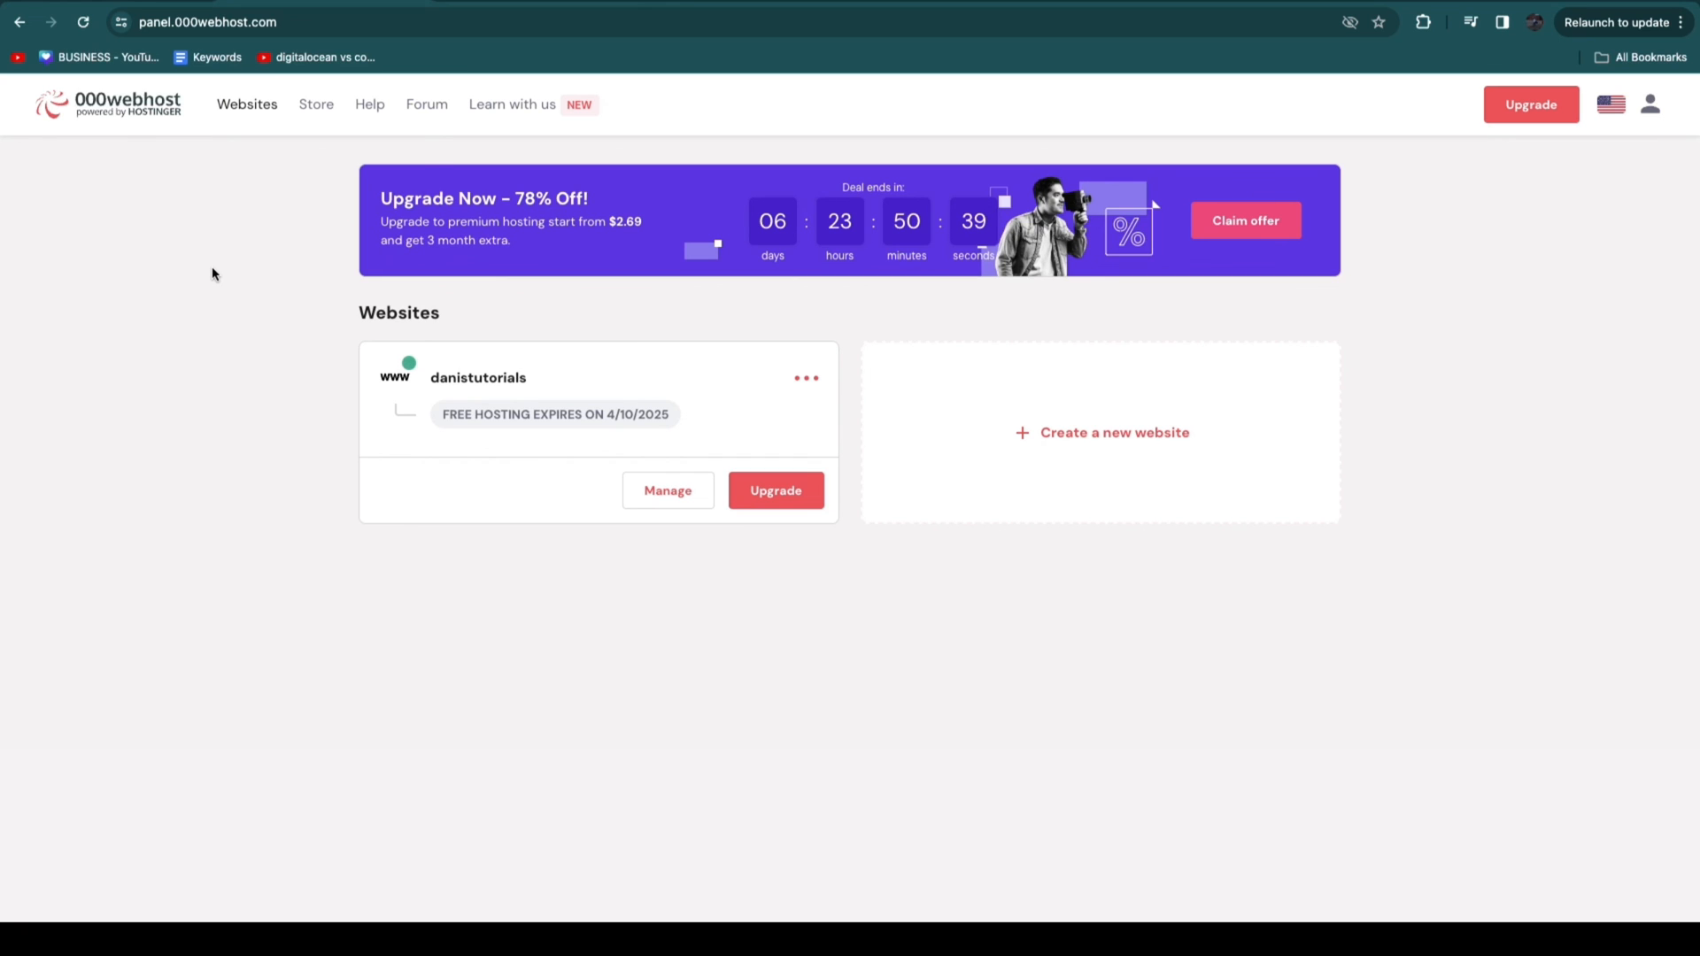